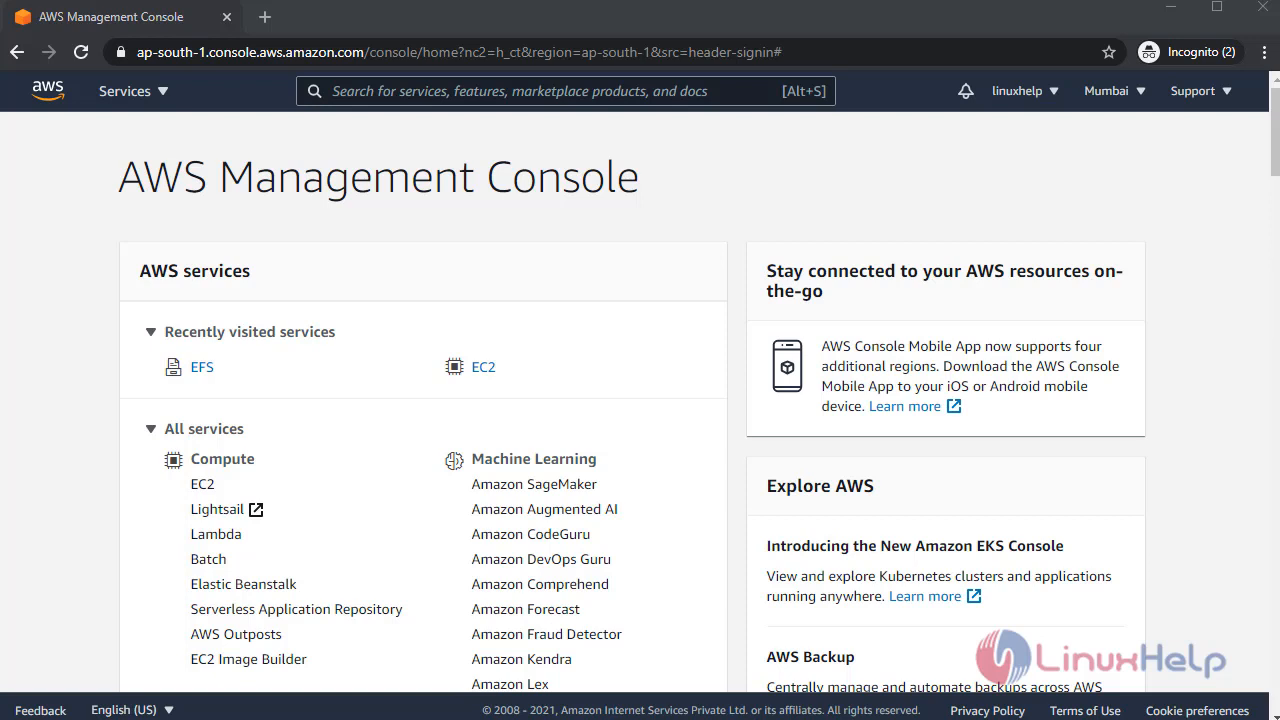
{"action": "mouse_move", "coordinate": [256, 382]}
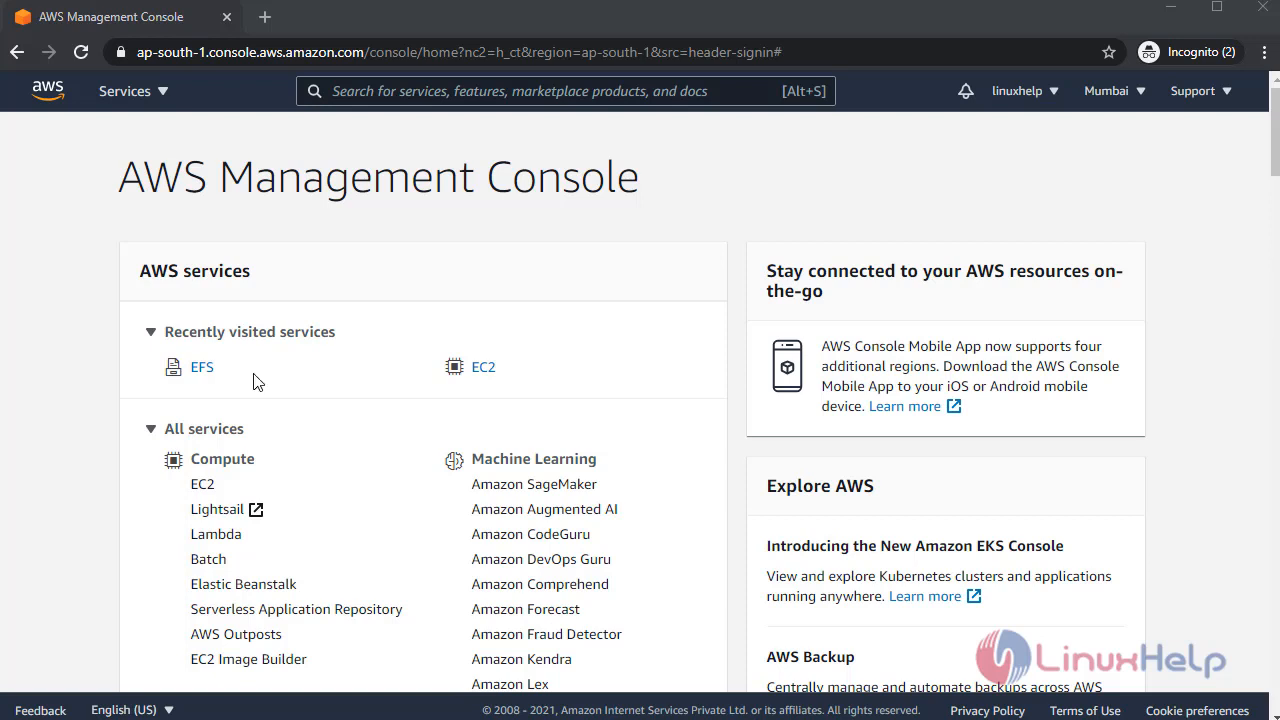
{"action": "mouse_move", "coordinate": [372, 380]}
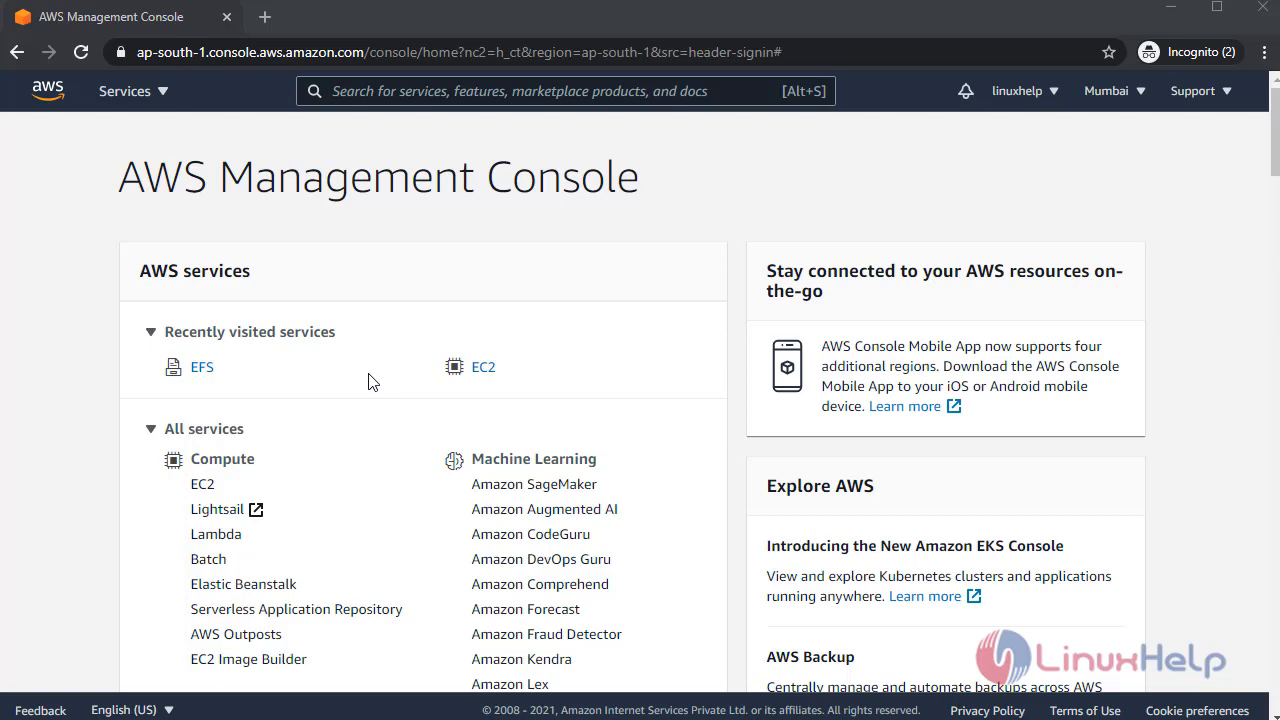
{"action": "mouse_move", "coordinate": [492, 398]}
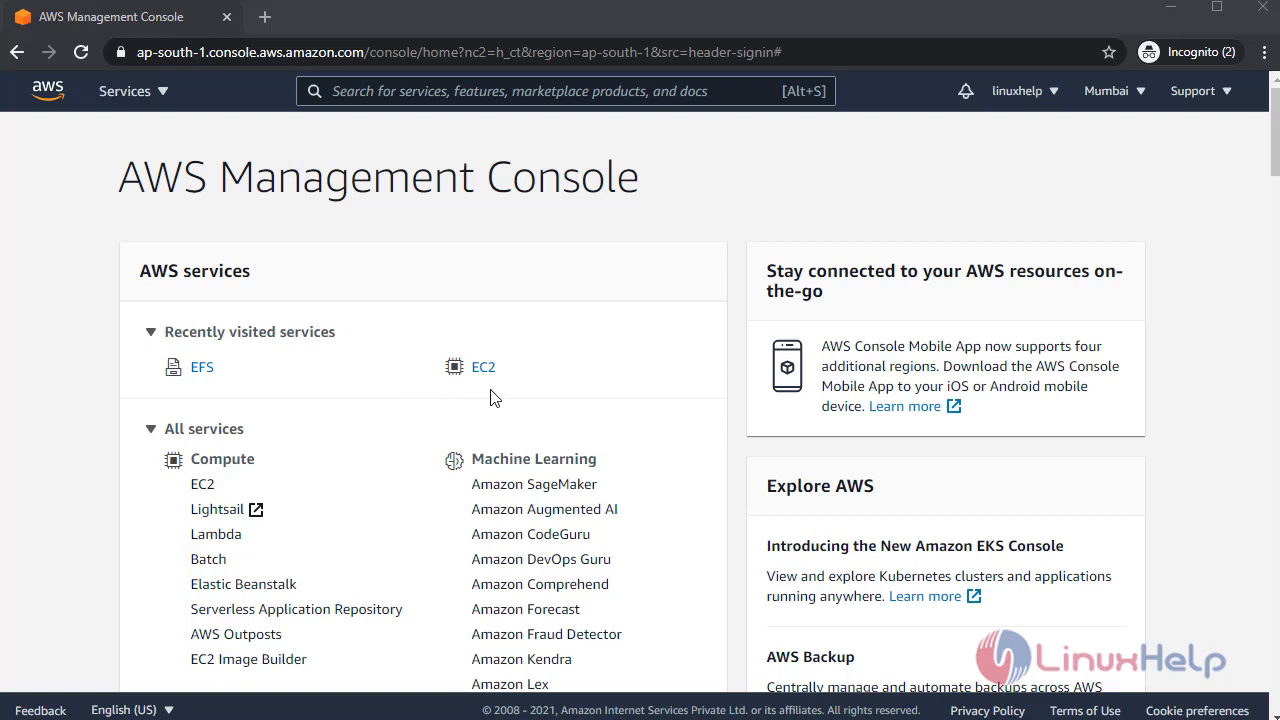
Go from the console home to EC2 Instances and start the Launch instances wizard.
{"action": "left_click", "coordinate": [484, 366]}
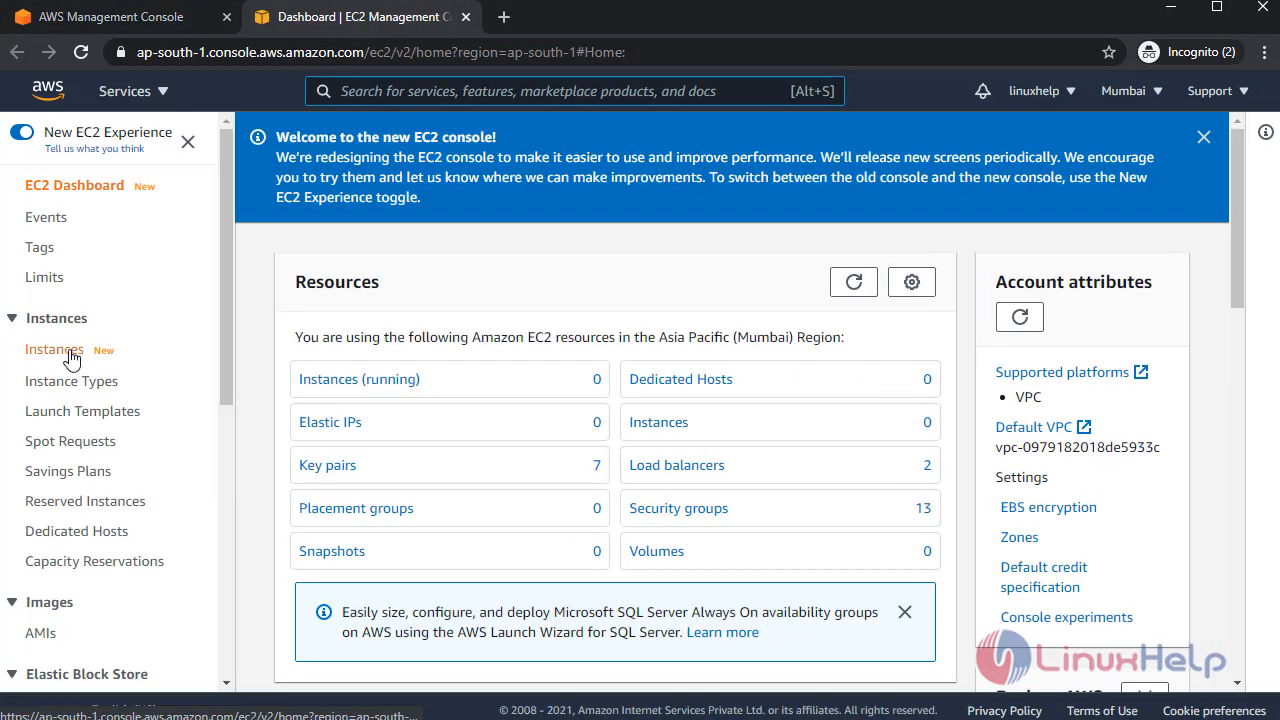
{"action": "left_click", "coordinate": [54, 348]}
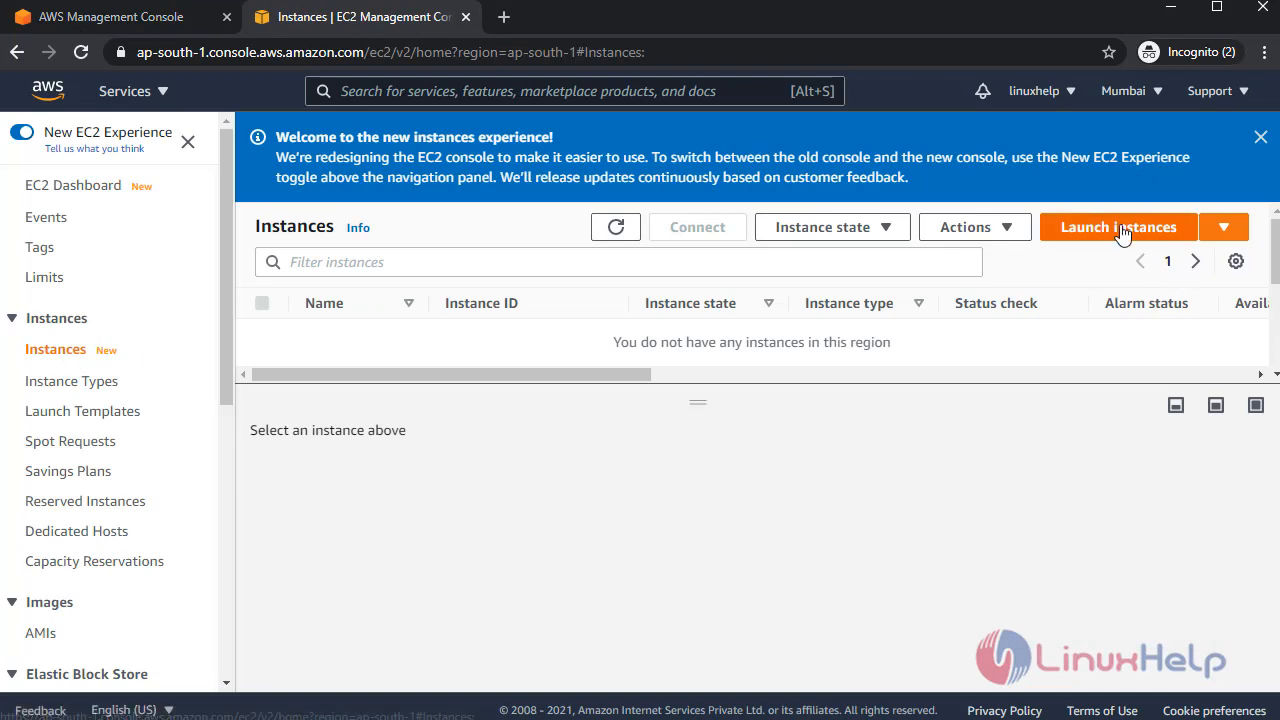
{"action": "left_click", "coordinate": [1116, 228]}
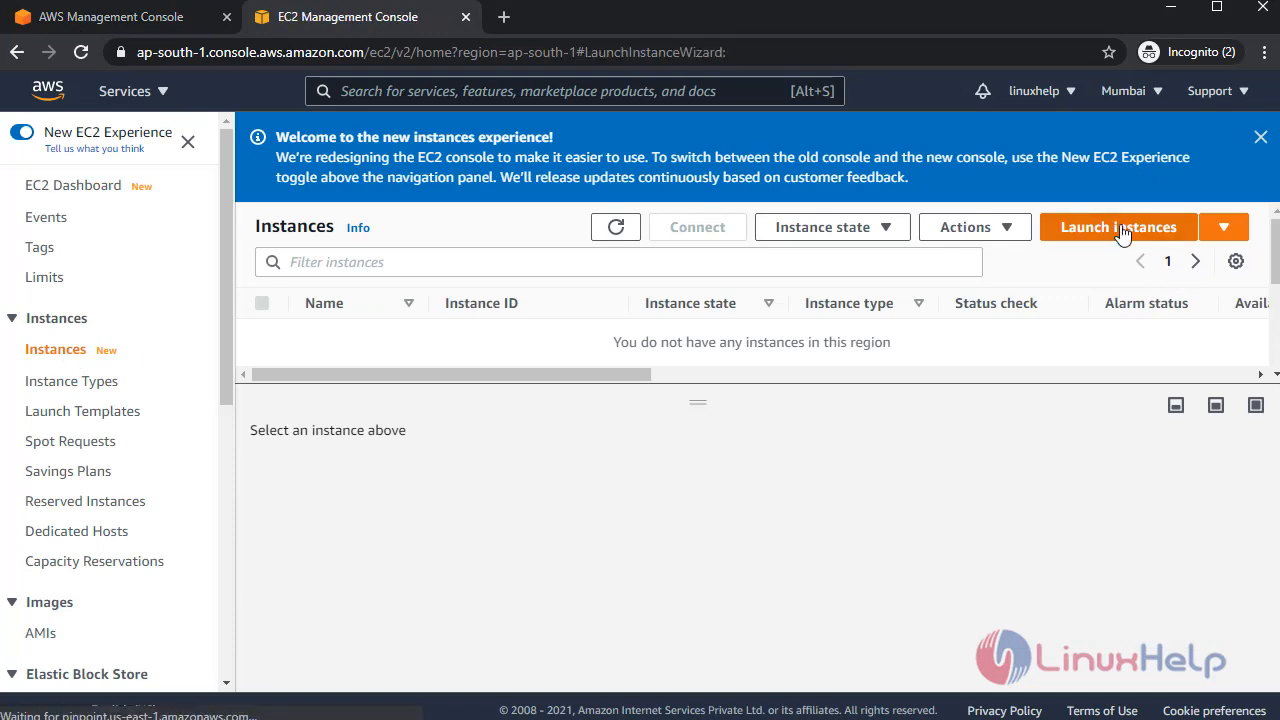
{"action": "left_click", "coordinate": [1116, 228]}
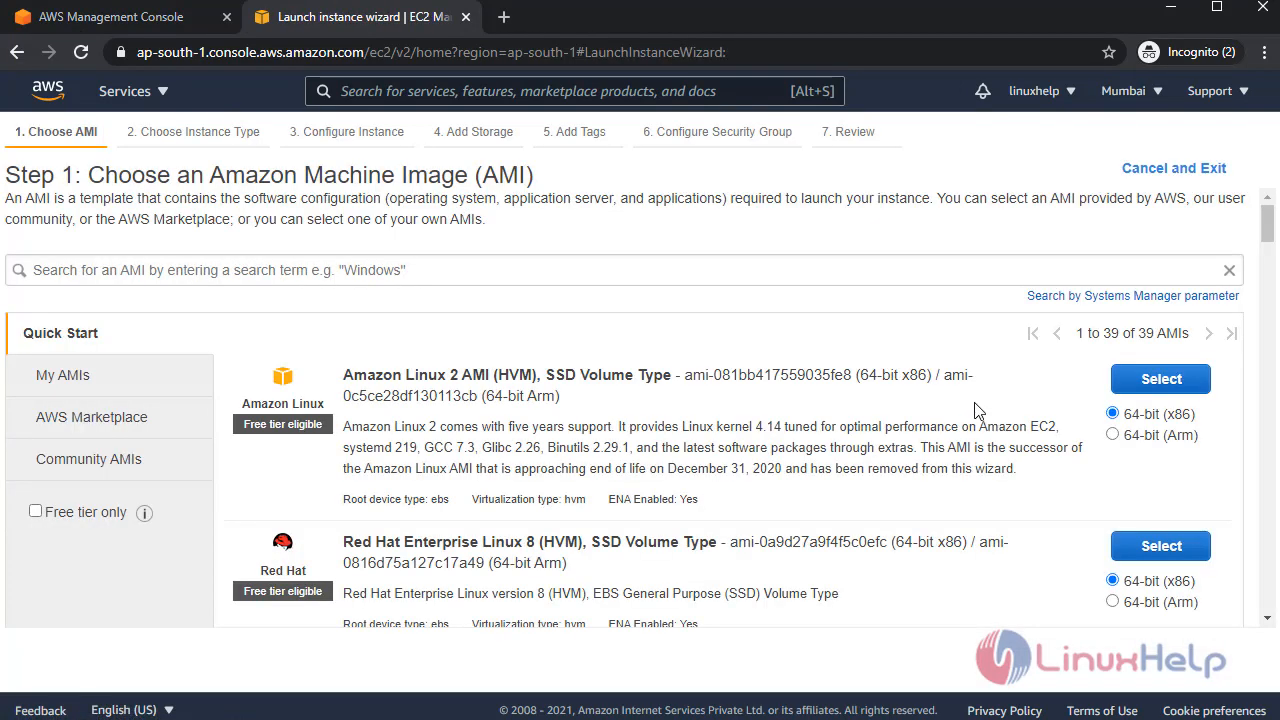
{"action": "mouse_move", "coordinate": [1160, 378]}
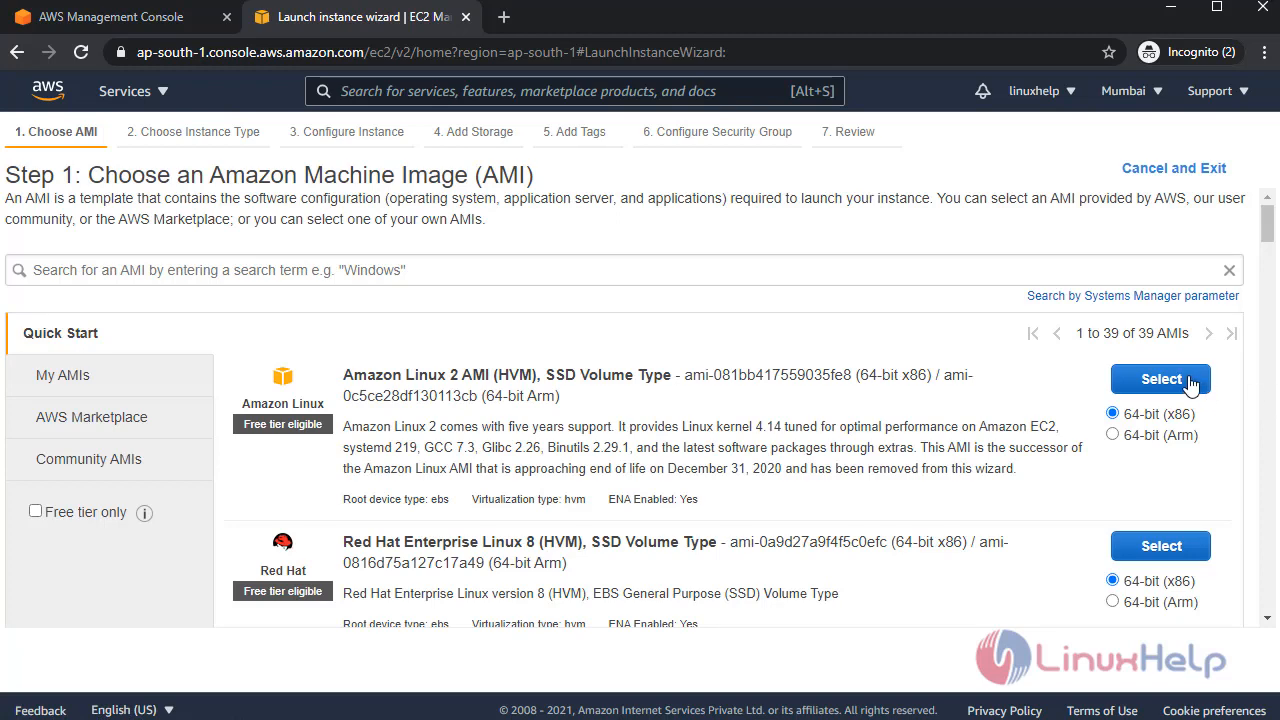
Choose the Amazon Linux 2 AMI on t2.micro, keep default details and storage, and tag Name = nfs.
{"action": "left_click", "coordinate": [1160, 380]}
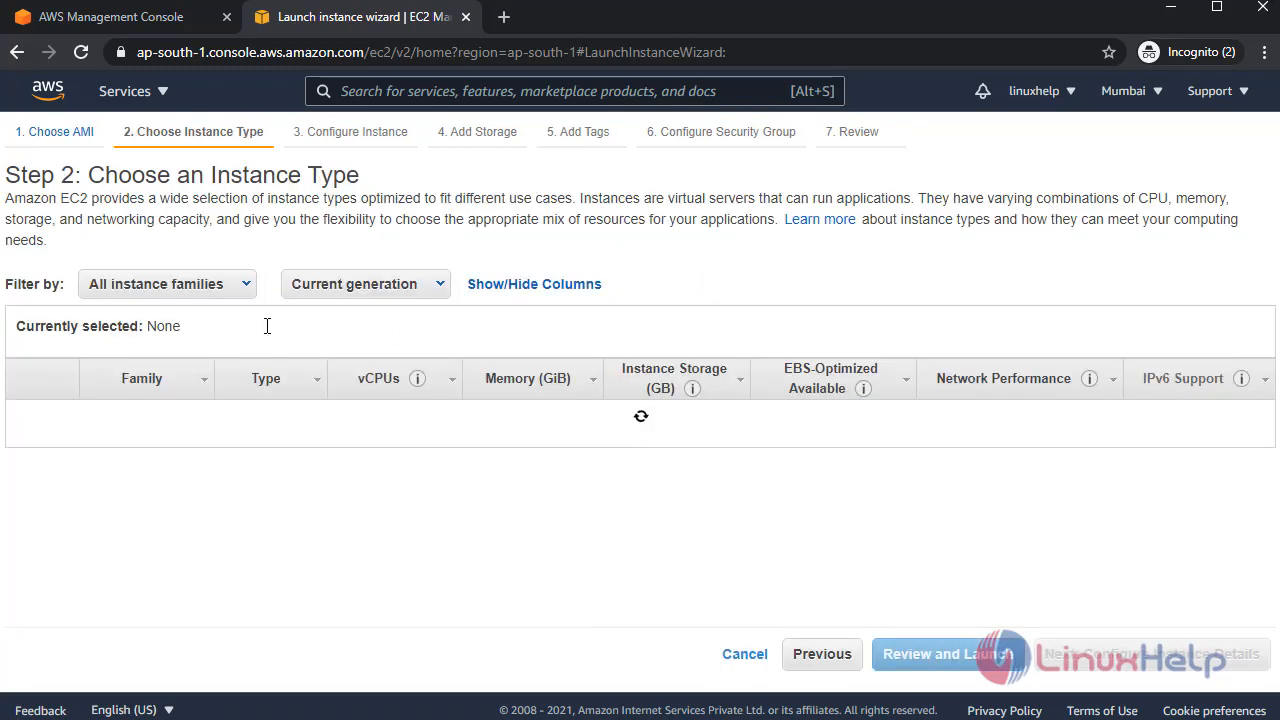
{"action": "left_click", "coordinate": [24, 486]}
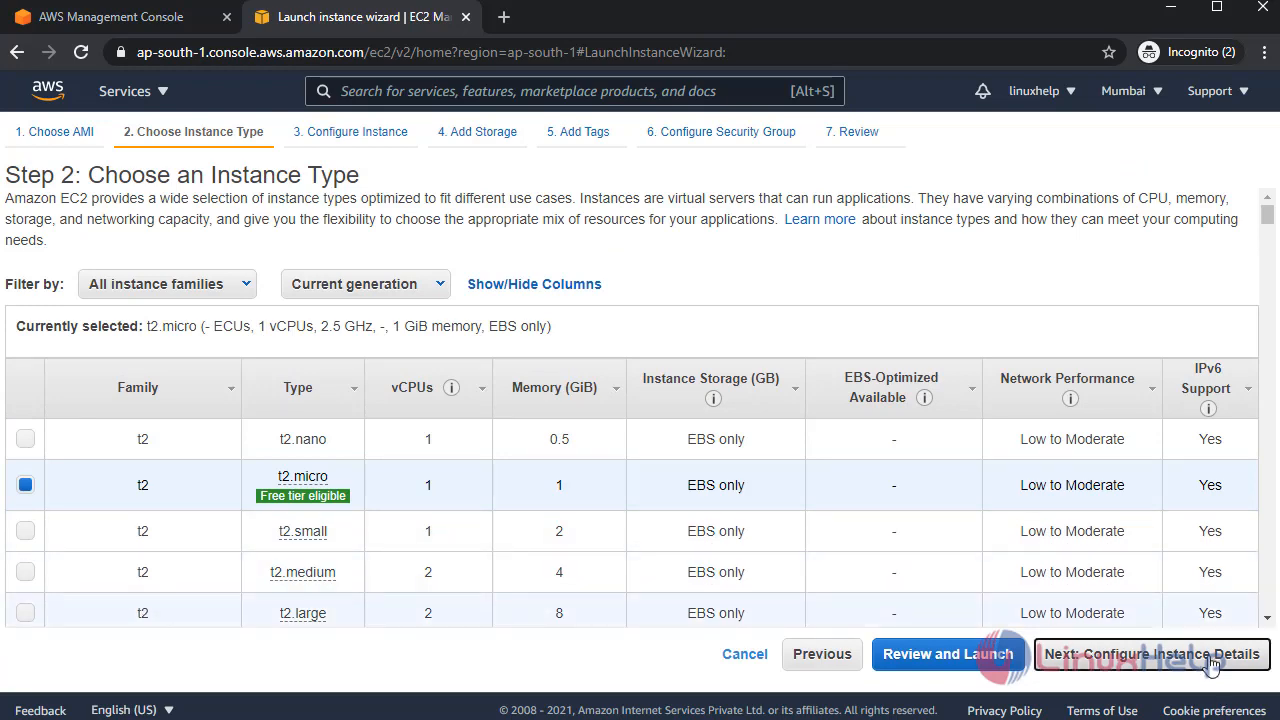
{"action": "left_click", "coordinate": [1152, 654]}
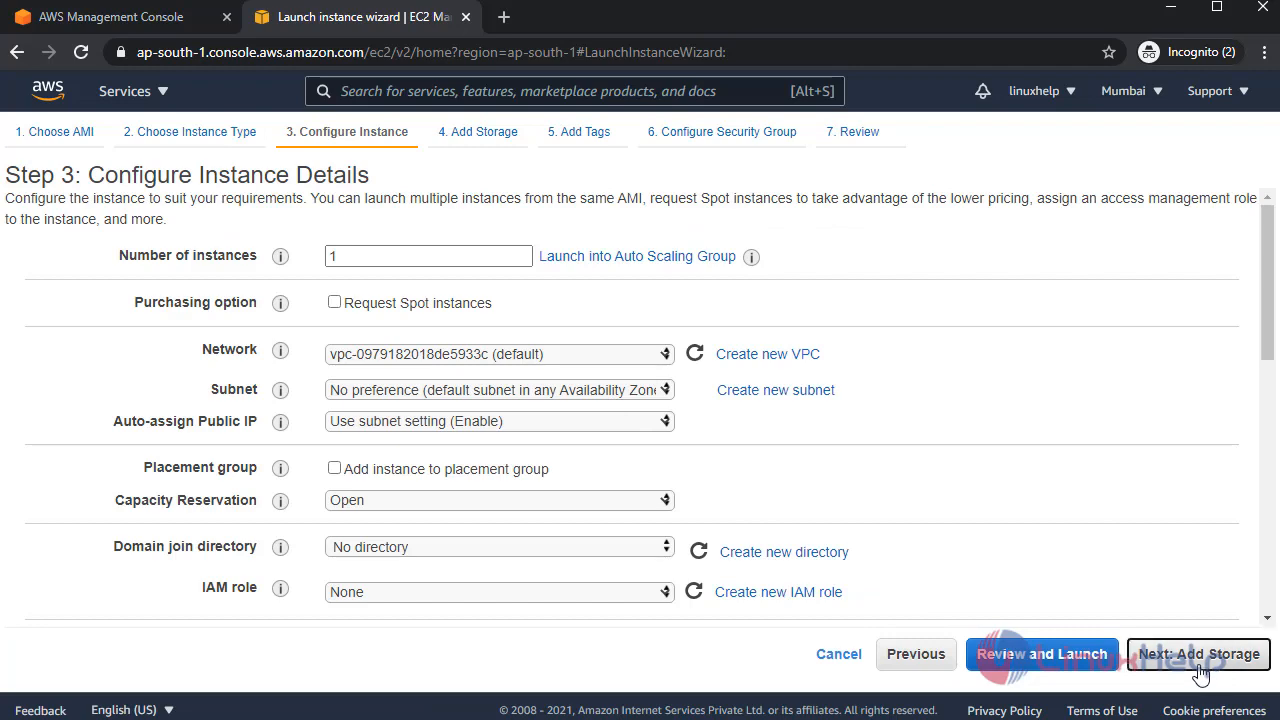
{"action": "left_click", "coordinate": [1196, 652]}
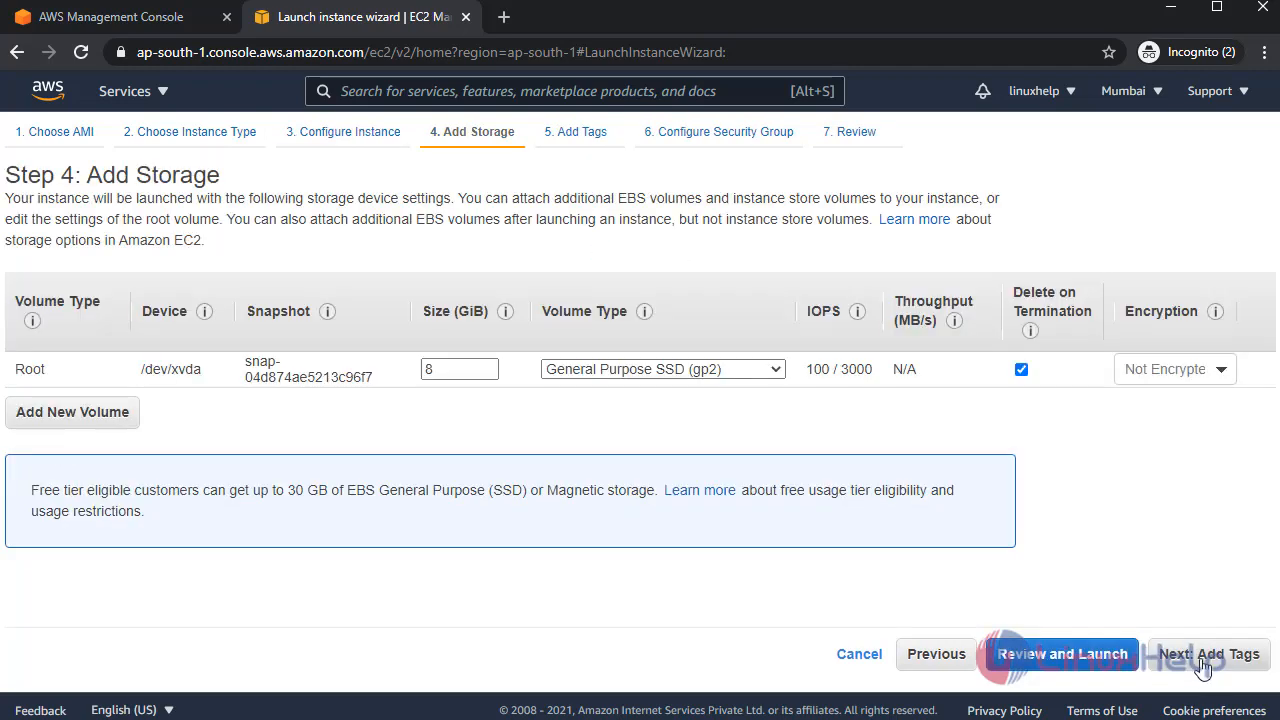
{"action": "left_click", "coordinate": [1208, 652]}
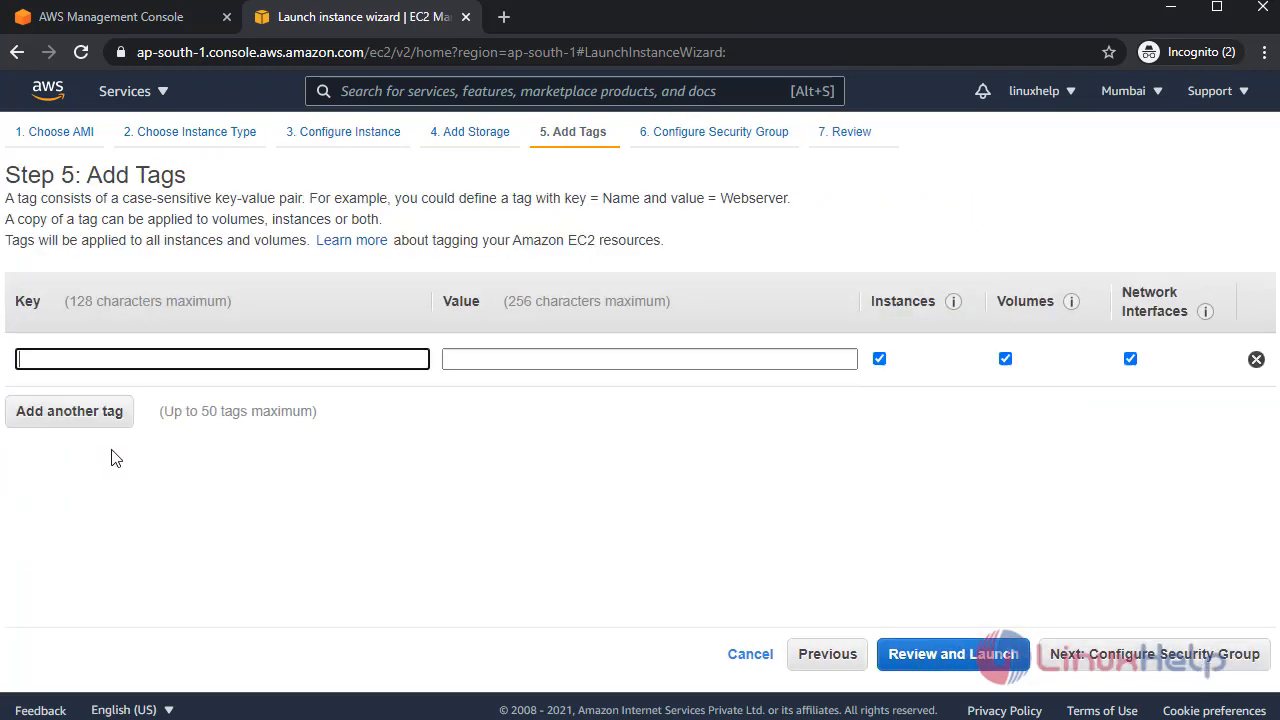
{"action": "type", "text": "nfs"}
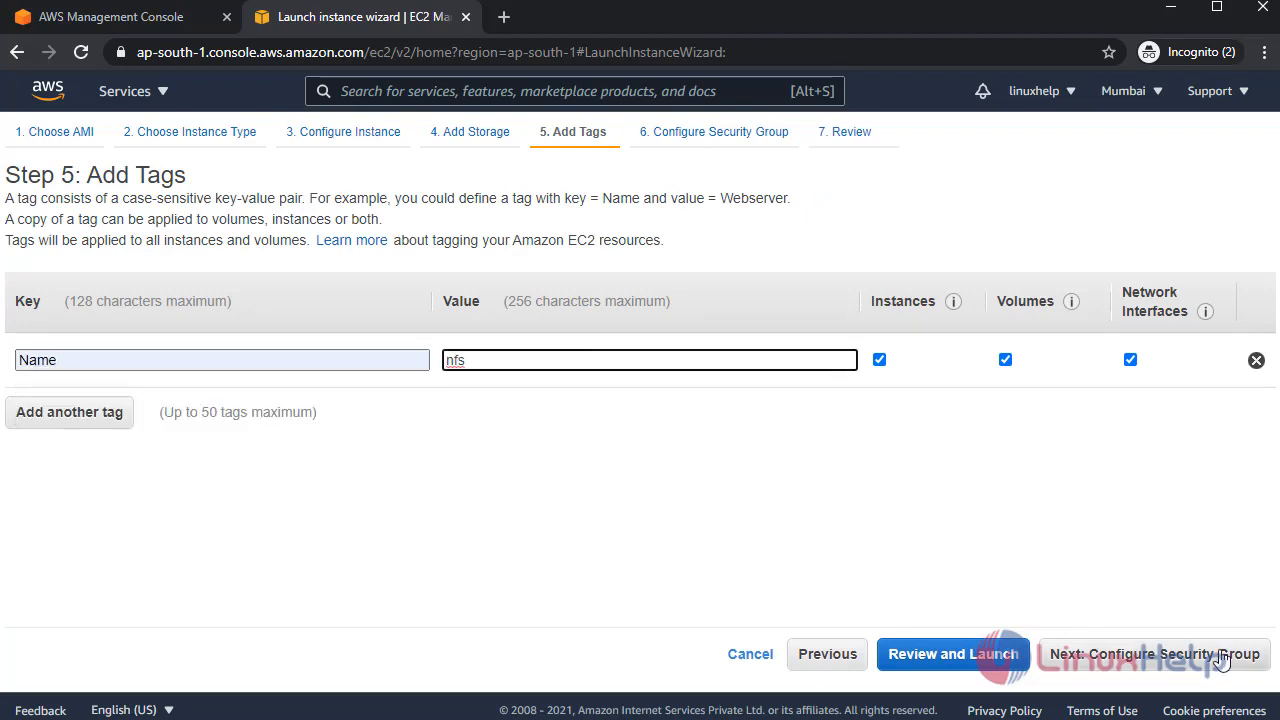
Assign the existing nfs security group with SSH port 22 and NFS port 2049 rules.
{"action": "left_click", "coordinate": [1156, 654]}
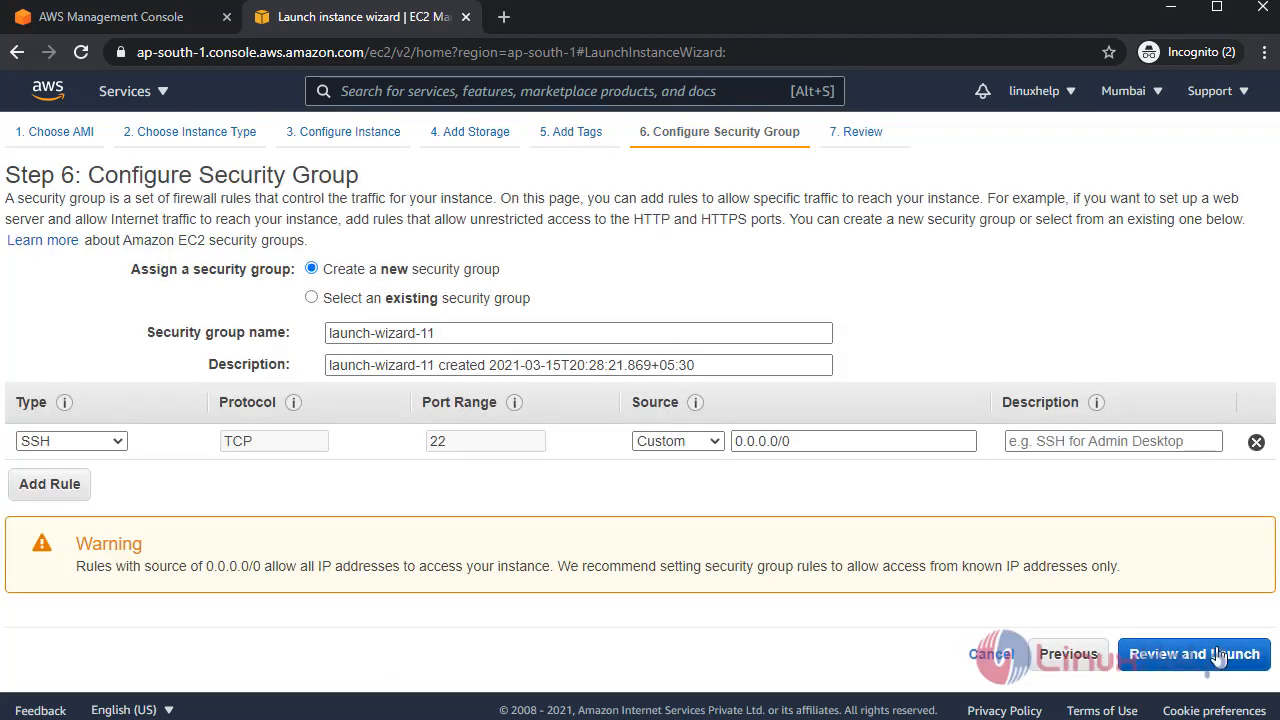
{"action": "mouse_move", "coordinate": [616, 280]}
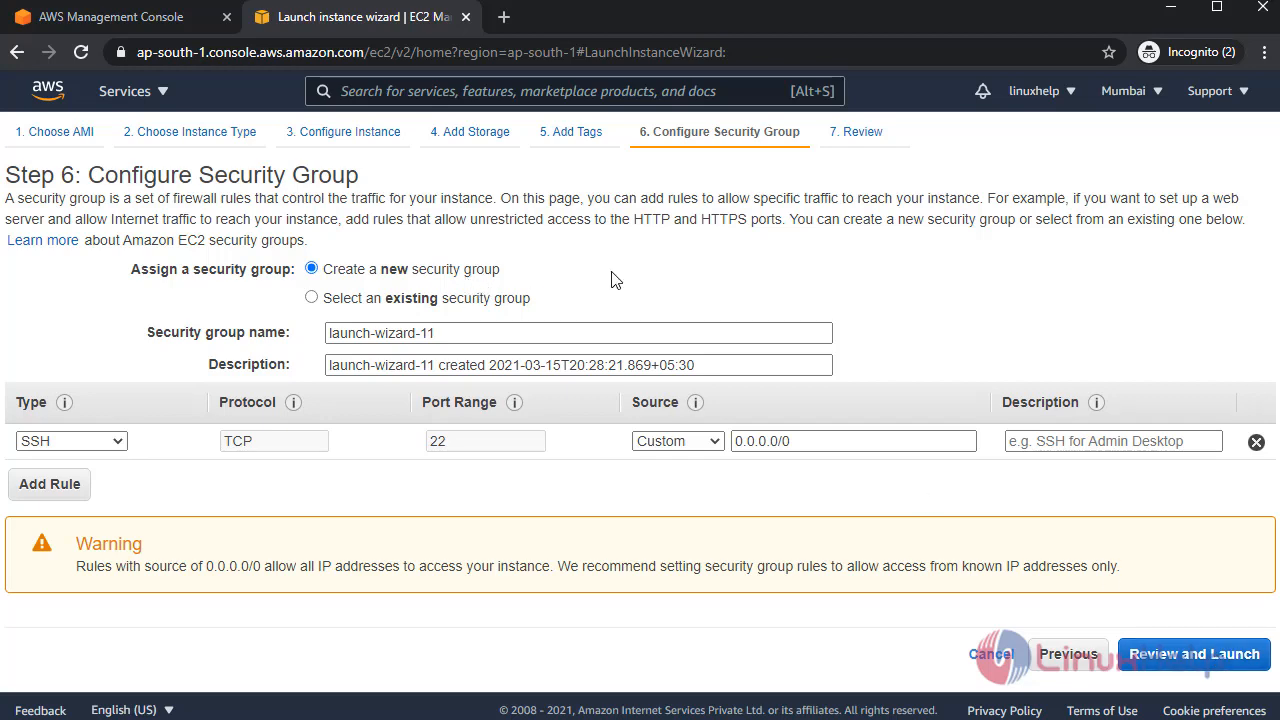
{"action": "mouse_move", "coordinate": [312, 298]}
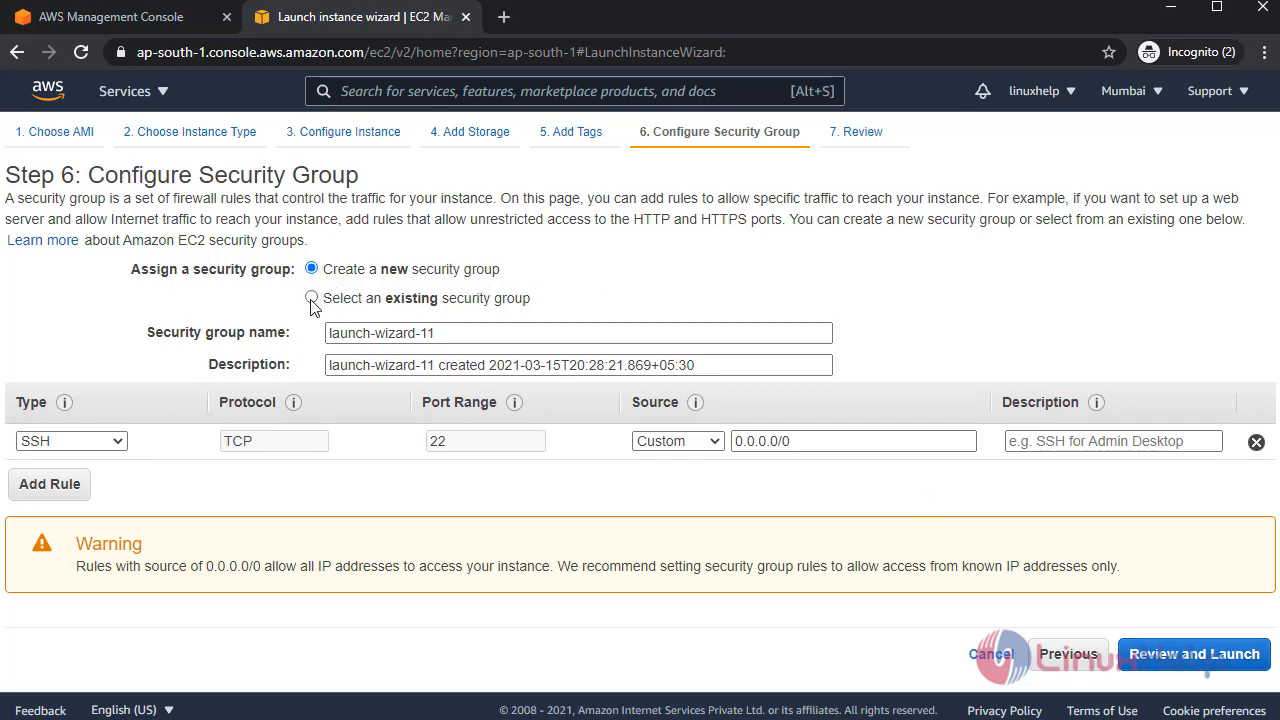
{"action": "left_click", "coordinate": [312, 298]}
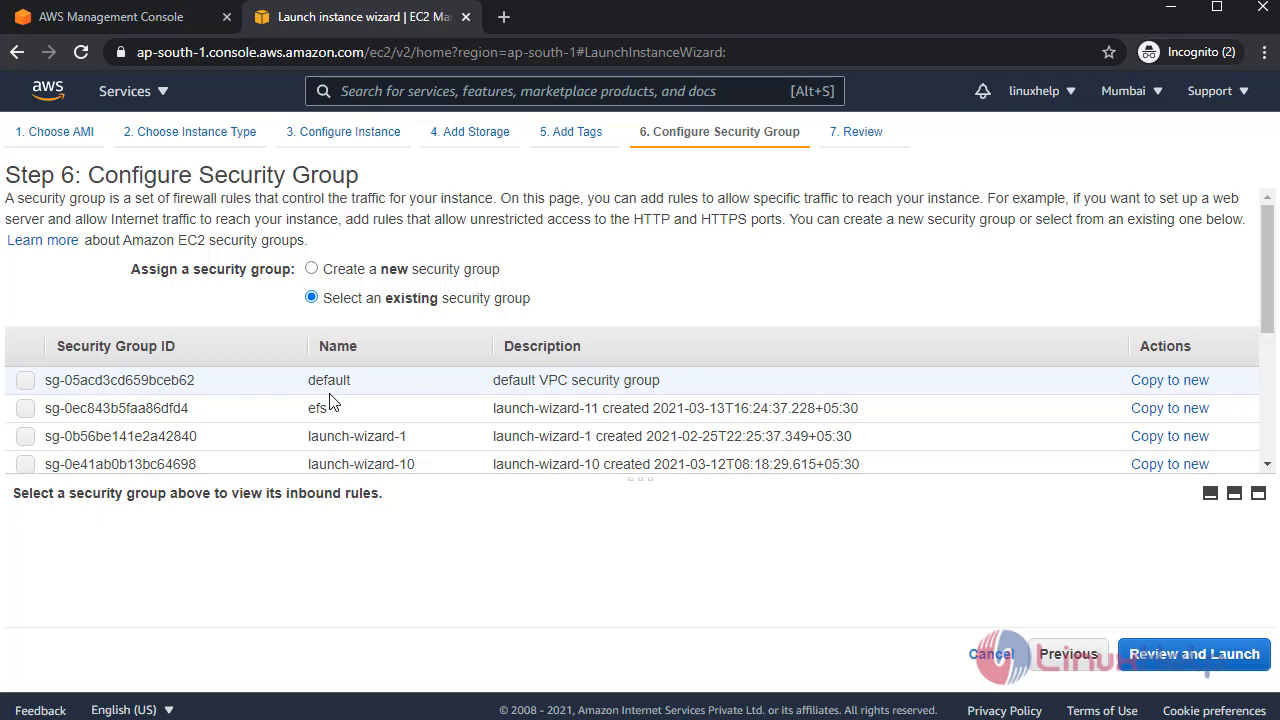
{"action": "scroll", "scroll_direction": "down", "scroll_amount": 3}
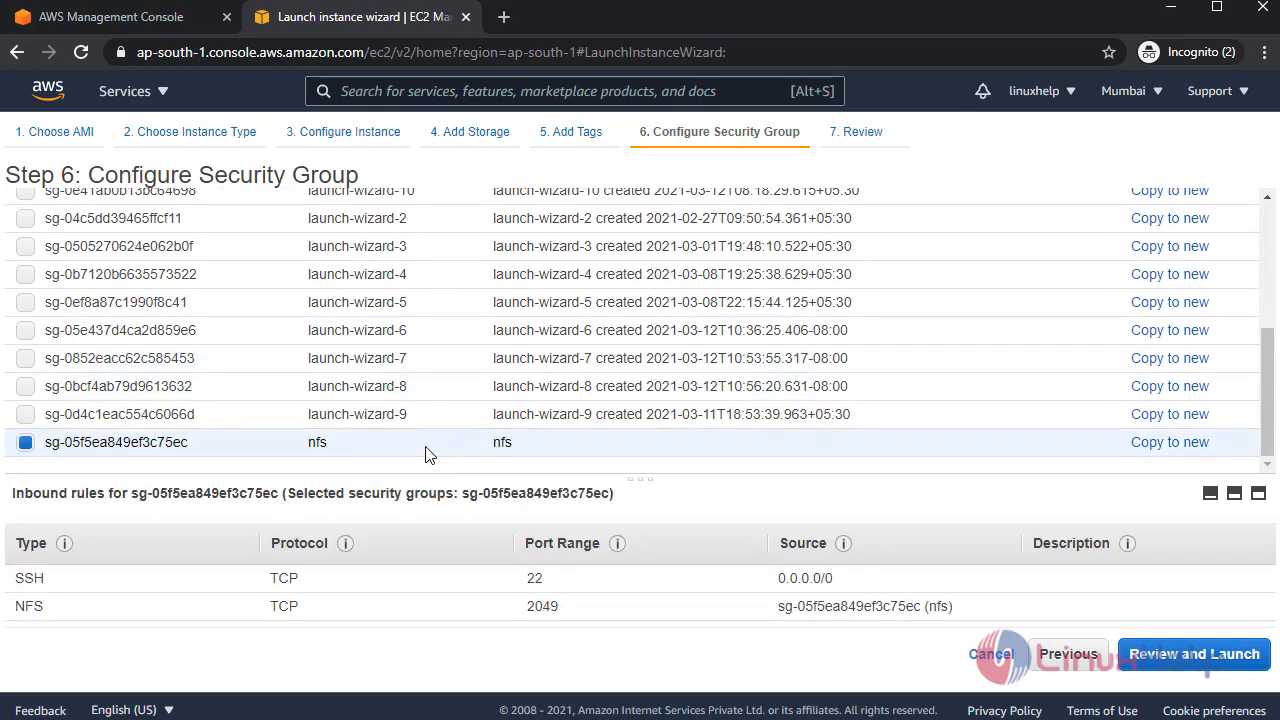
{"action": "mouse_move", "coordinate": [212, 532]}
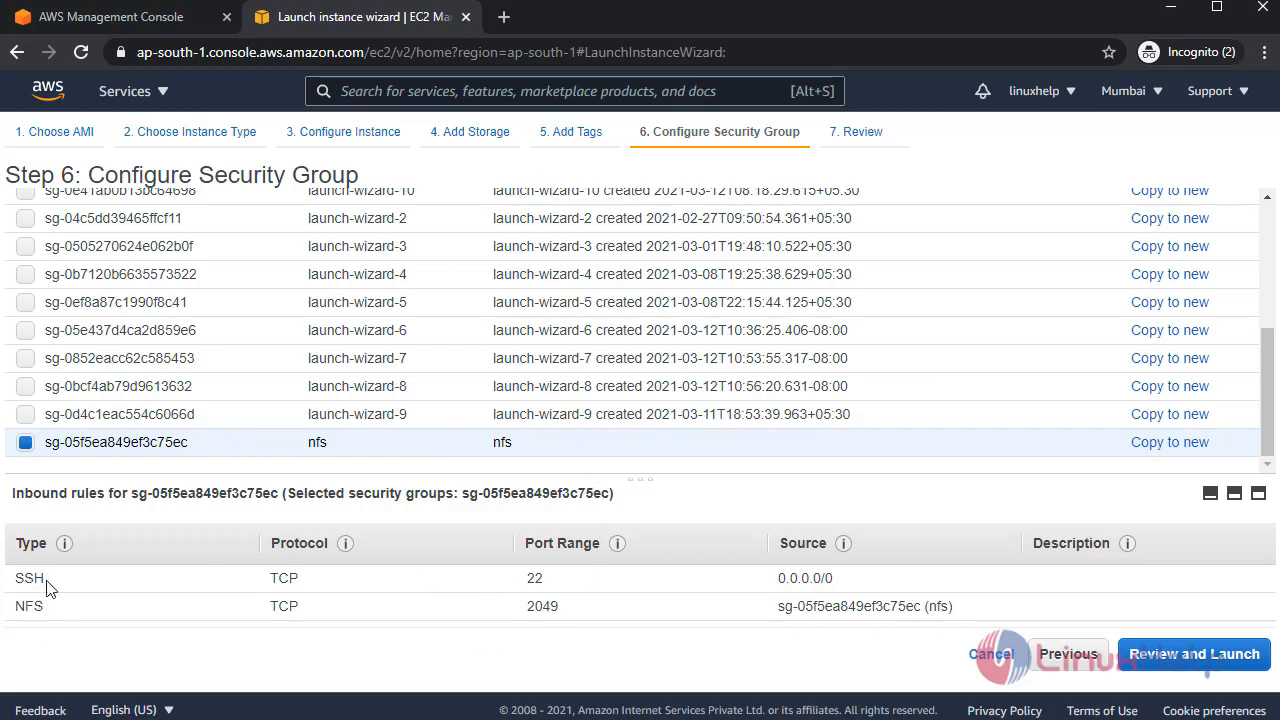
{"action": "mouse_move", "coordinate": [780, 660]}
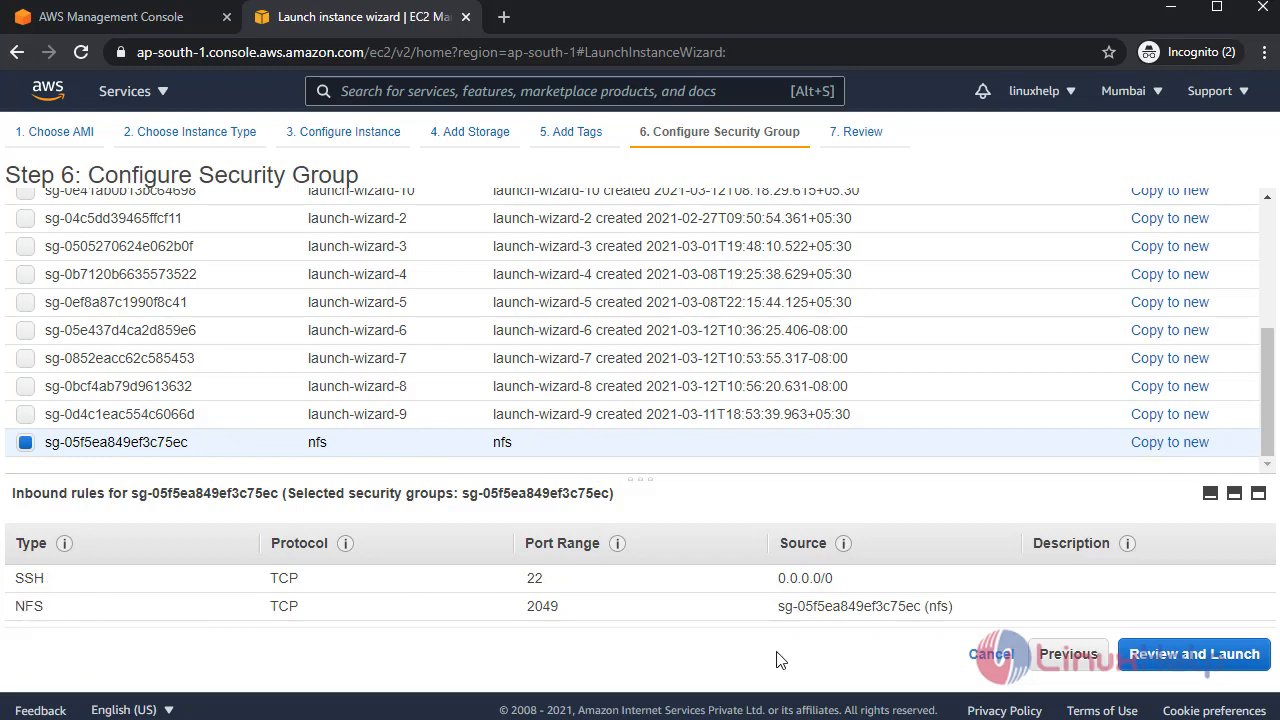
{"action": "mouse_move", "coordinate": [788, 624]}
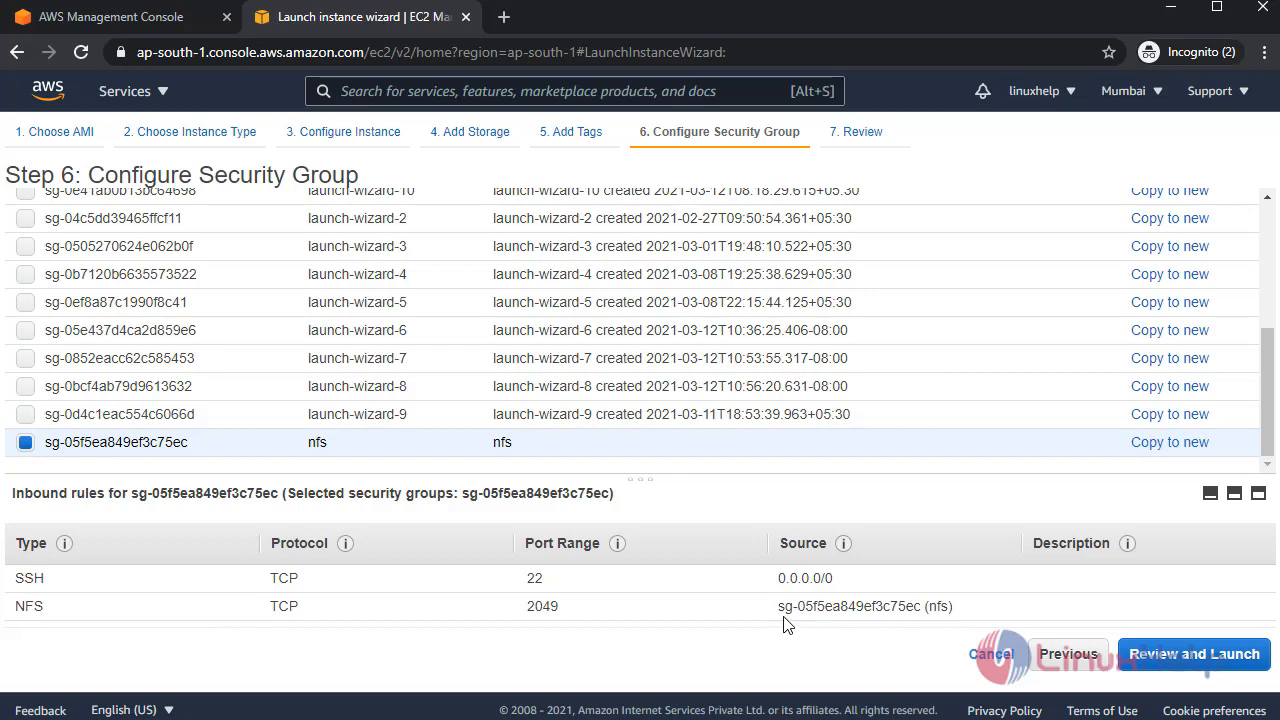
{"action": "mouse_move", "coordinate": [196, 498]}
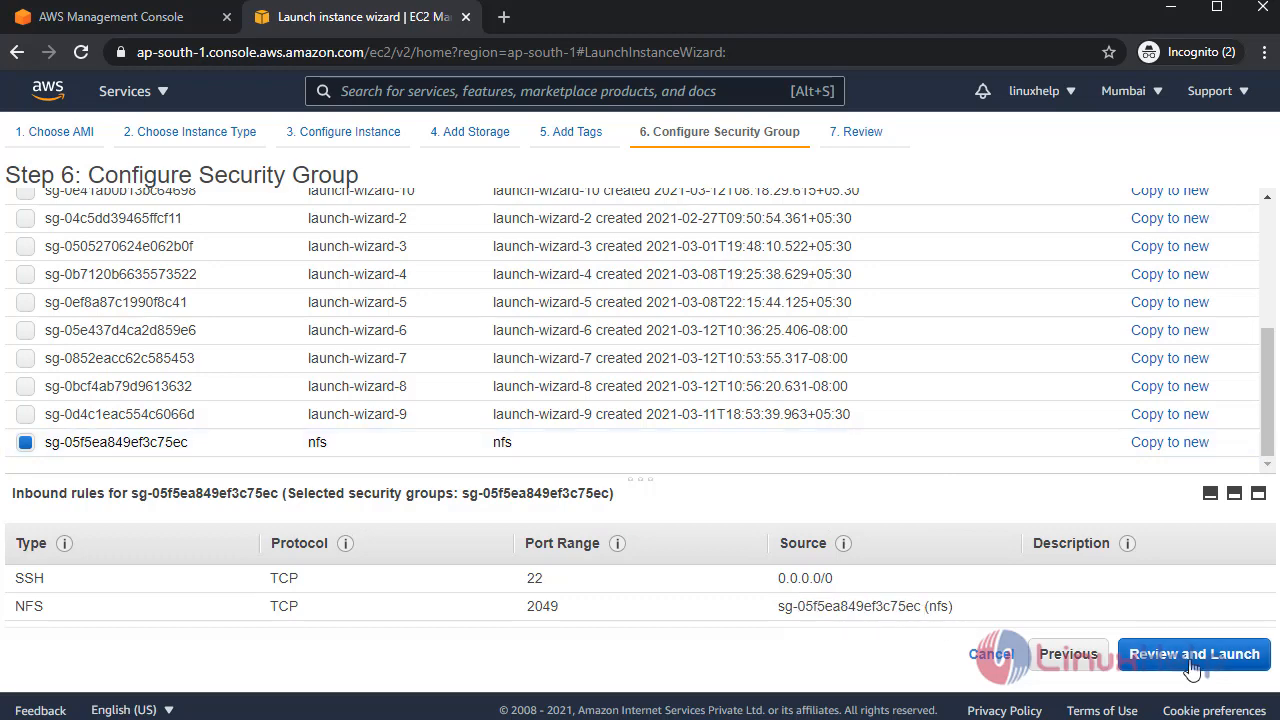
Review the launch, choose the Test key pair and acknowledge having its private key.
{"action": "left_click", "coordinate": [1194, 654]}
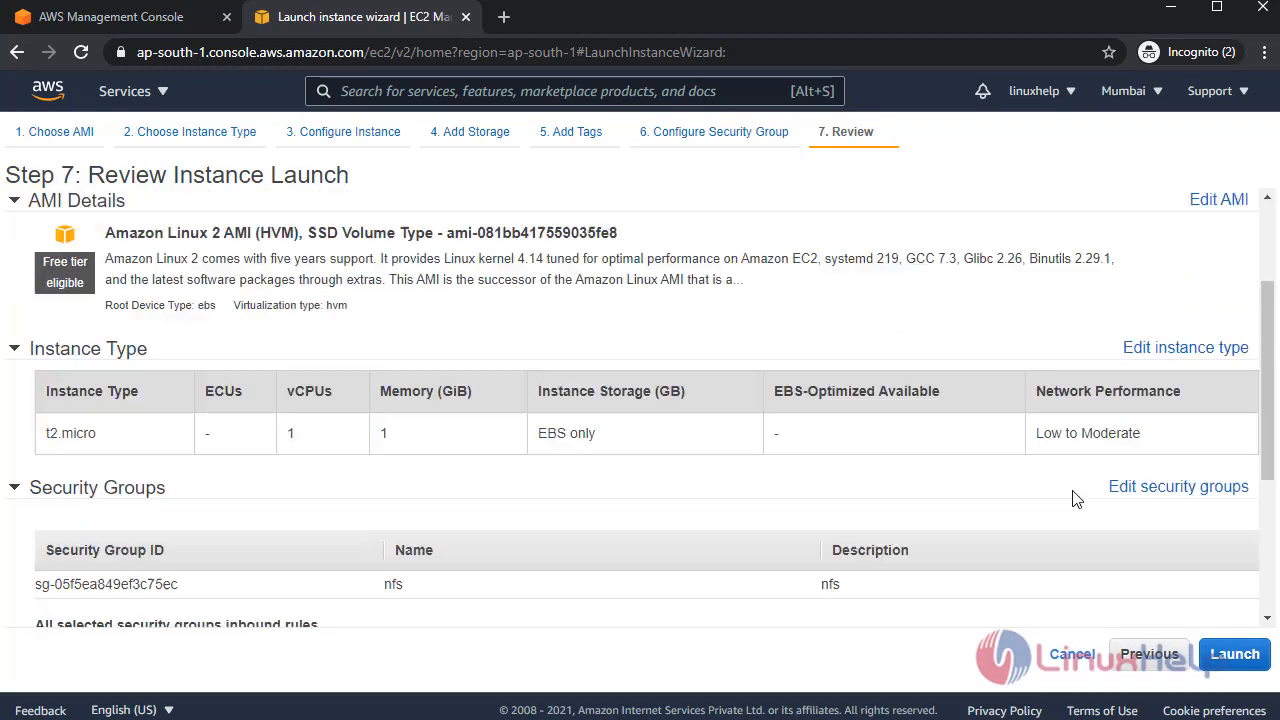
{"action": "scroll", "scroll_direction": "down", "scroll_amount": 3}
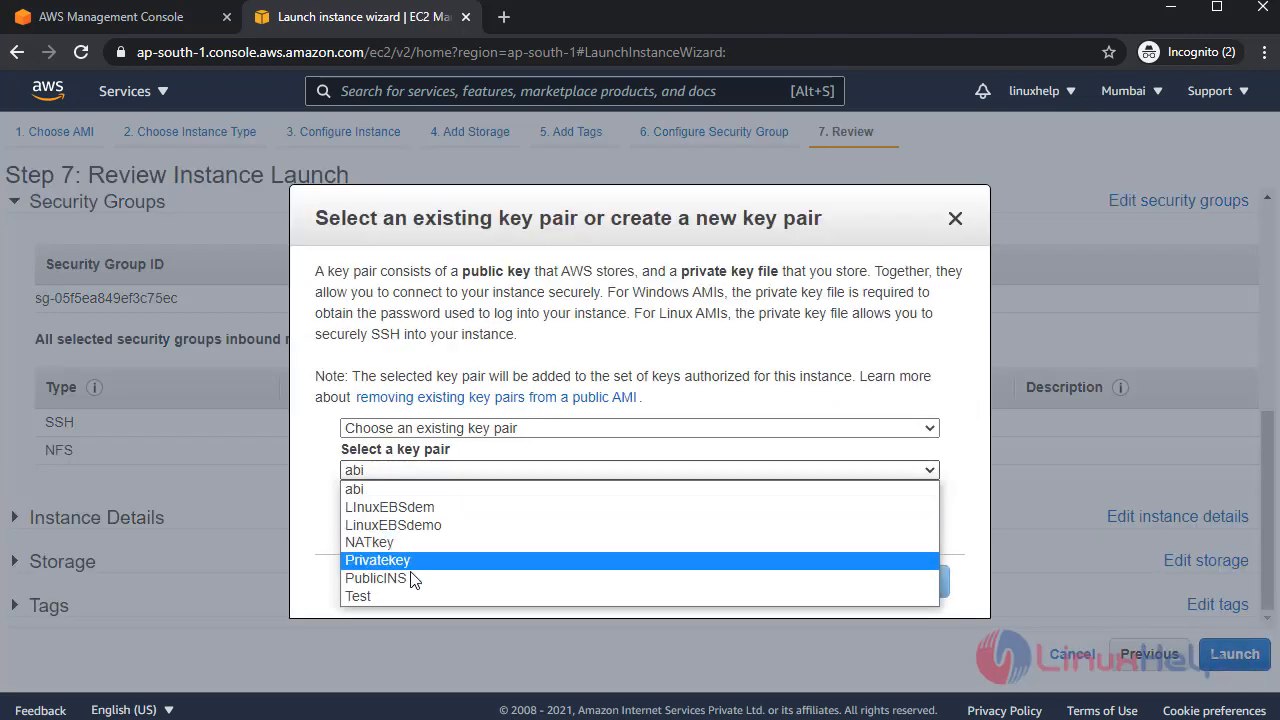
{"action": "left_click", "coordinate": [358, 596]}
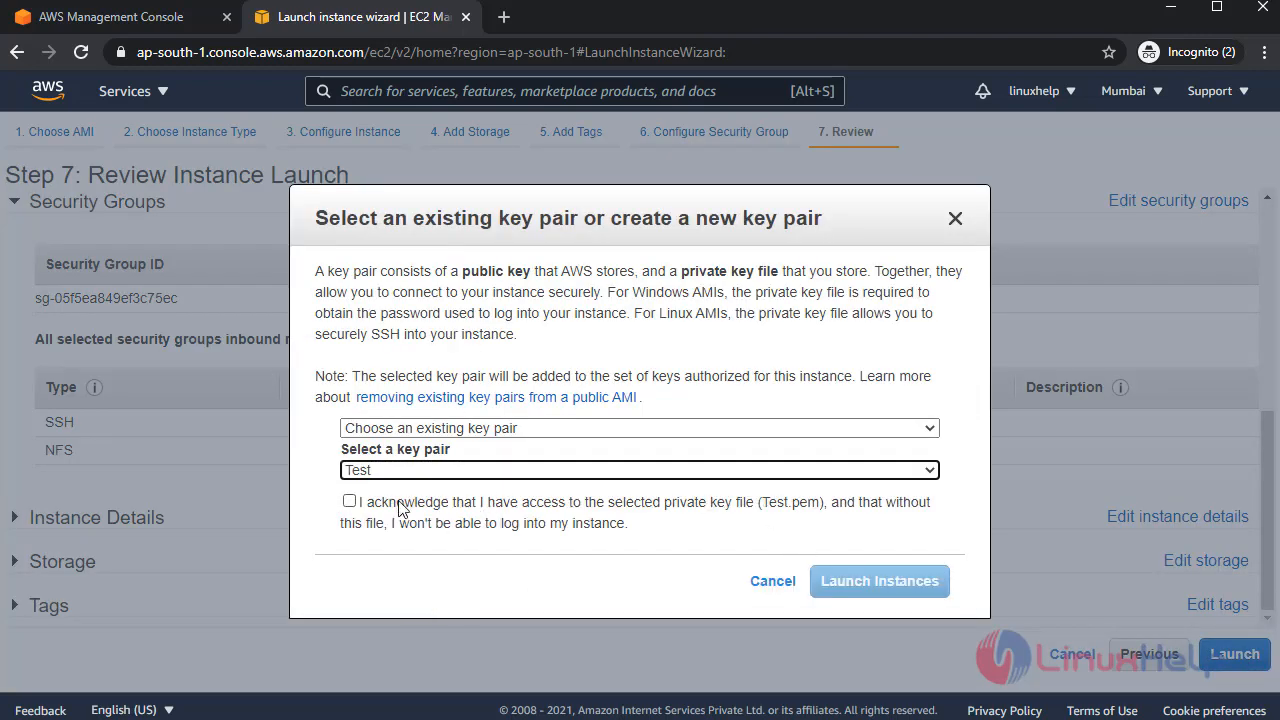
{"action": "left_click", "coordinate": [880, 580]}
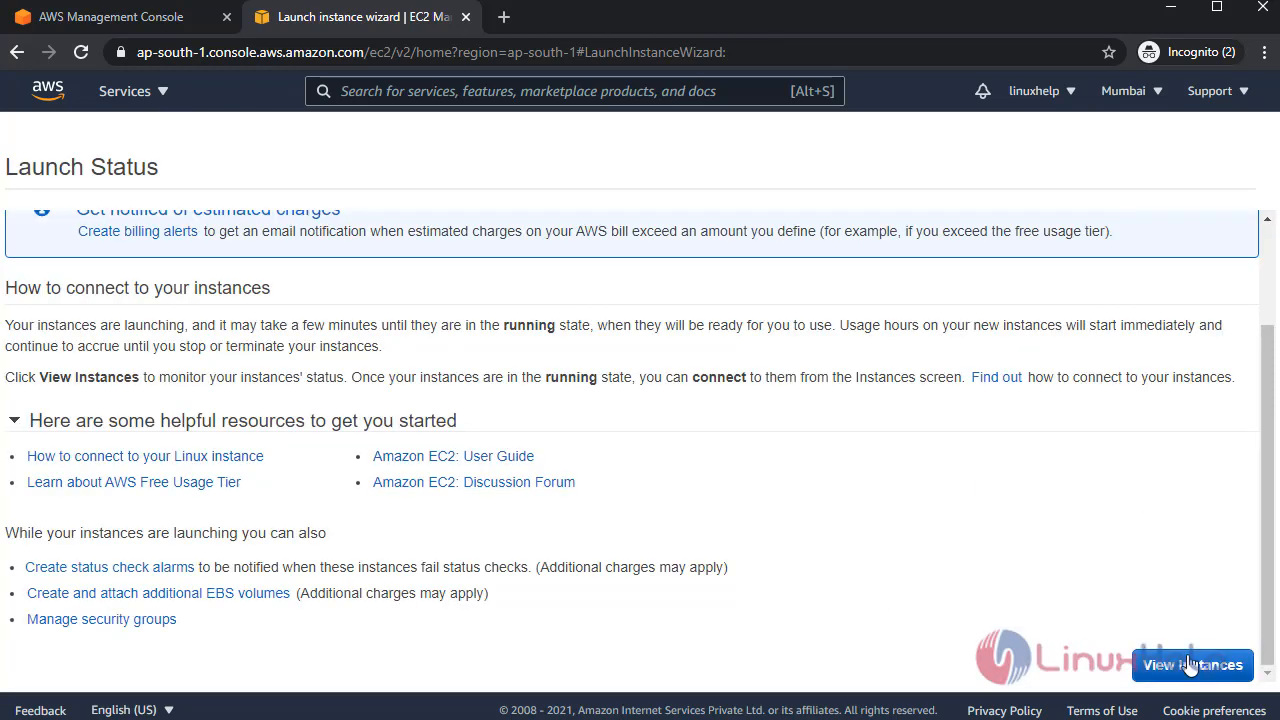
View the launched instances, confirming the nfs t2.micro instance is running, and return to the console home.
{"action": "left_click", "coordinate": [1192, 664]}
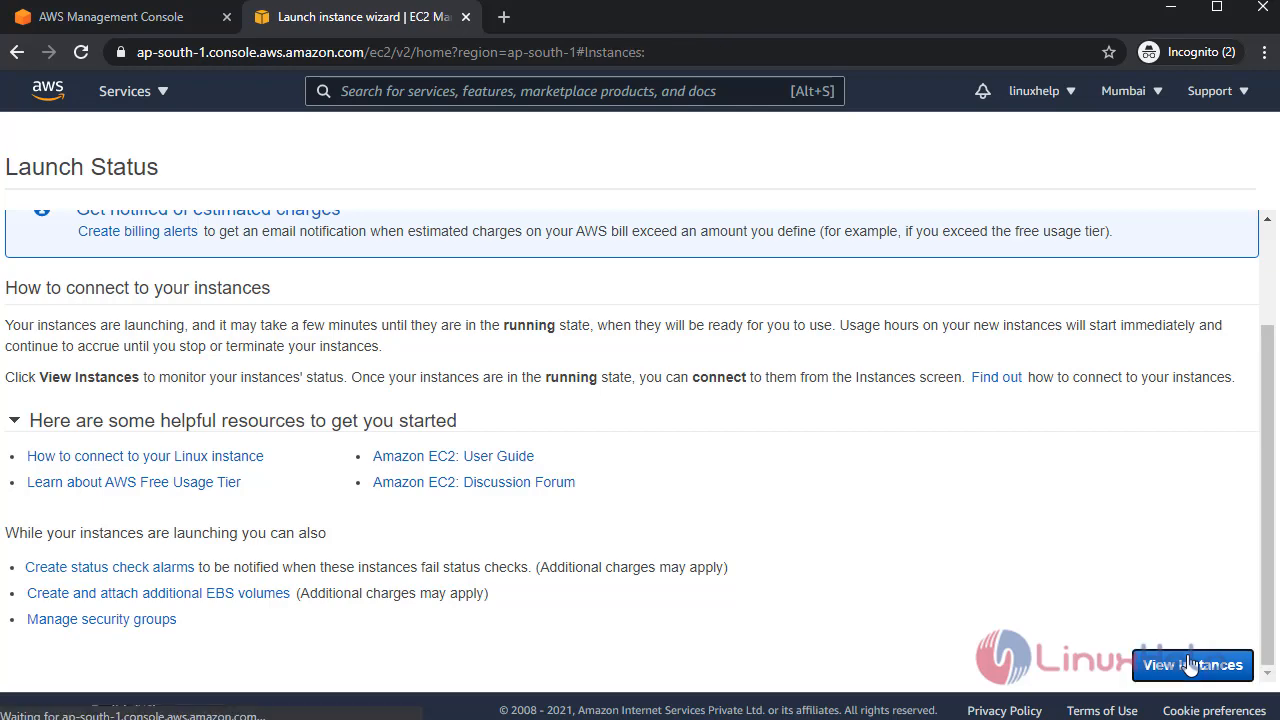
{"action": "left_click", "coordinate": [1192, 664]}
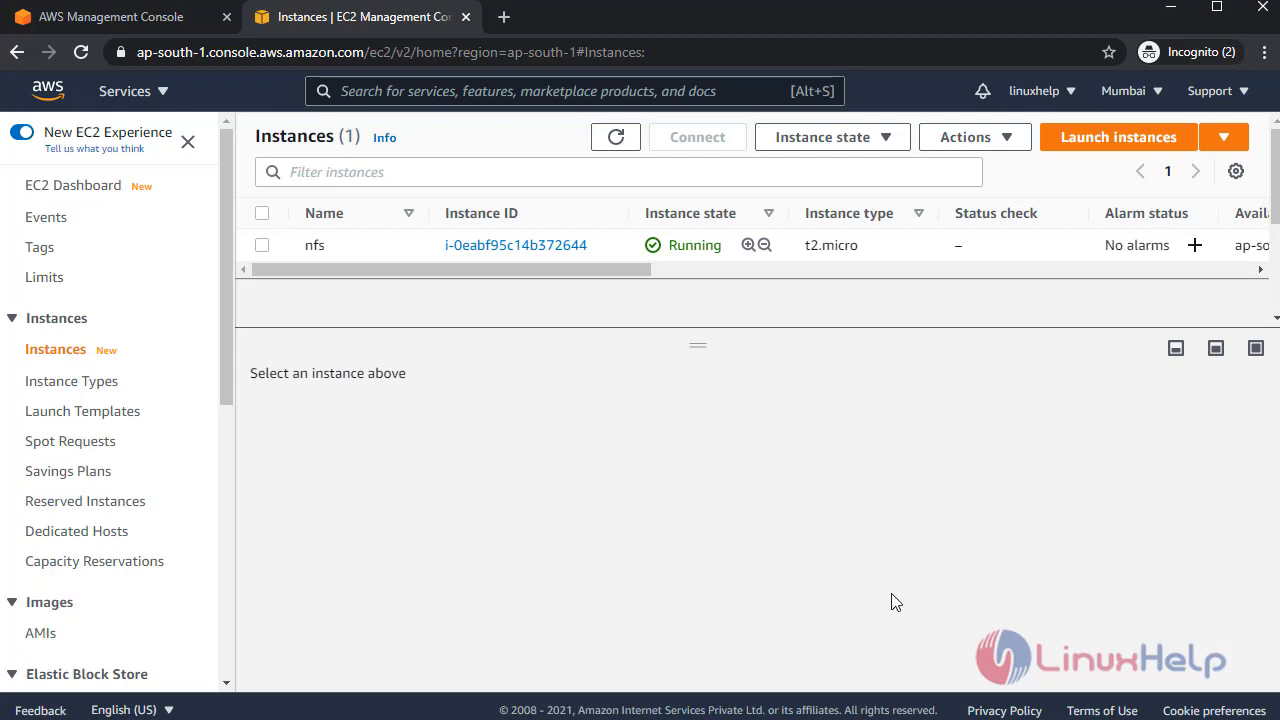
{"action": "mouse_move", "coordinate": [724, 248]}
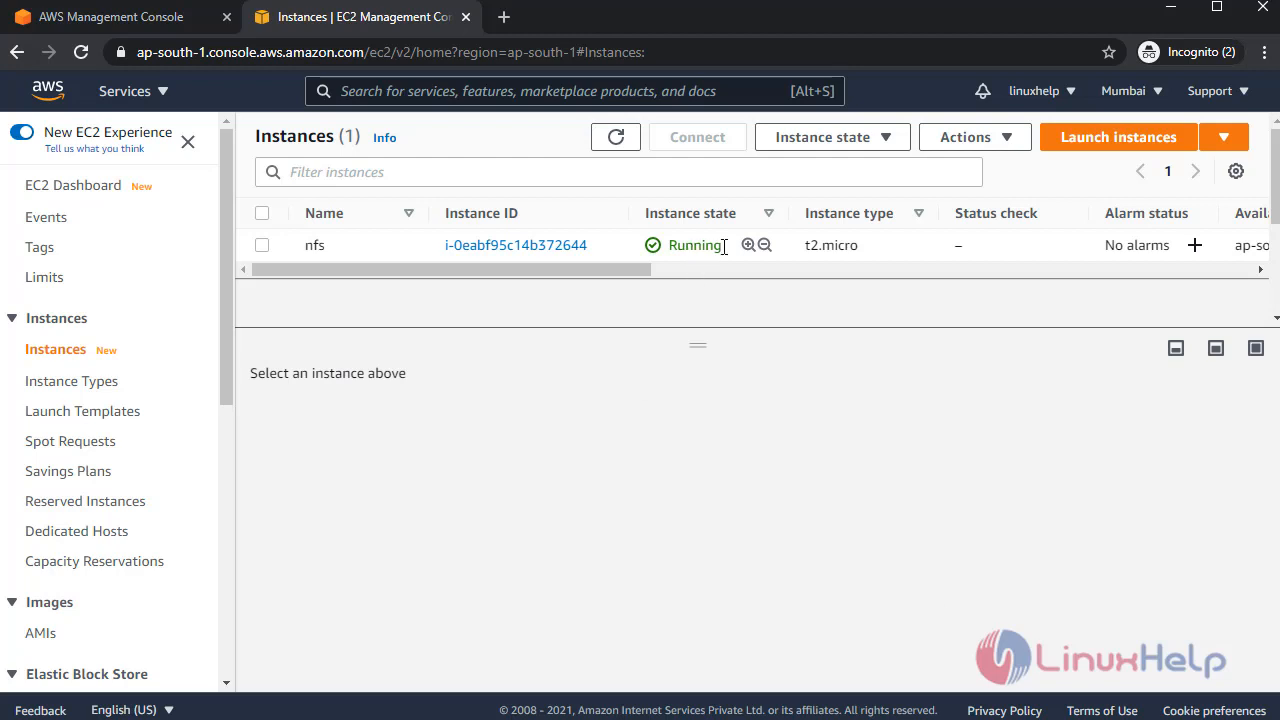
{"action": "left_click", "coordinate": [516, 244]}
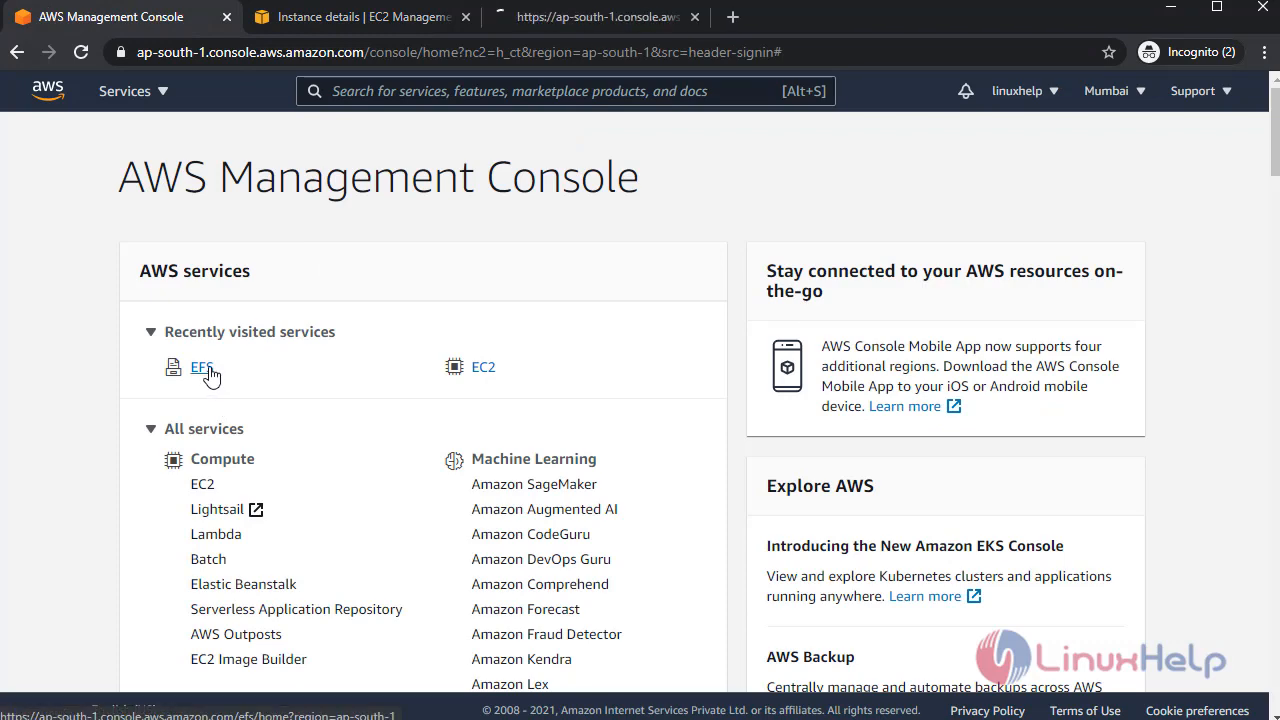
Create an EFS file system named NFS in the default VPC with Regional recommended settings.
{"action": "left_click", "coordinate": [200, 368]}
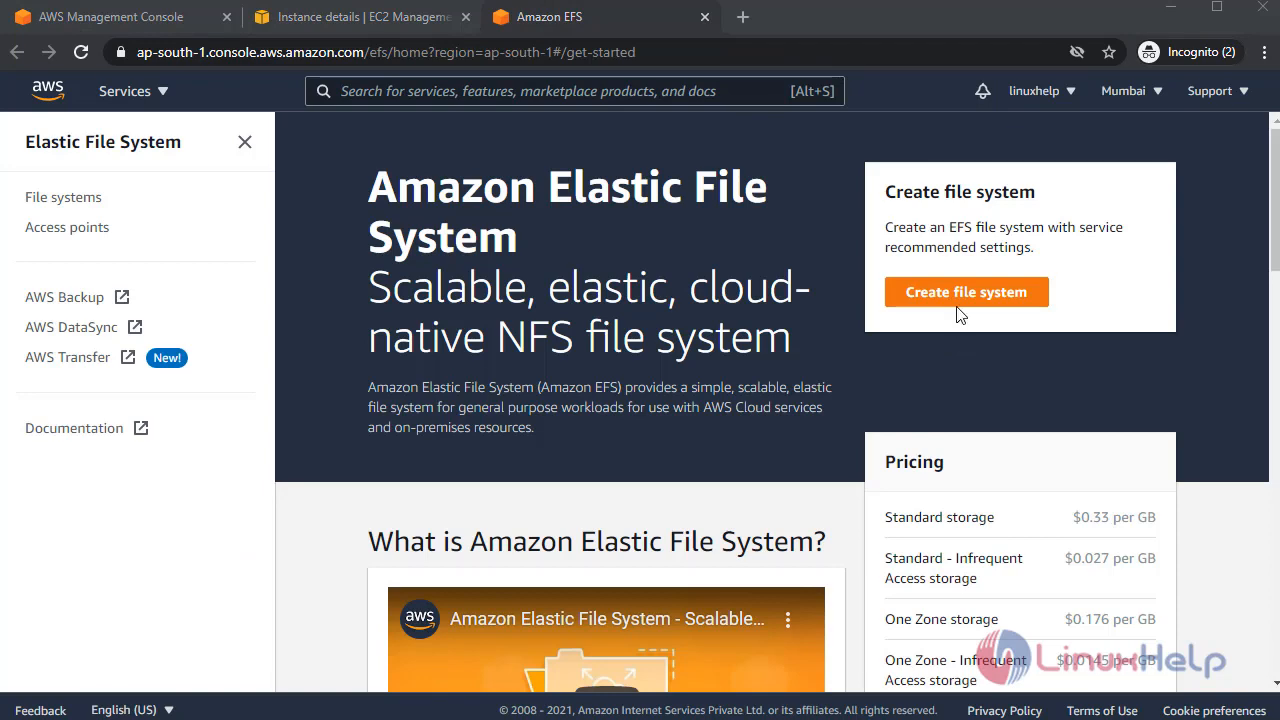
{"action": "left_click", "coordinate": [966, 292]}
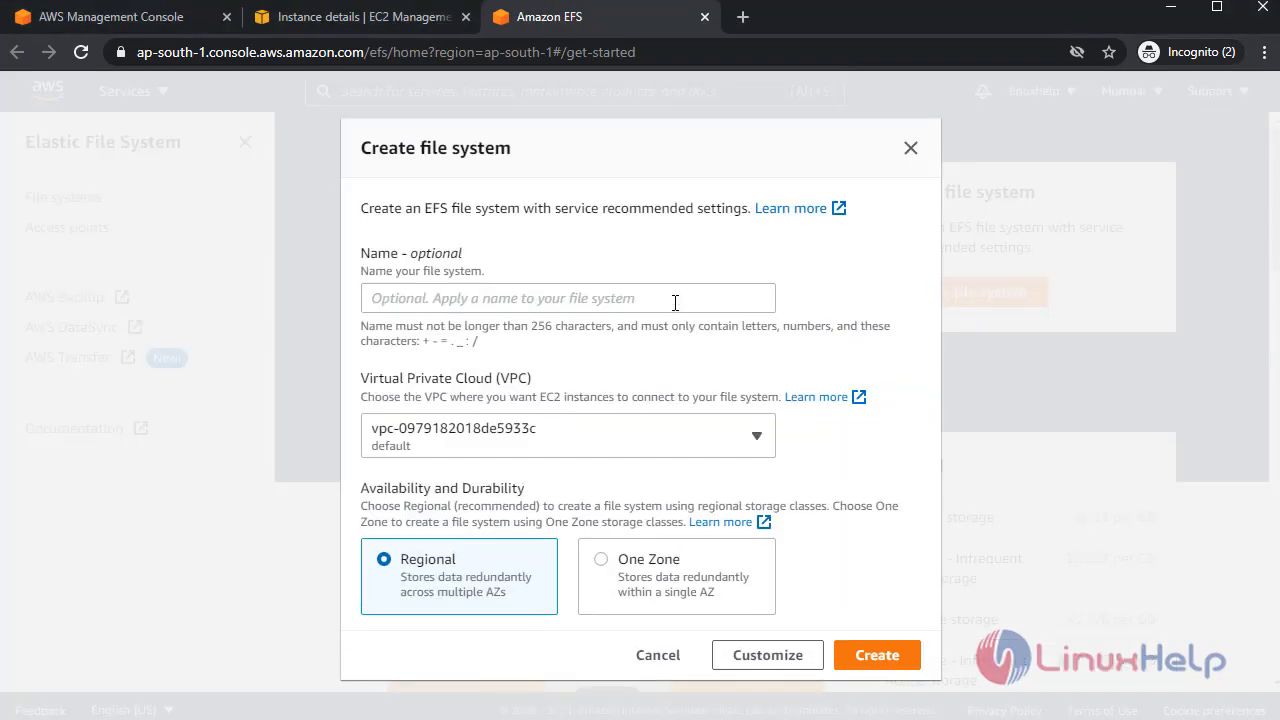
{"action": "left_click", "coordinate": [568, 298]}
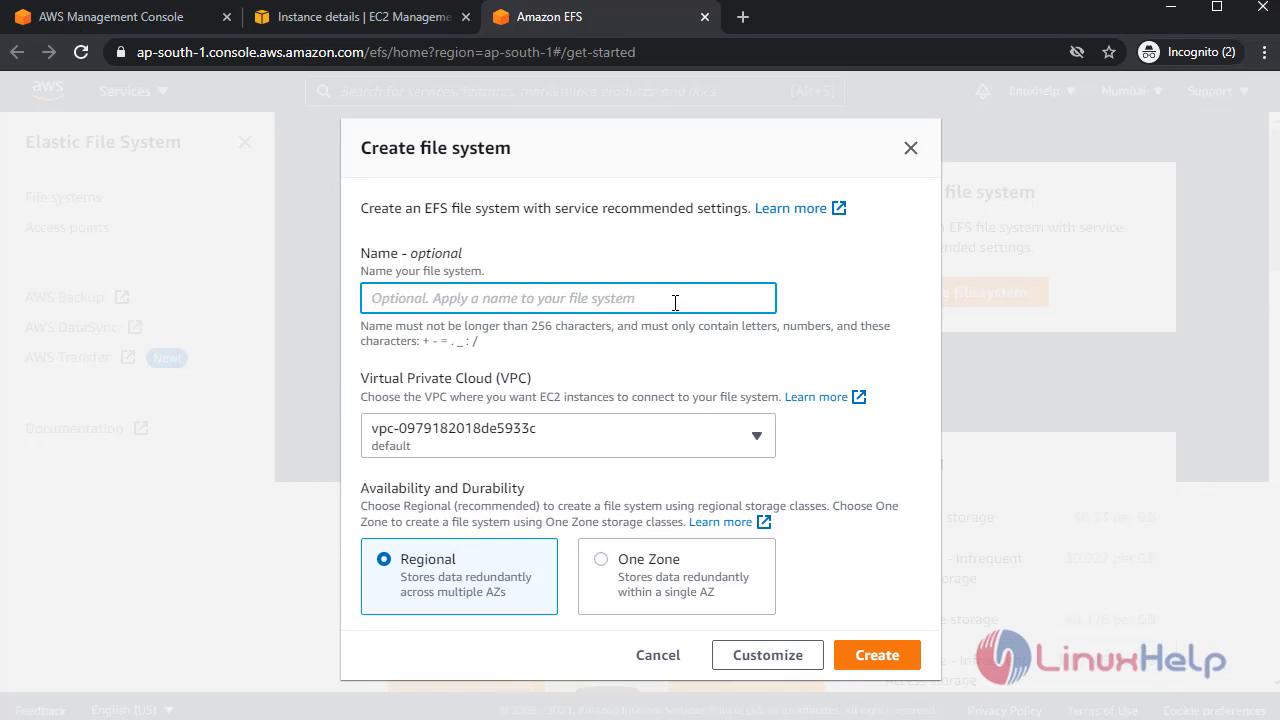
{"action": "type", "text": "N"}
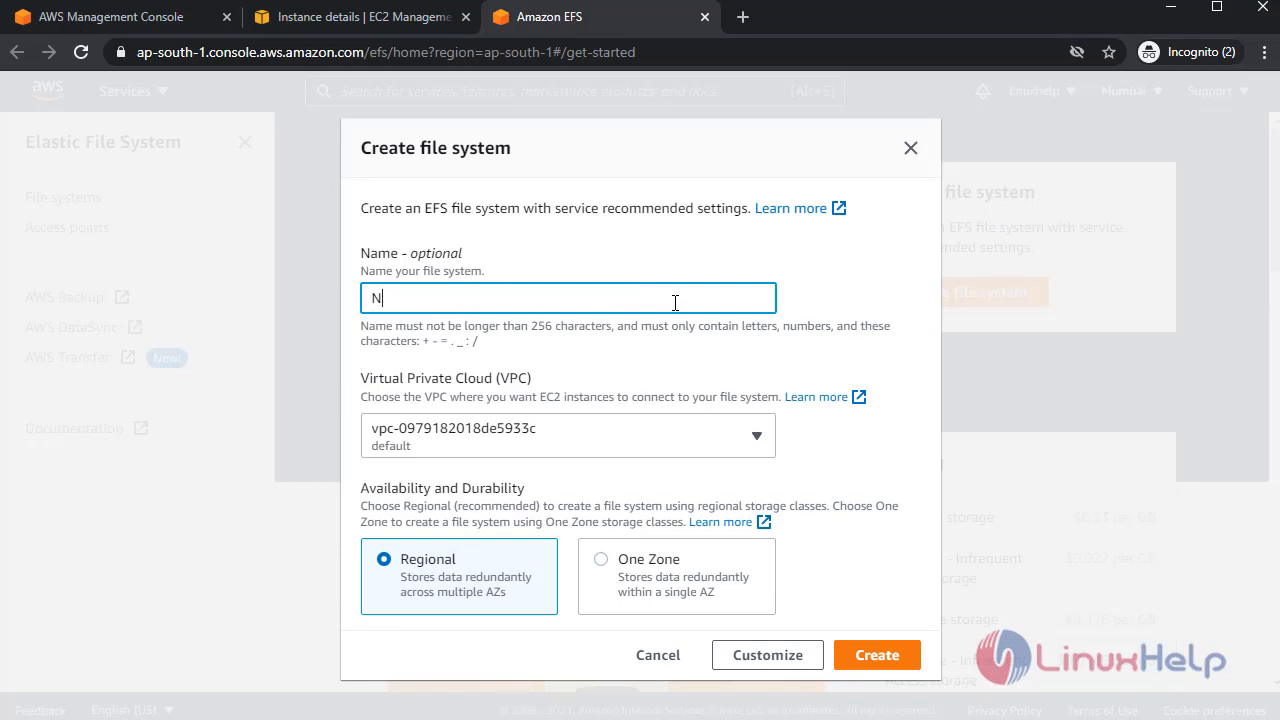
{"action": "type", "text": "FS"}
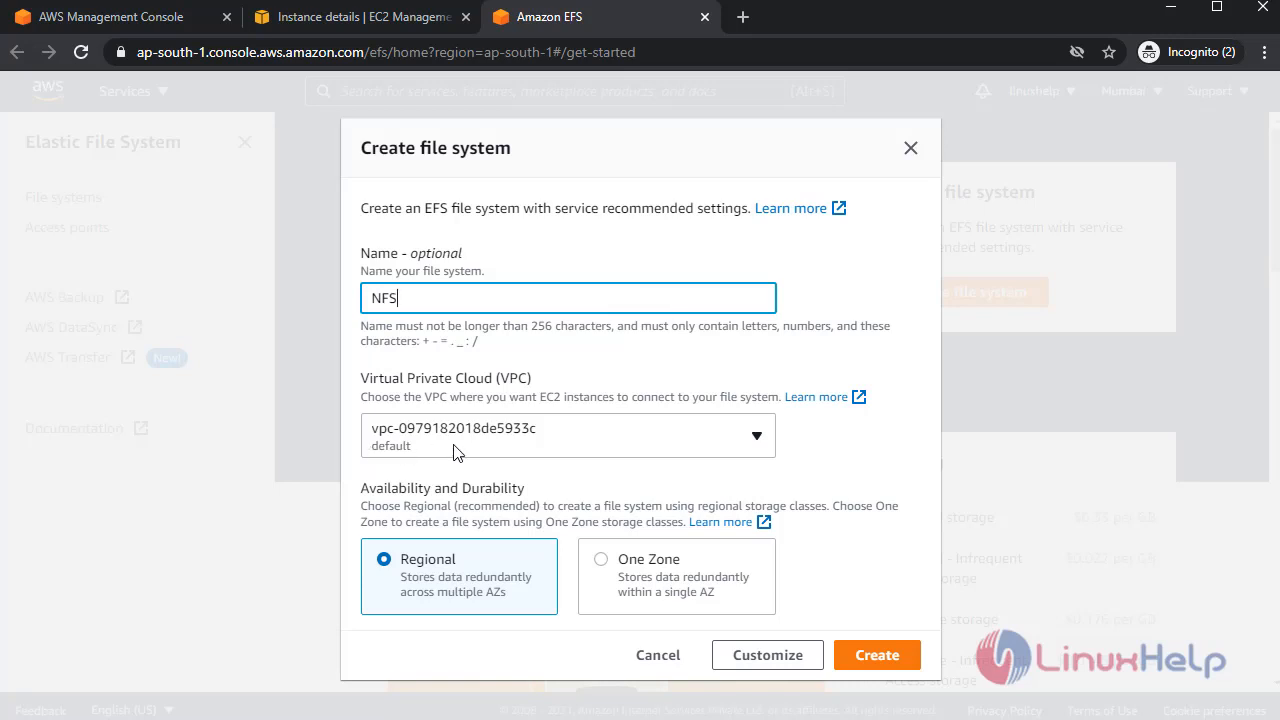
{"action": "mouse_move", "coordinate": [708, 434]}
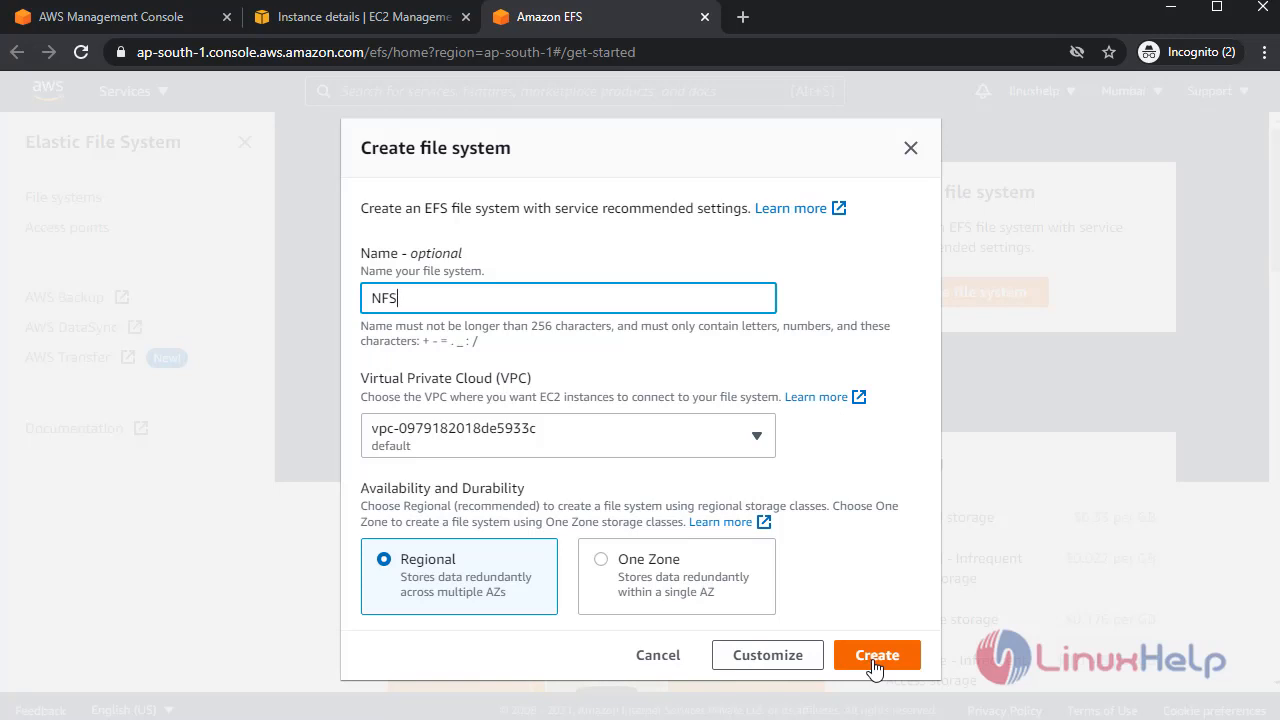
{"action": "left_click", "coordinate": [876, 656]}
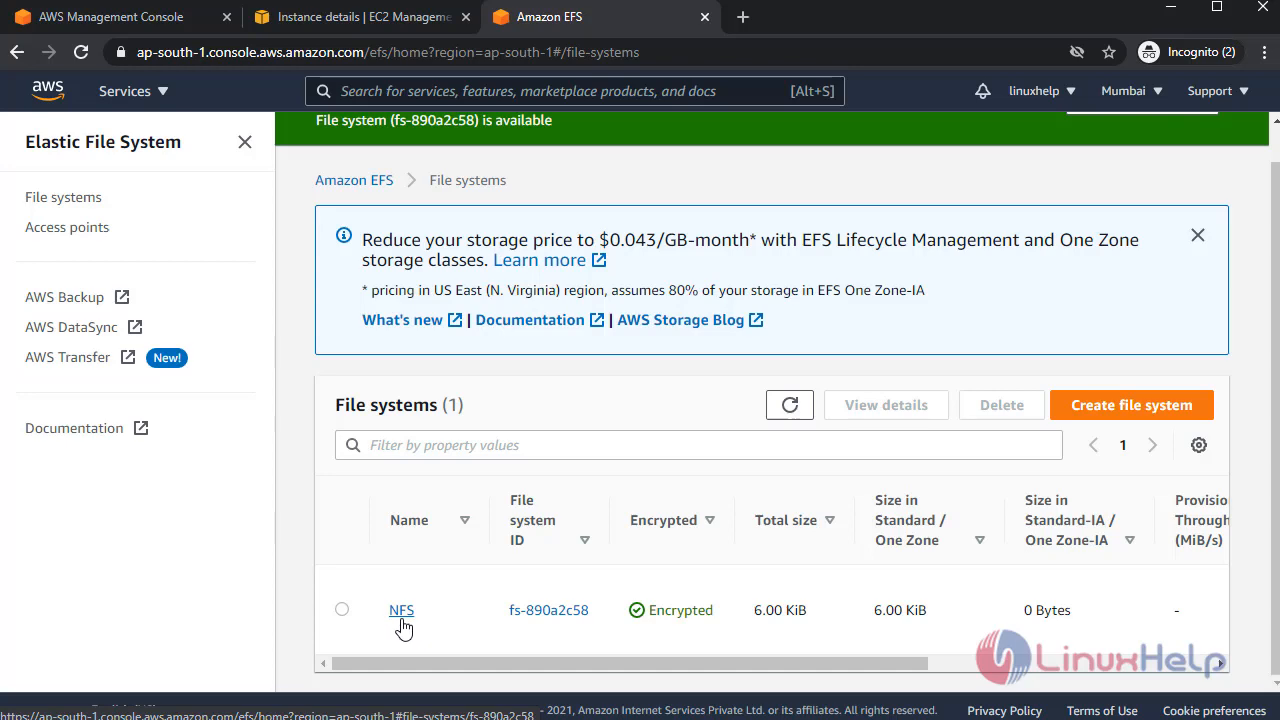
Check the NFS file system's three mount targets under Network, then view the nfs instance summary.
{"action": "left_click", "coordinate": [400, 608]}
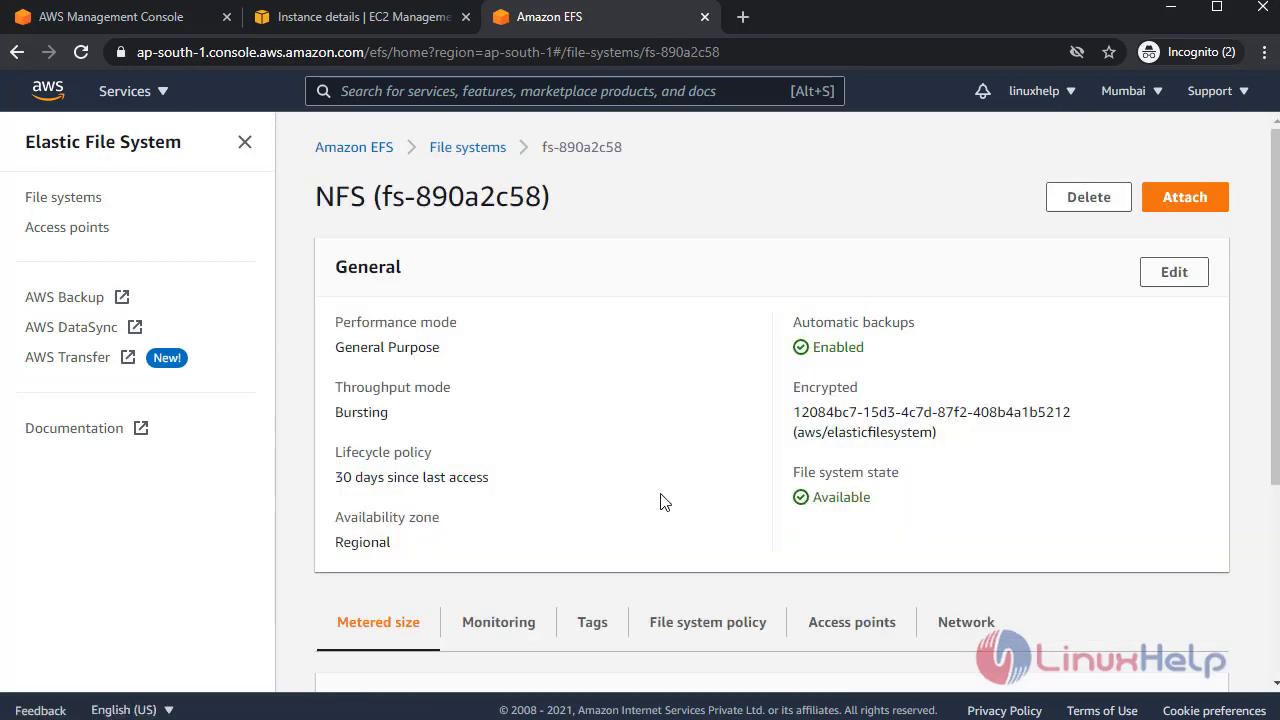
{"action": "scroll", "scroll_direction": "down", "scroll_amount": 3}
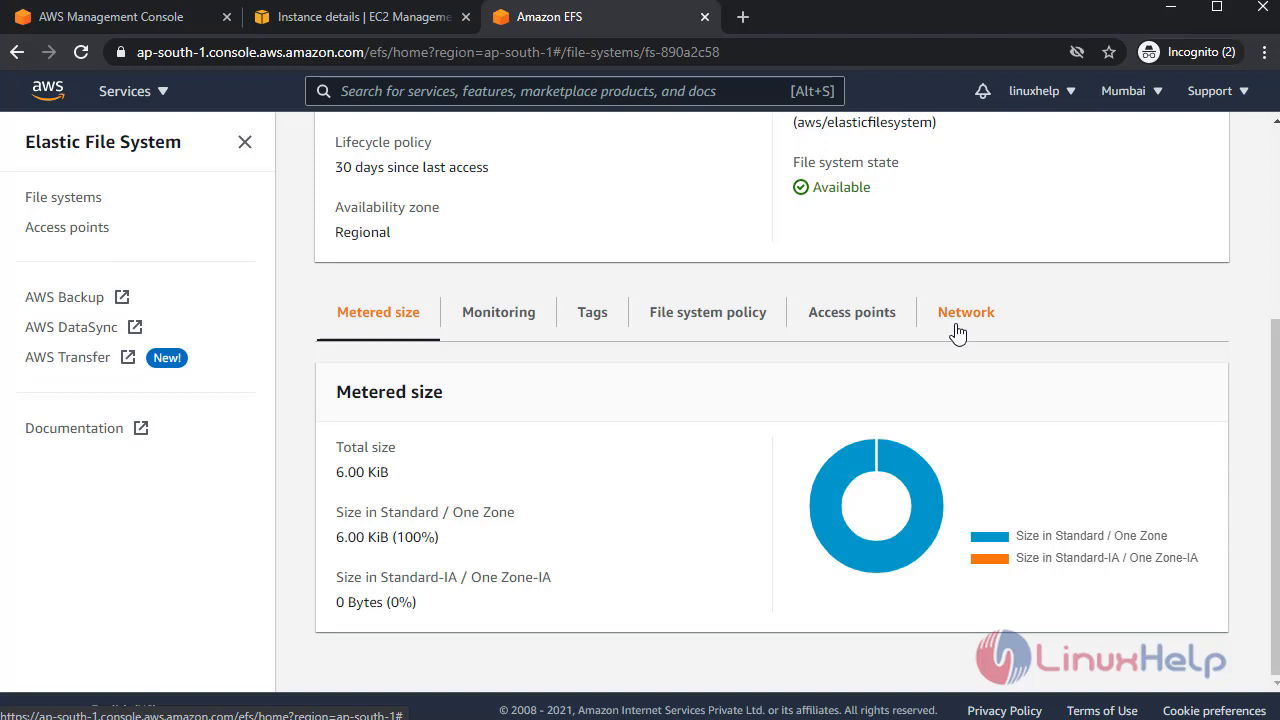
{"action": "left_click", "coordinate": [966, 312]}
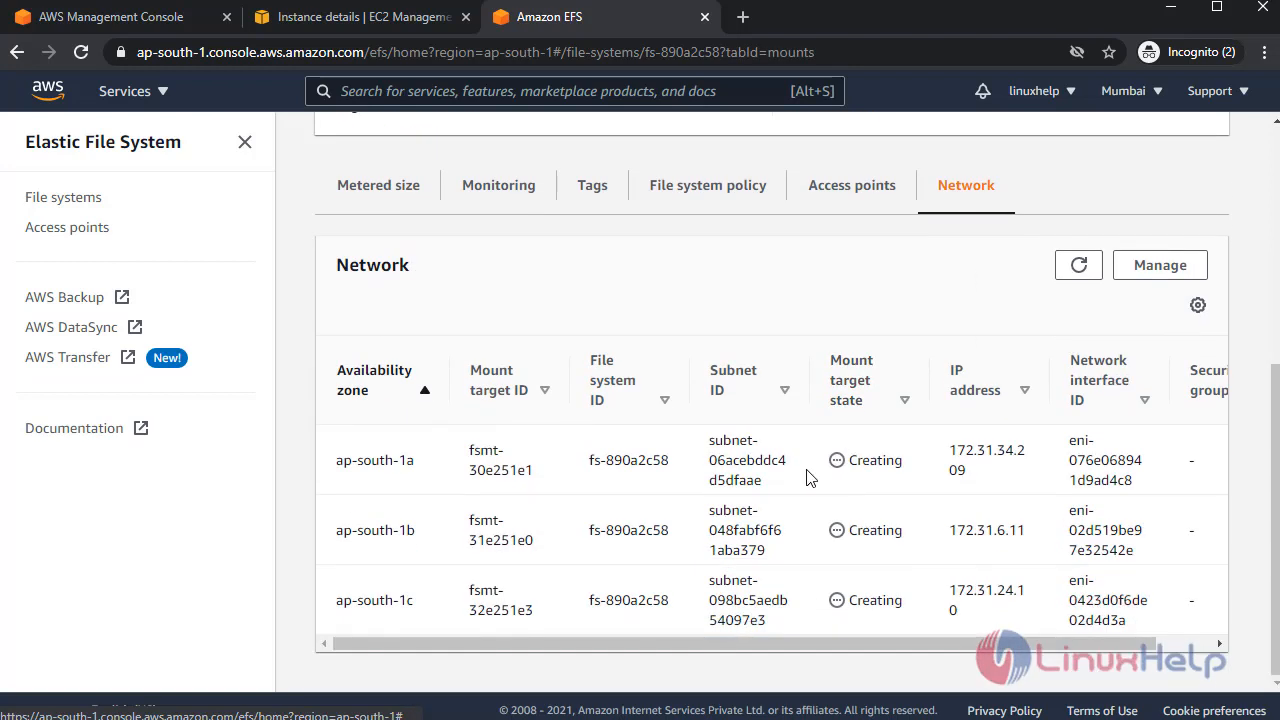
{"action": "mouse_move", "coordinate": [388, 414]}
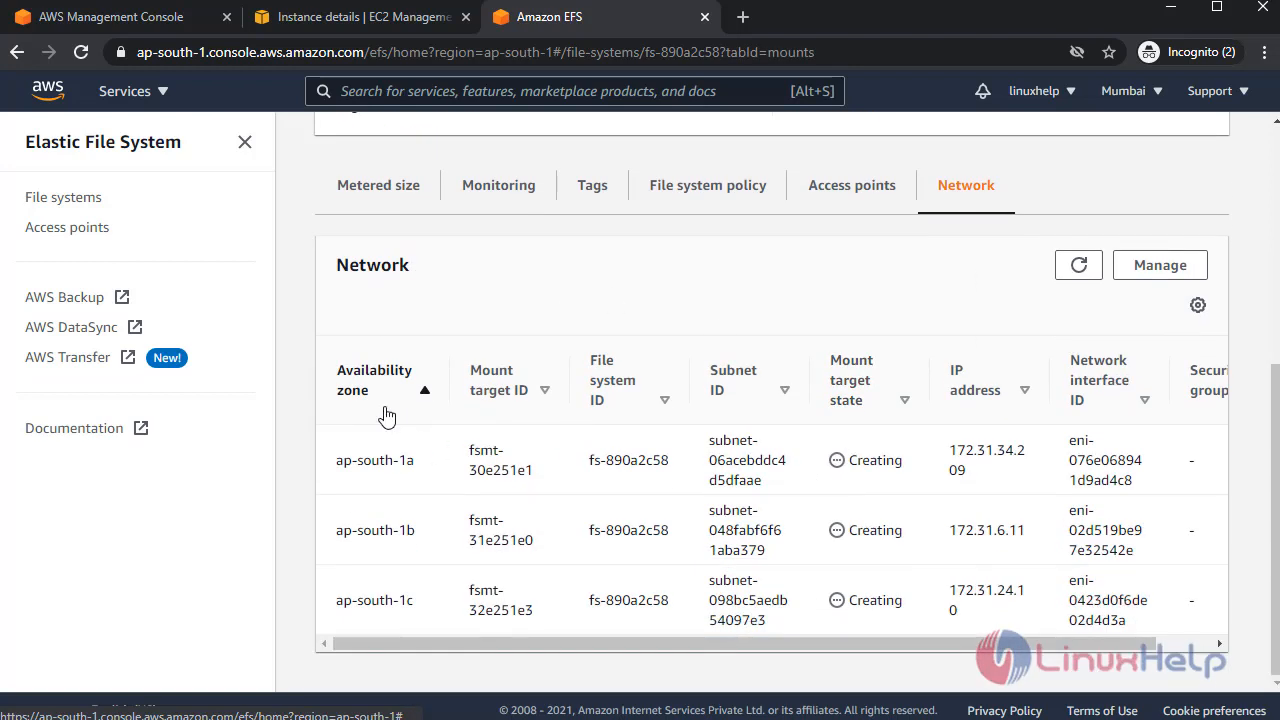
{"action": "mouse_move", "coordinate": [856, 476]}
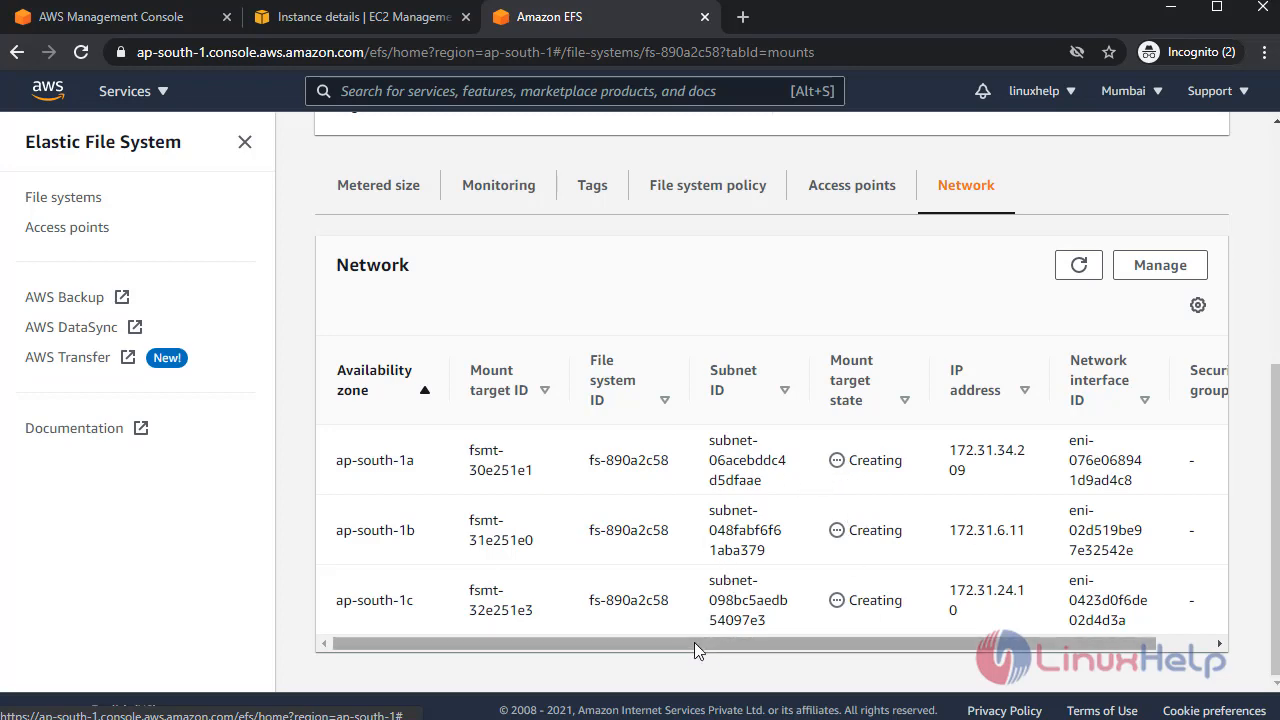
{"action": "left_click", "coordinate": [360, 16]}
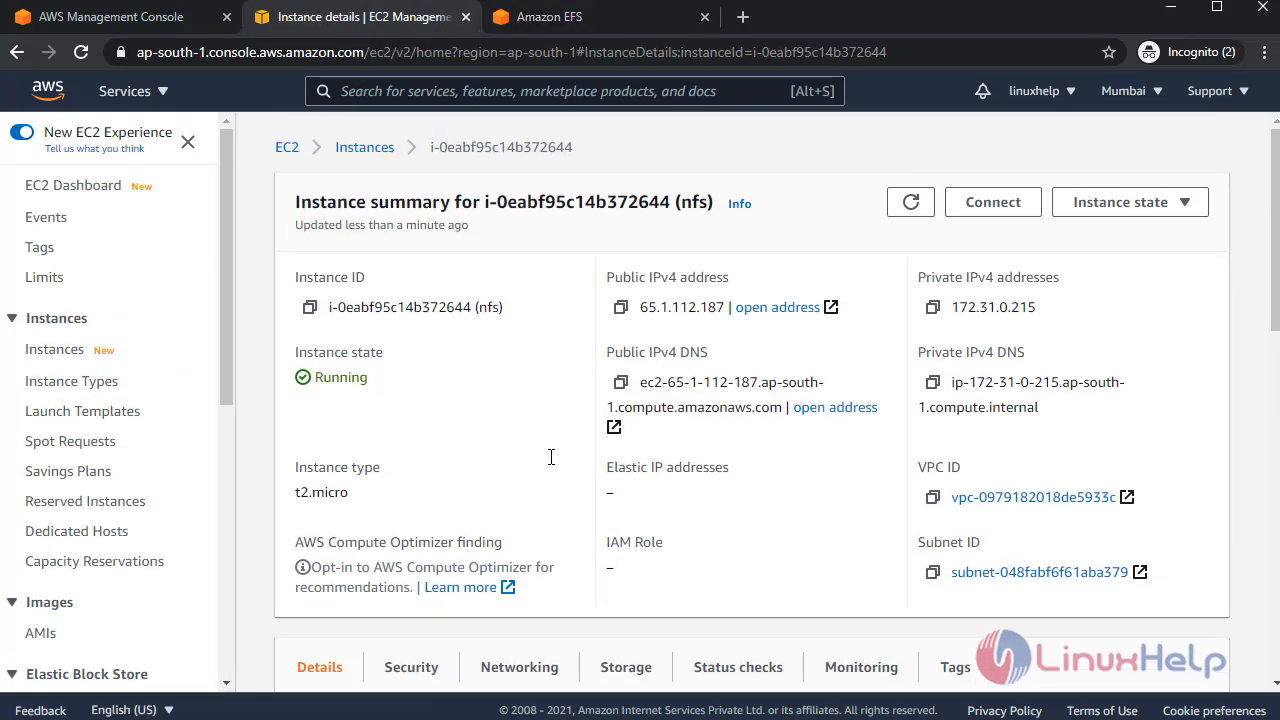
{"action": "mouse_move", "coordinate": [550, 464]}
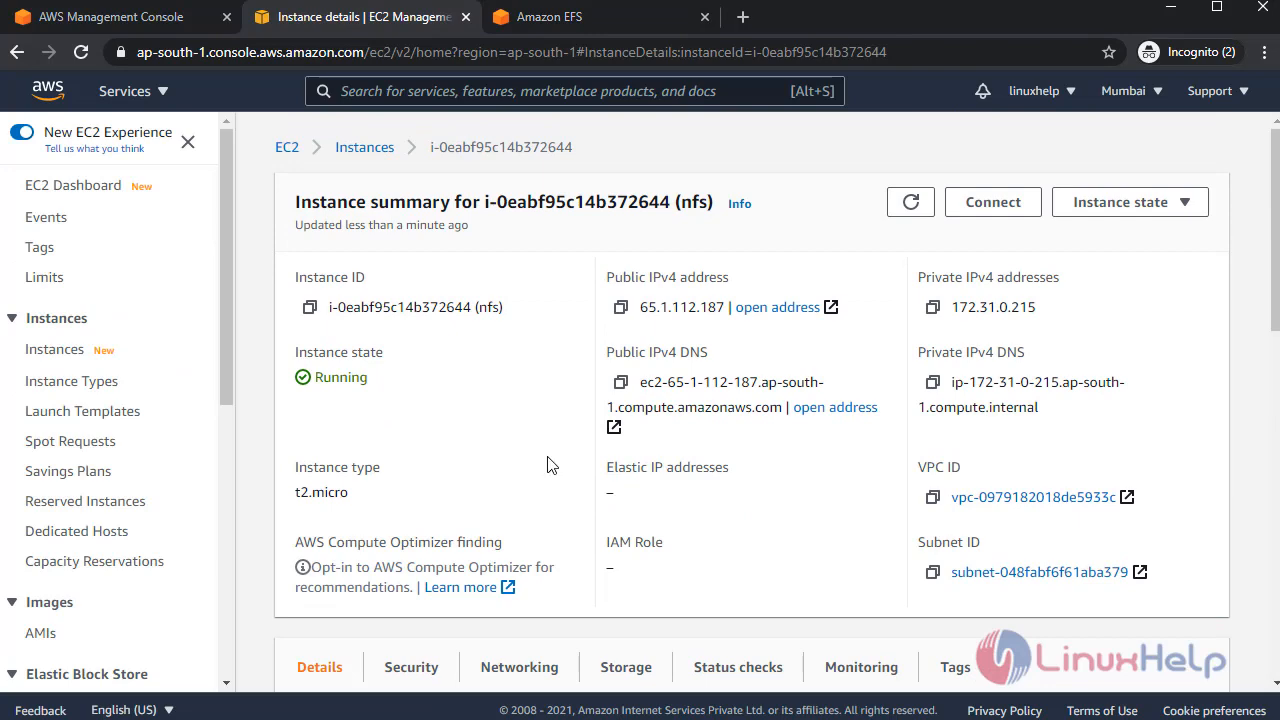
{"action": "mouse_move", "coordinate": [1008, 216]}
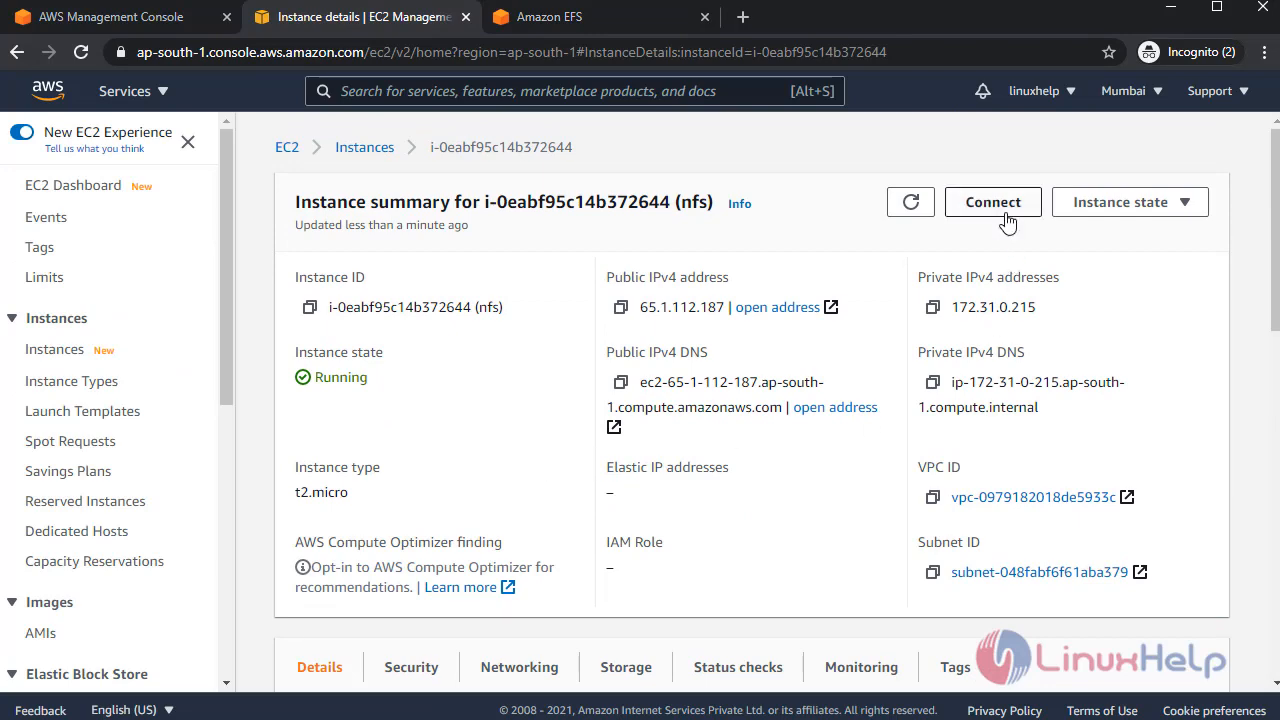
Connect to the nfs instance via EC2 Instance Connect as ec2-user in a browser terminal.
{"action": "left_click", "coordinate": [992, 200]}
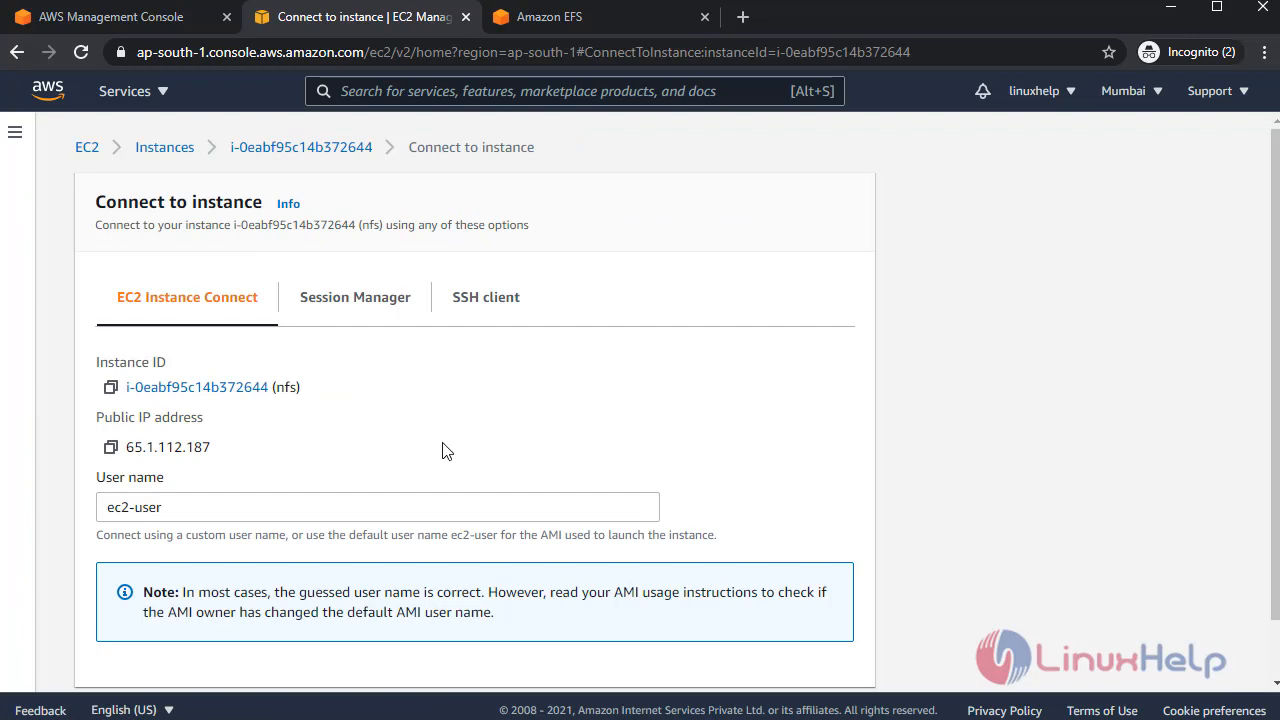
{"action": "scroll", "scroll_direction": "down", "scroll_amount": 3}
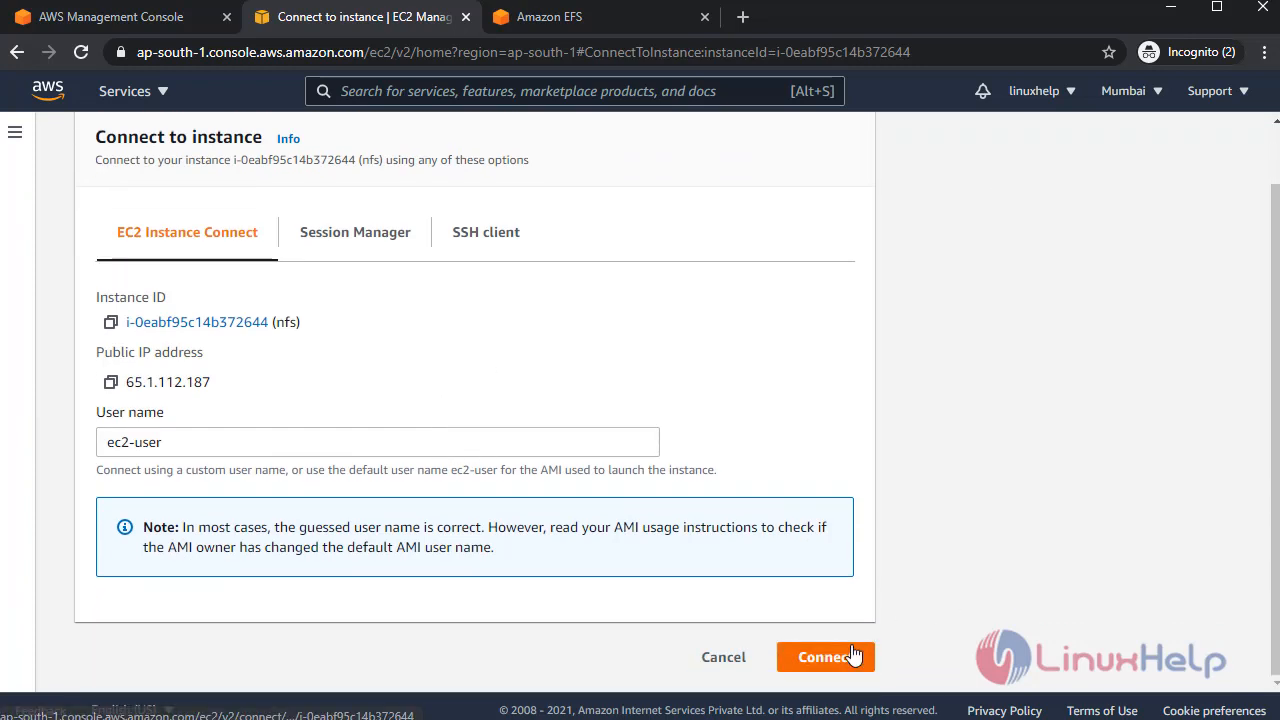
{"action": "left_click", "coordinate": [824, 656]}
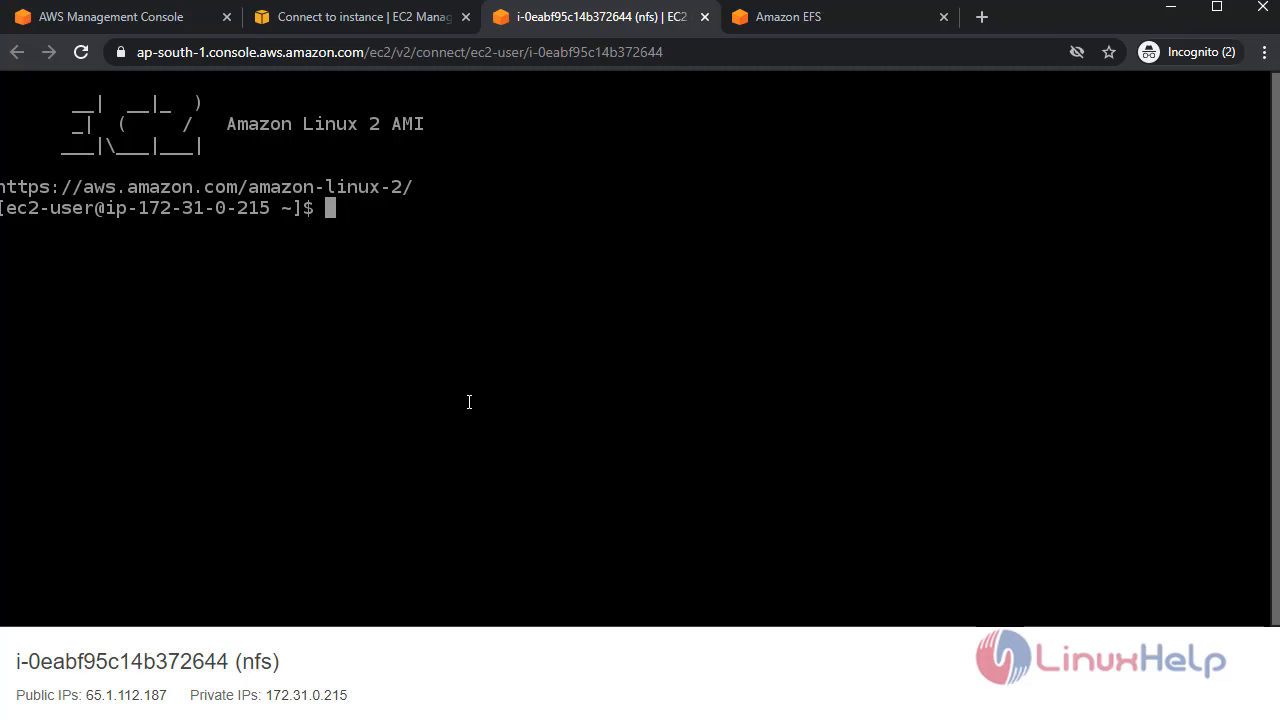
Run df -h in the terminal, showing only local filesystems with no EFS mount.
{"action": "type", "text": "df -h"}
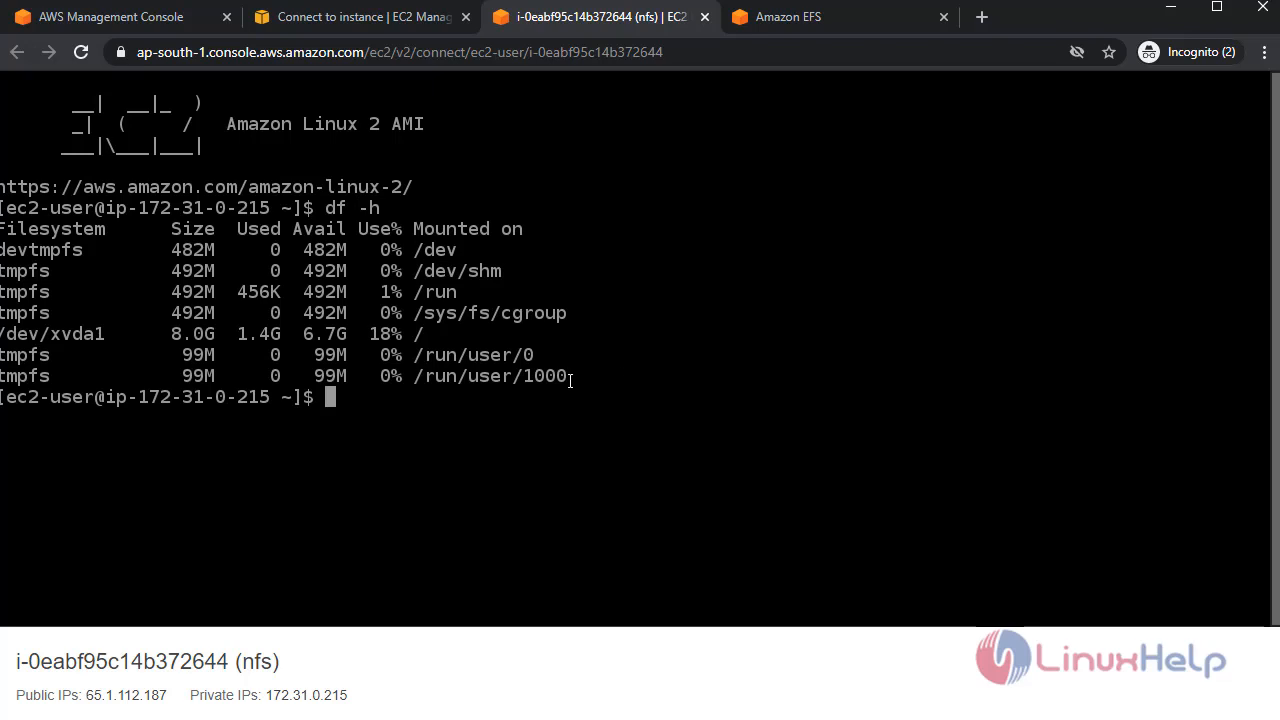
{"action": "mouse_move", "coordinate": [668, 248]}
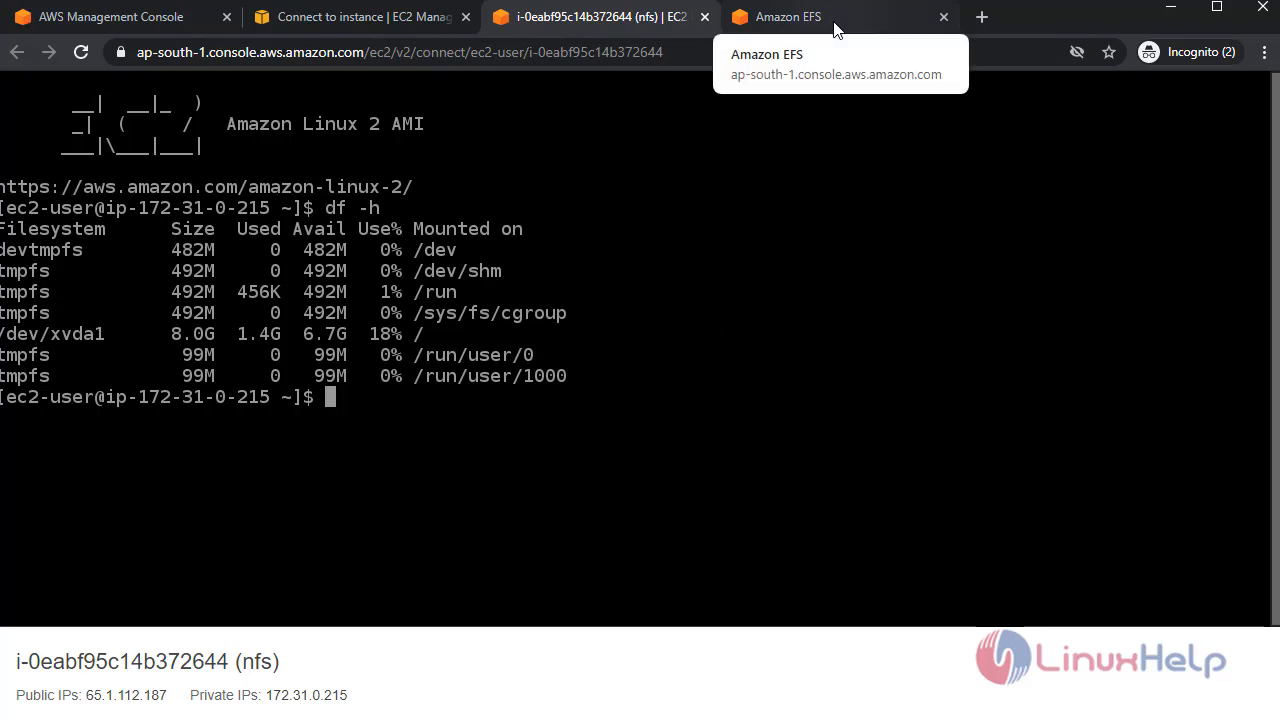
From the NFS file system's Attach dialog, copy the Mount via DNS NFS client command.
{"action": "left_click", "coordinate": [786, 16]}
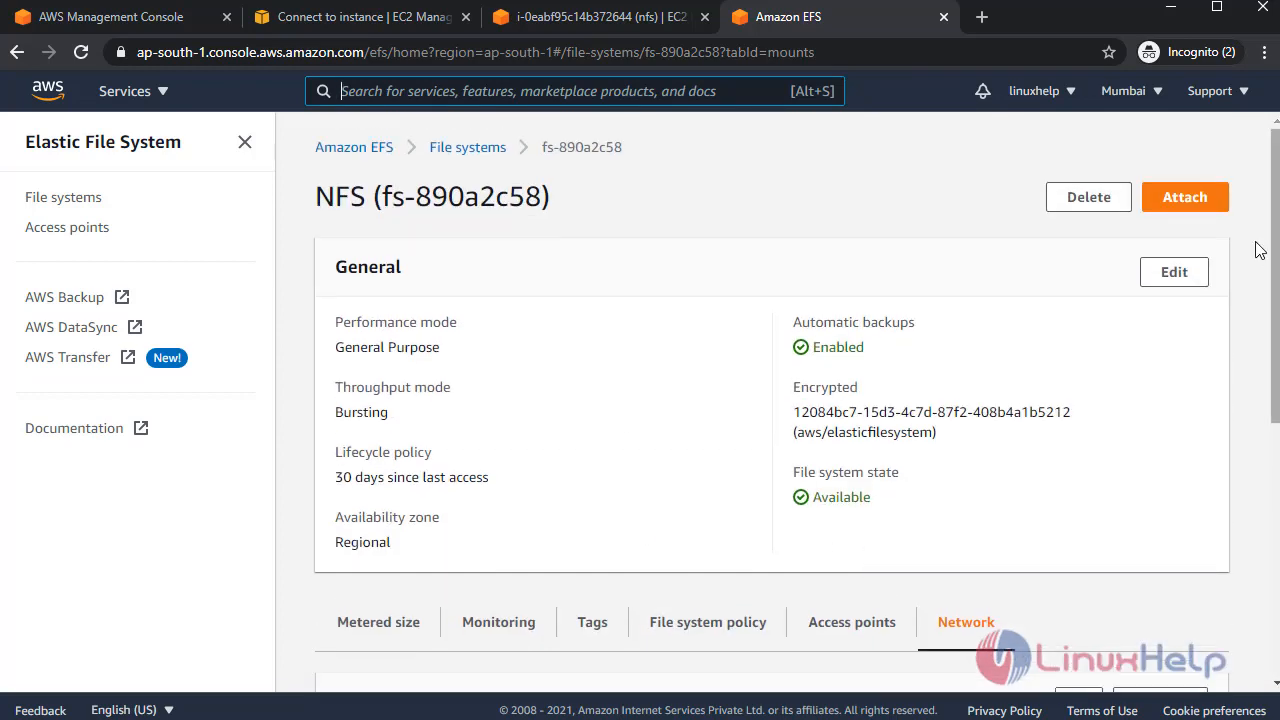
{"action": "left_click", "coordinate": [1184, 196]}
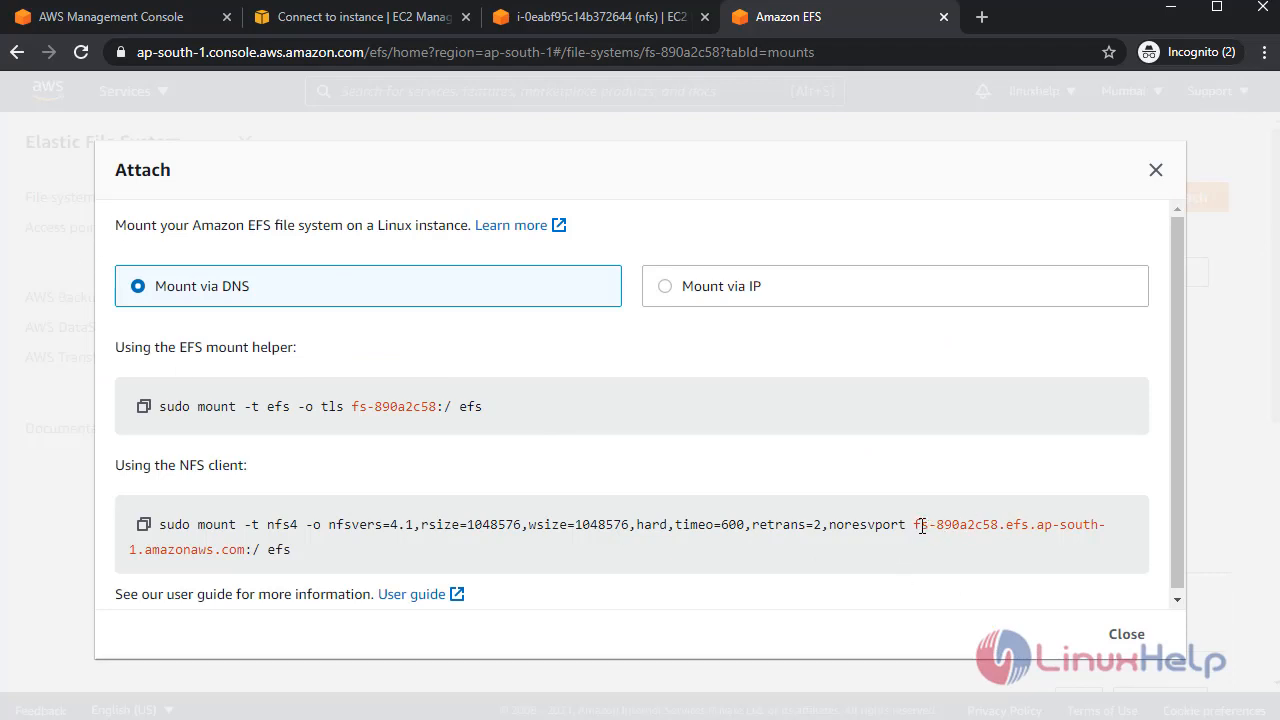
{"action": "double_click", "coordinate": [956, 524]}
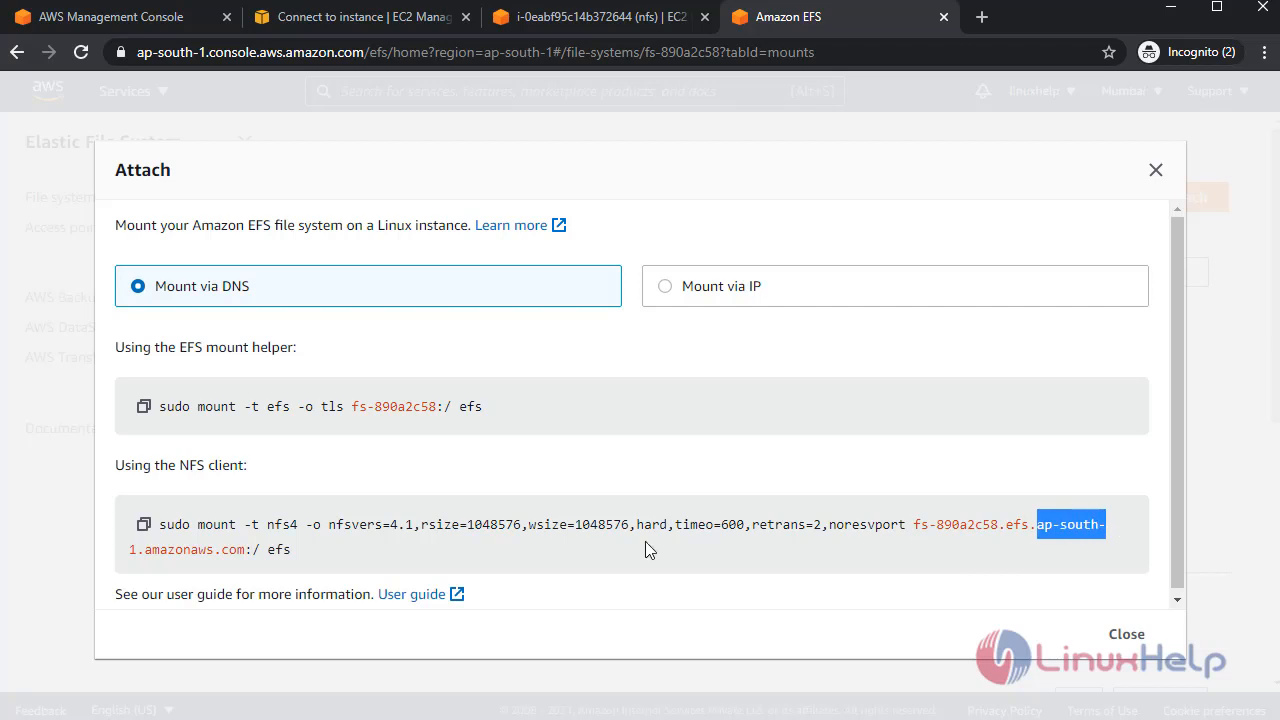
{"action": "double_click", "coordinate": [280, 548]}
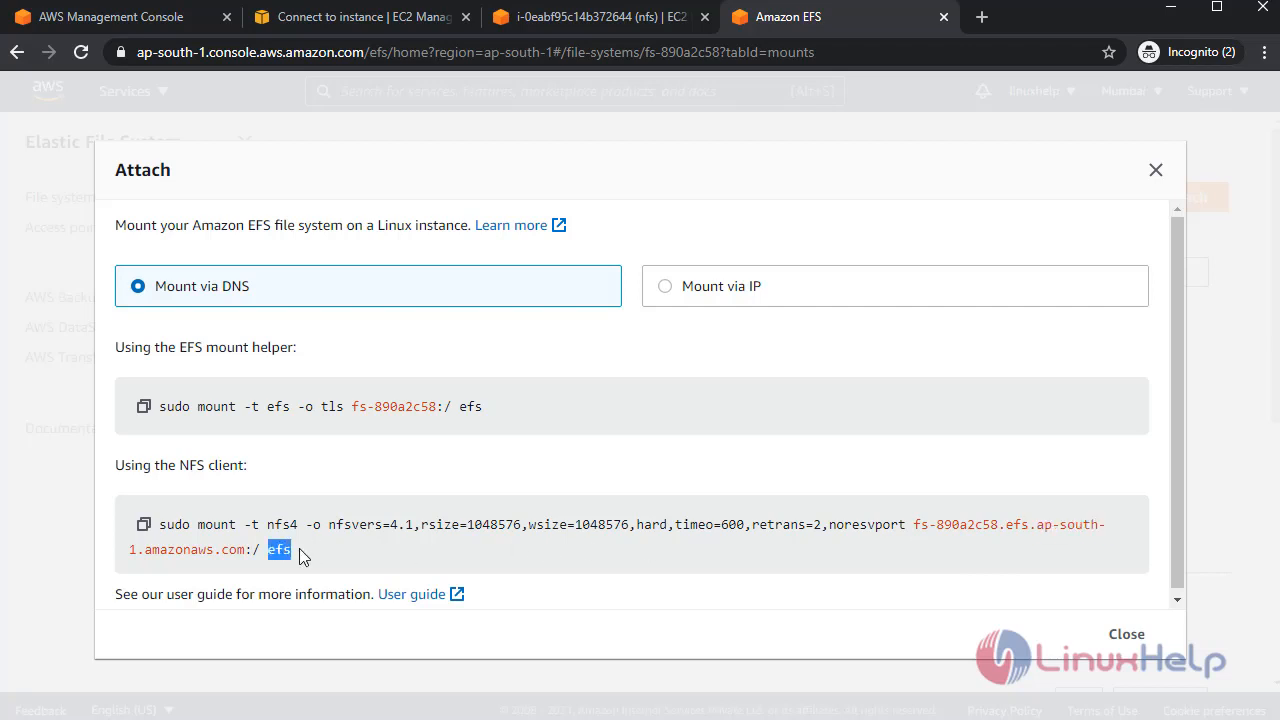
{"action": "left_click", "coordinate": [278, 548]}
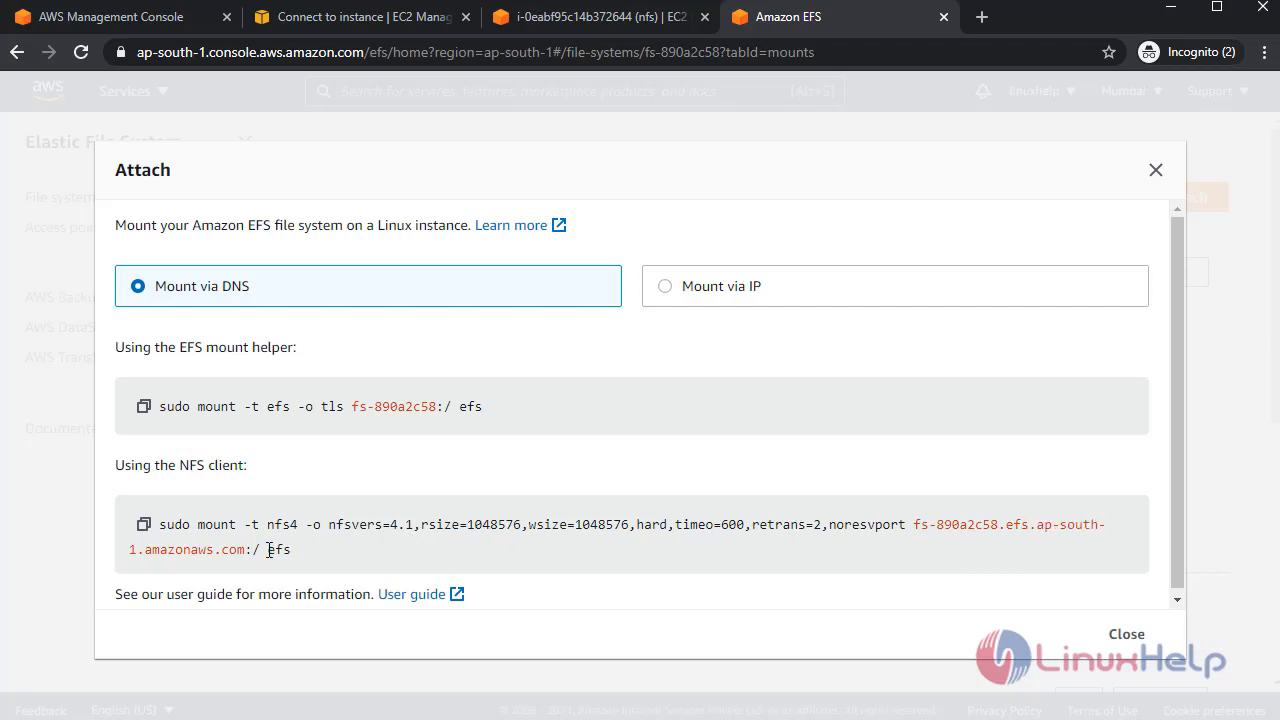
{"action": "left_click", "coordinate": [144, 524]}
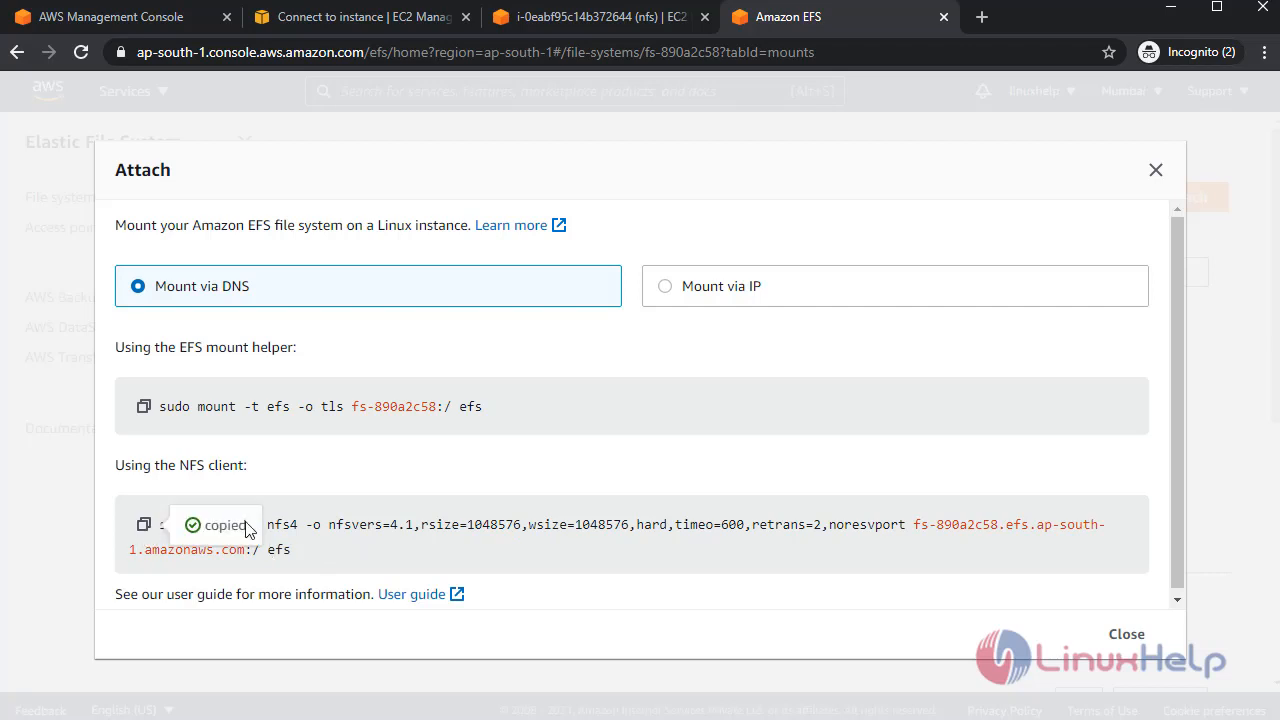
{"action": "mouse_move", "coordinate": [576, 16]}
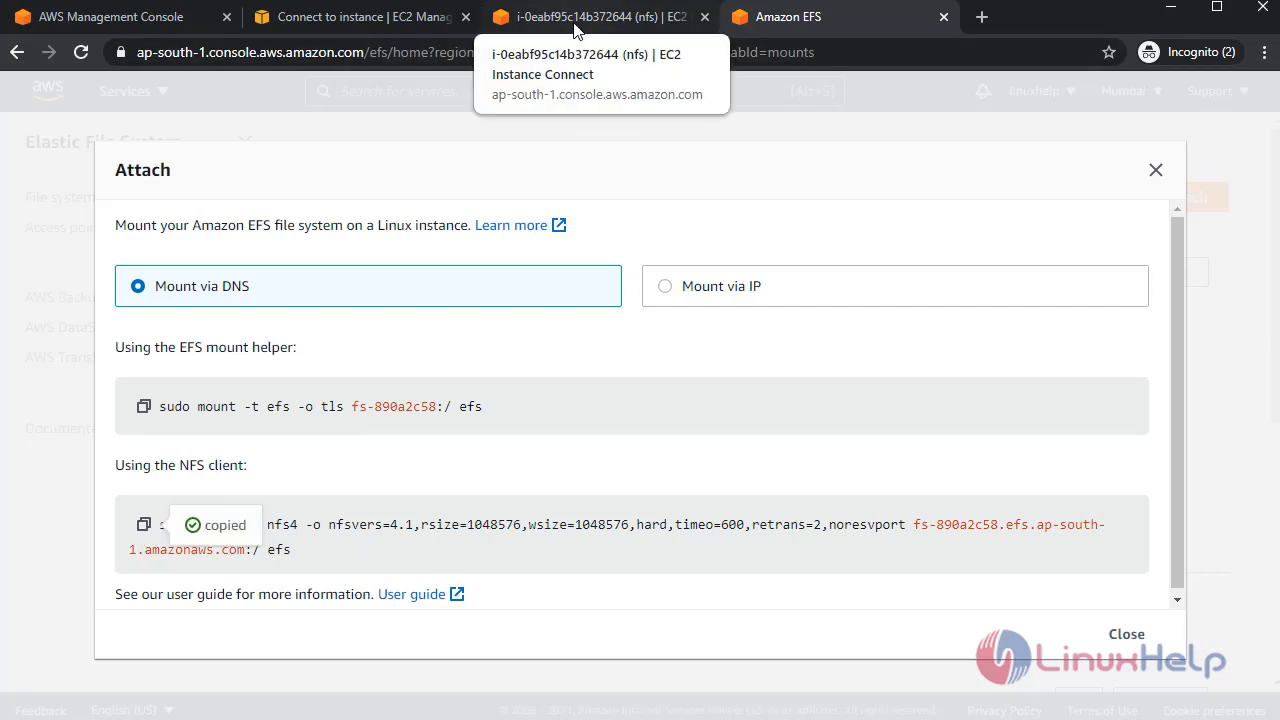
Create the efs directory with sudo mkdir and list the home folder with ls.
{"action": "left_click", "coordinate": [584, 16]}
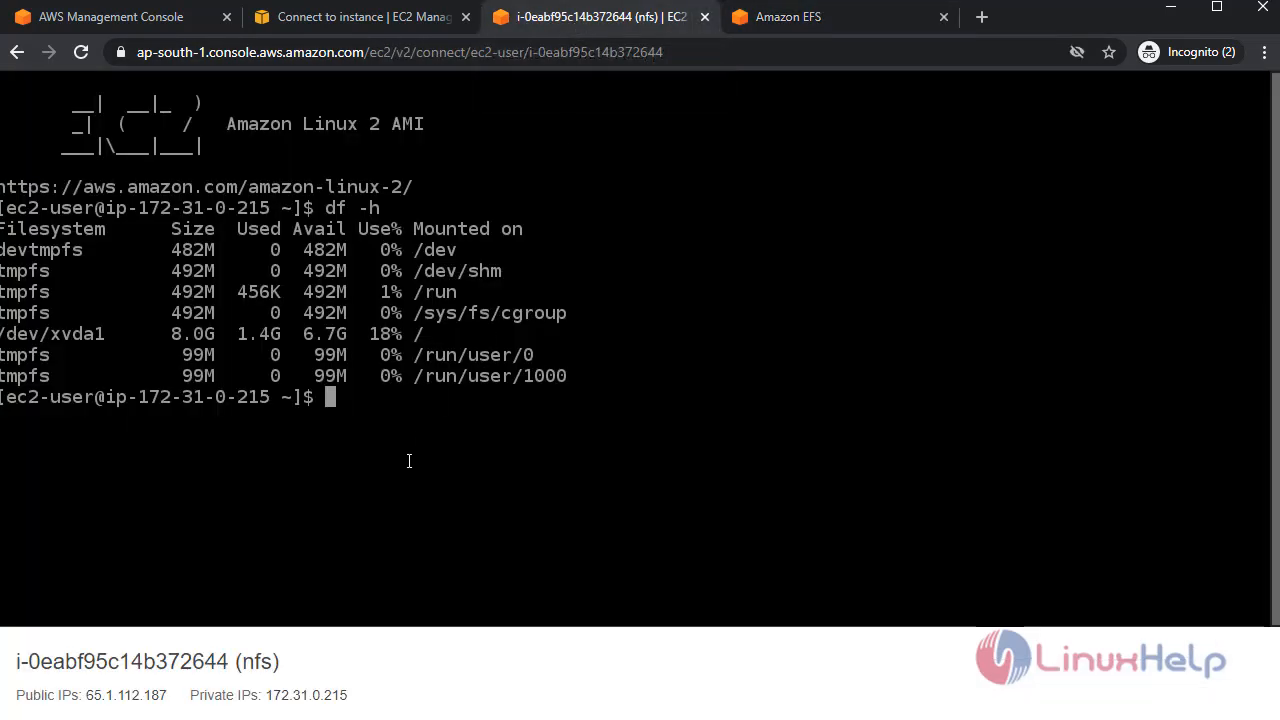
{"action": "key", "text": "Enter"}
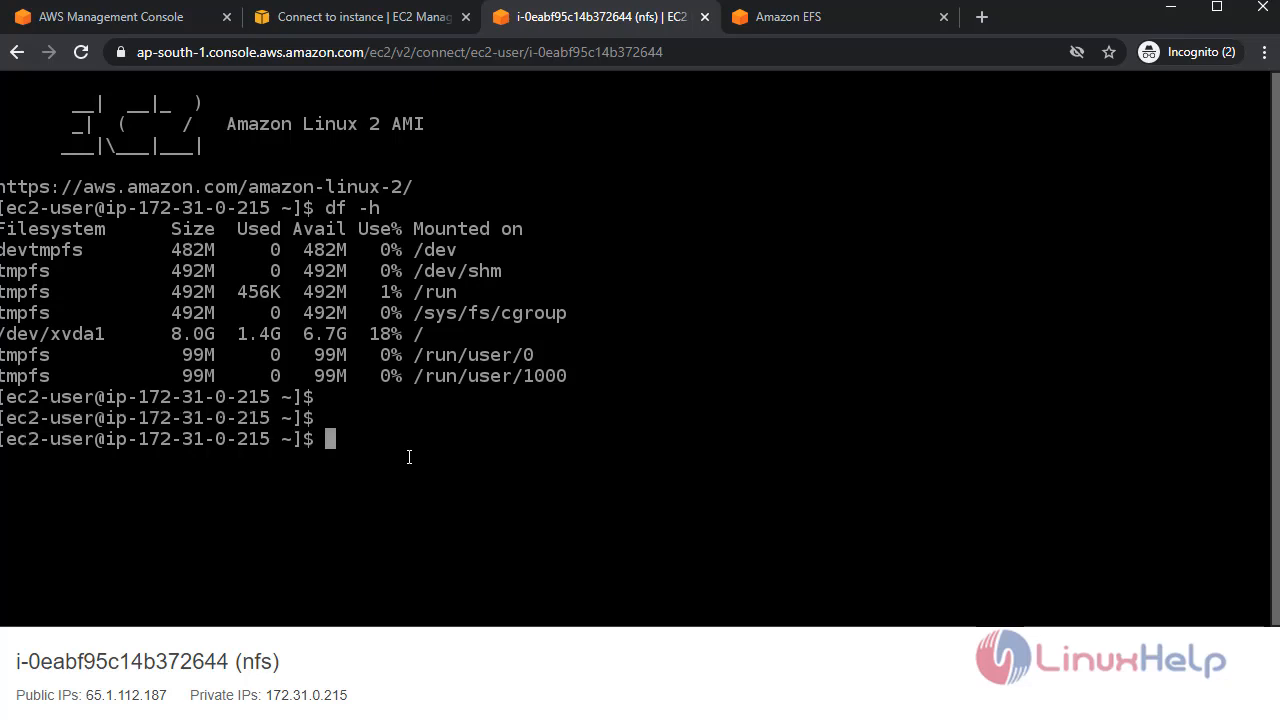
{"action": "type", "text": "sudo"}
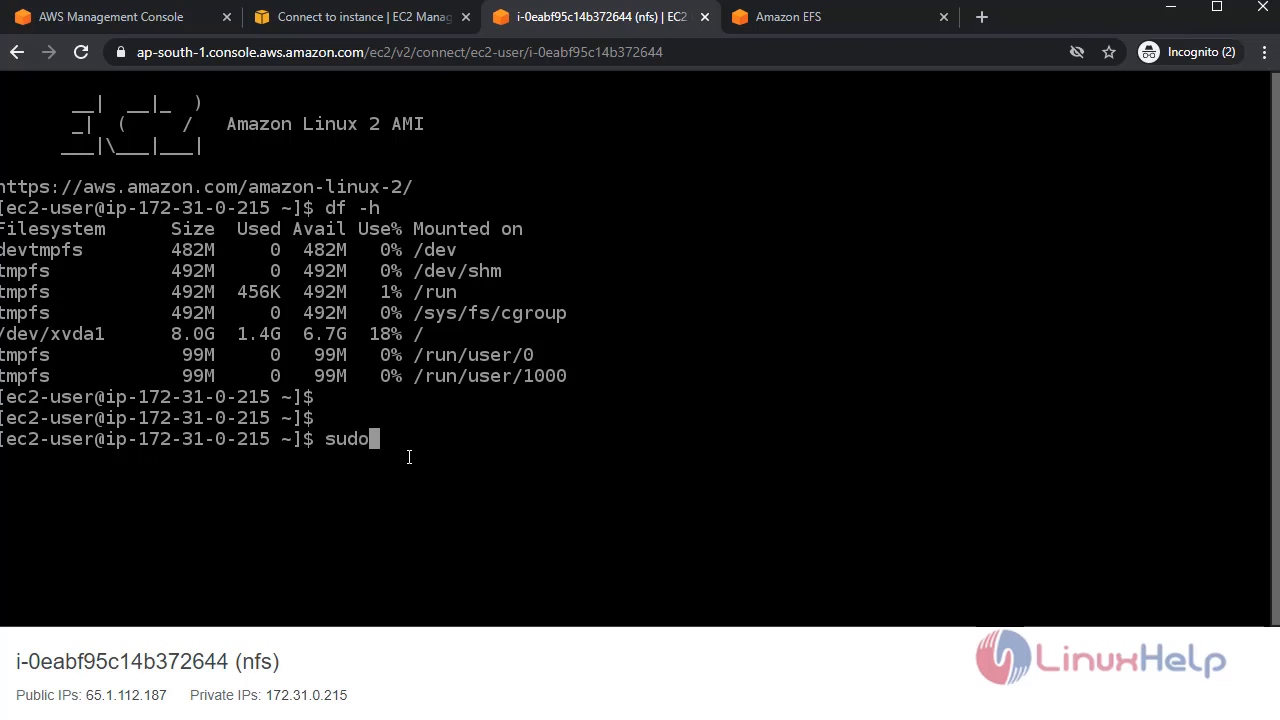
{"action": "type", "text": "mkdir efs"}
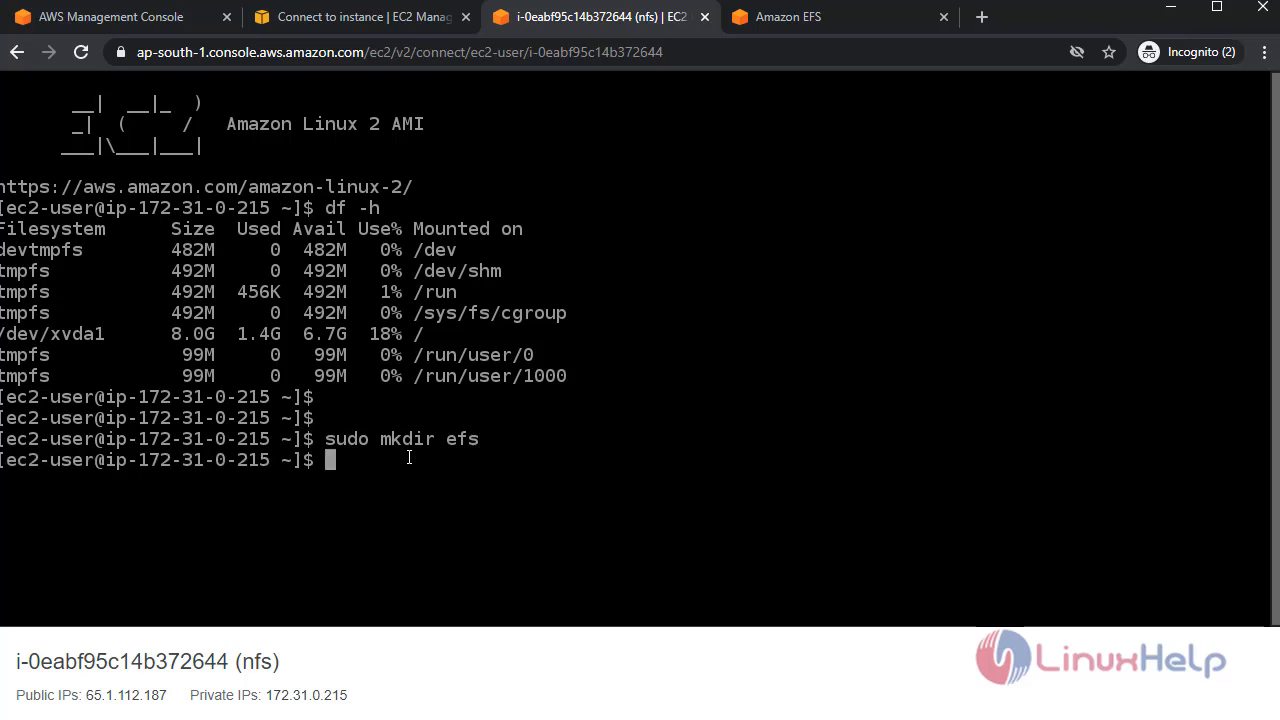
{"action": "key", "text": "Return"}
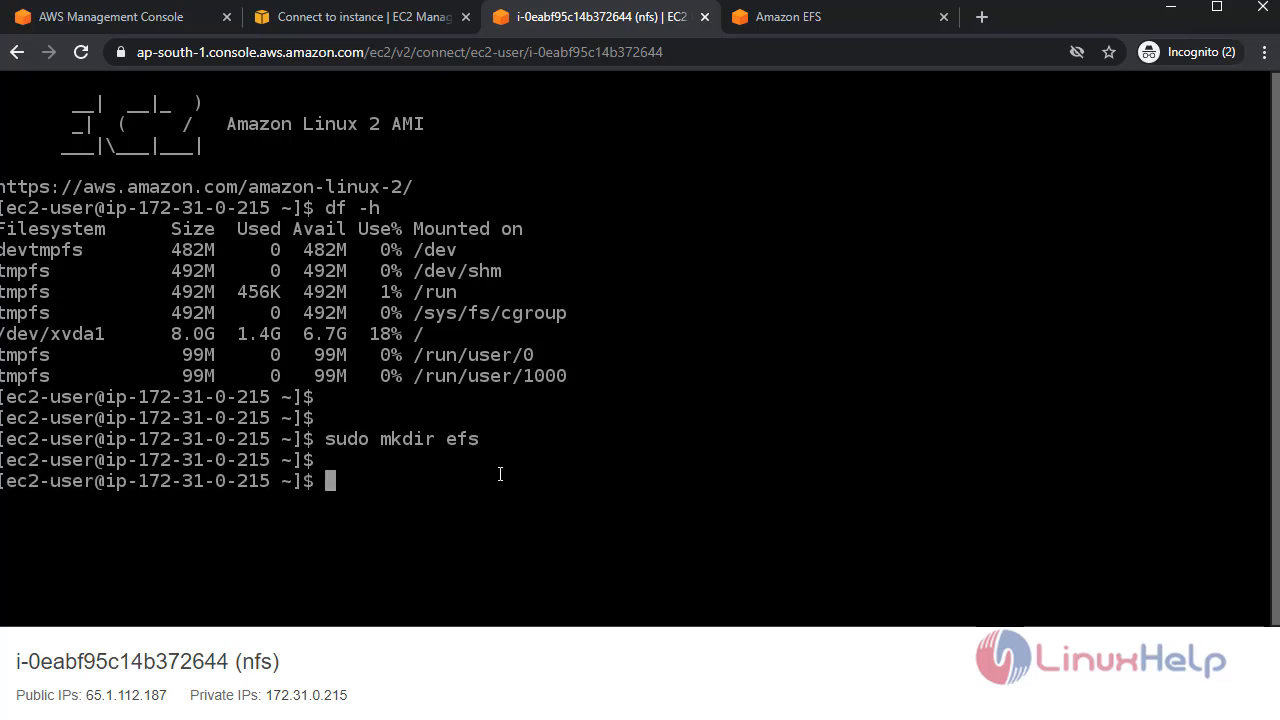
{"action": "type", "text": "ls"}
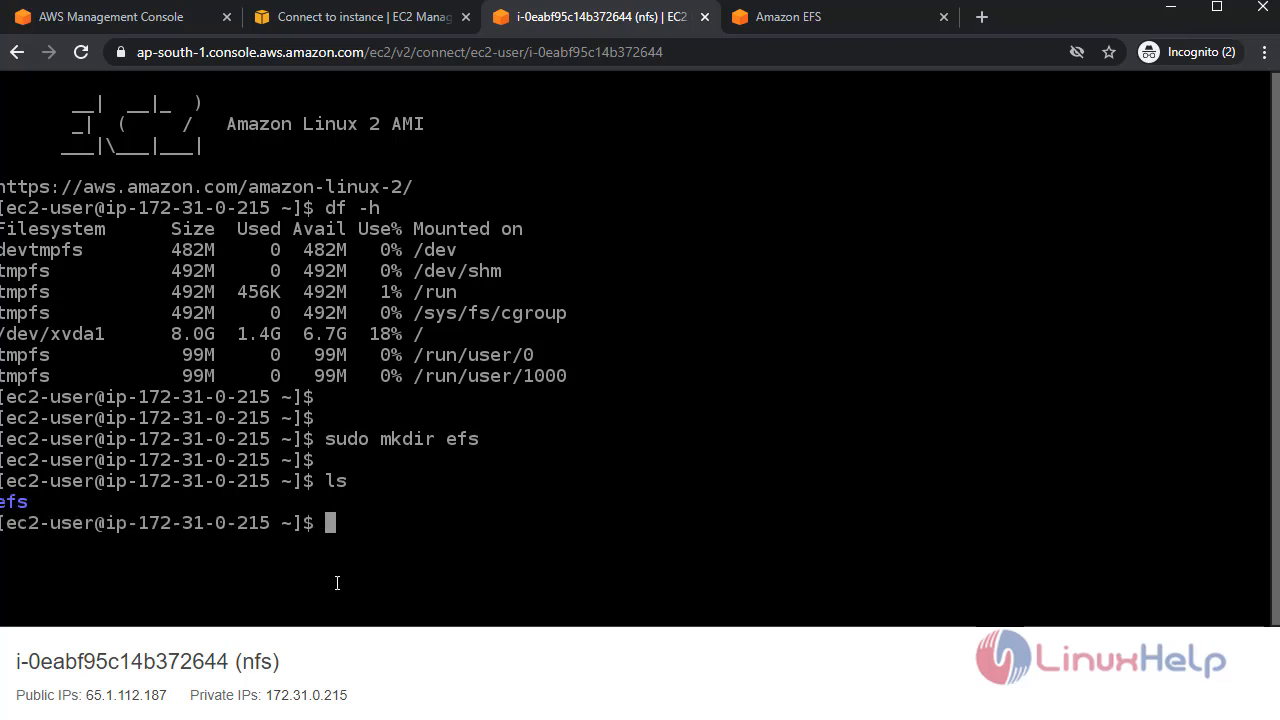
{"action": "mouse_move", "coordinate": [532, 544]}
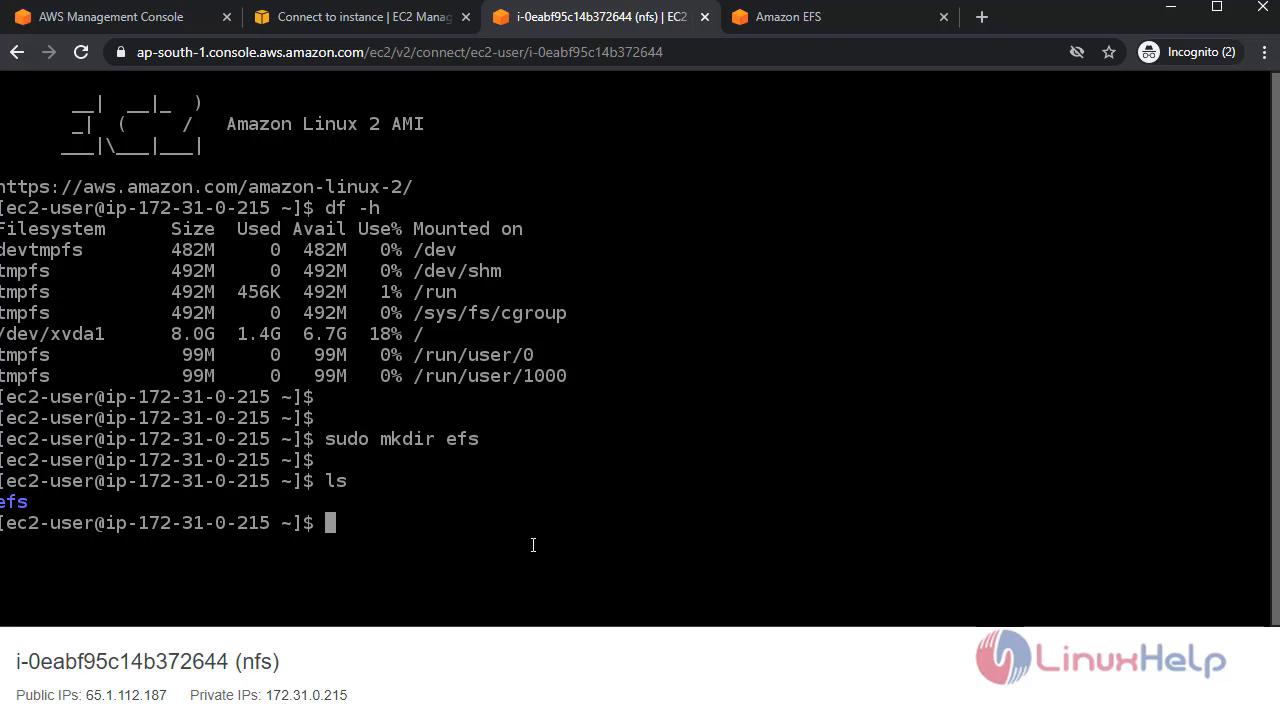
Run the sudo mount -t nfs4 command for the EFS file system and interrupt it when it hangs.
{"action": "type", "text": "sudo mount -t nfs4 -o nfsvers=4.1,rsize=1048576,wsize=1048576,hard,timeo=600,retrans=2,noresvport fs-890a2c58.efs.ap-south-1.amazonaws.com:/ efs"}
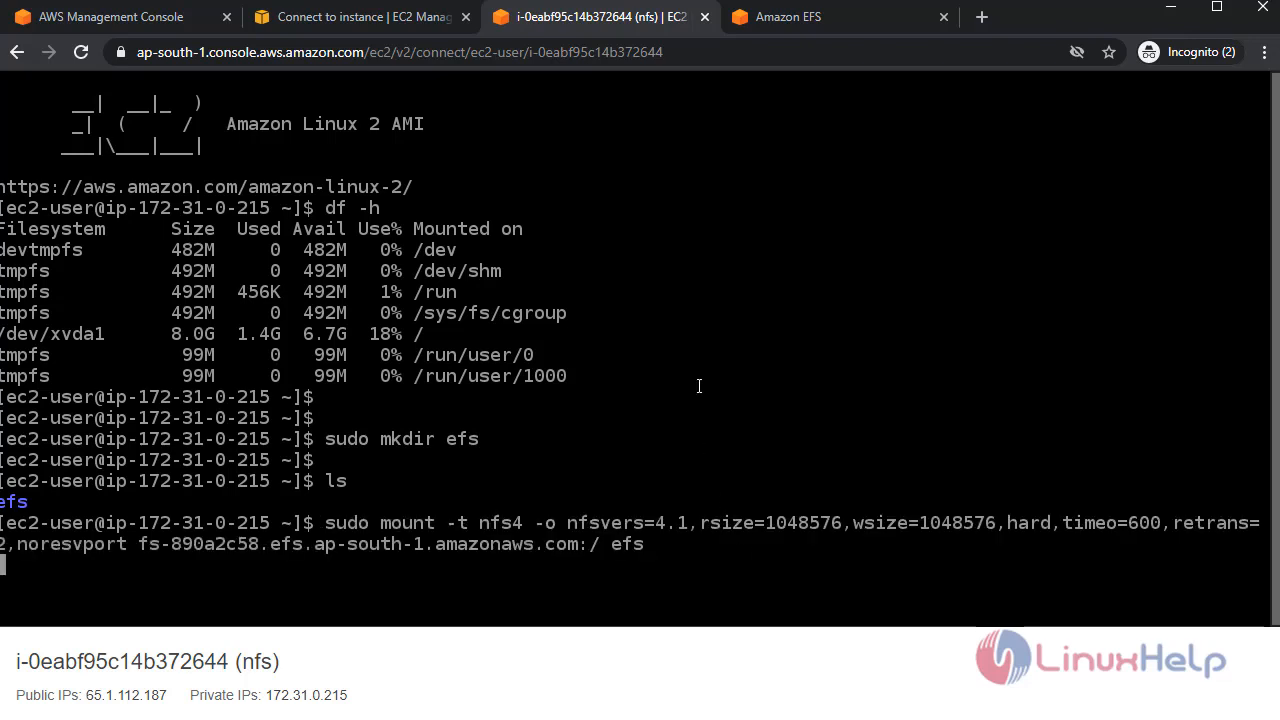
{"action": "mouse_move", "coordinate": [668, 408]}
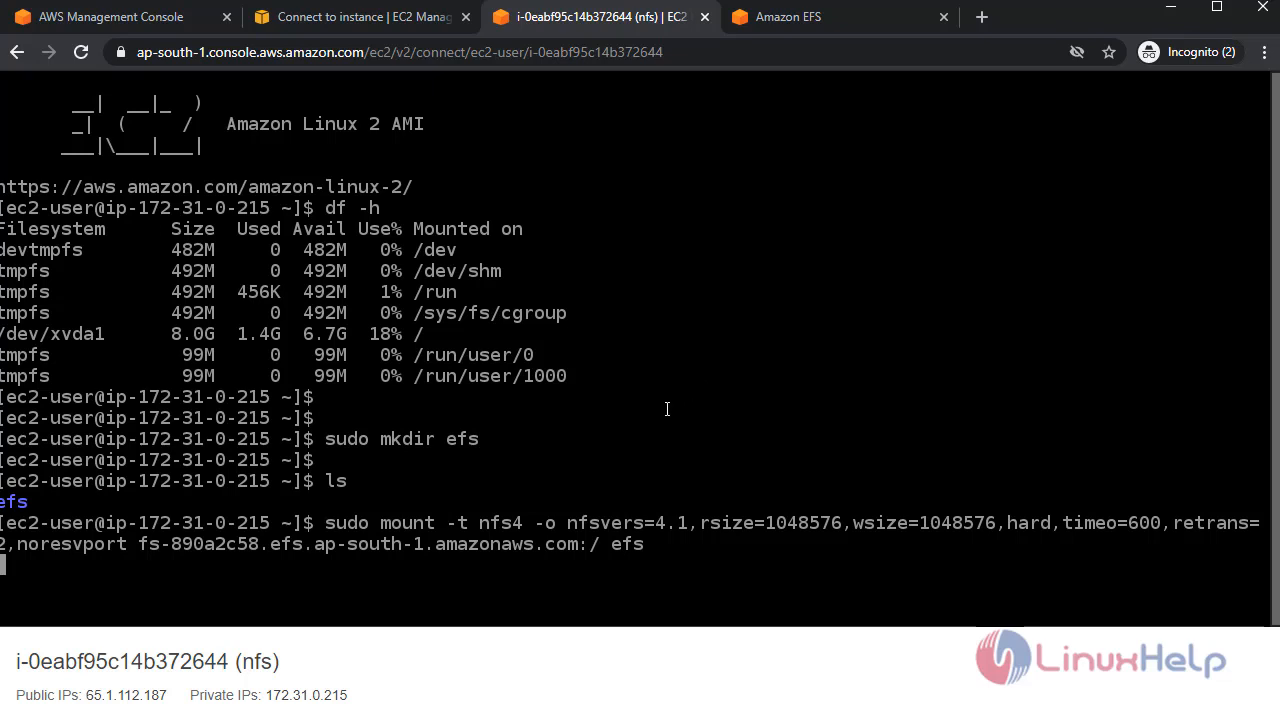
{"action": "mouse_move", "coordinate": [756, 340]}
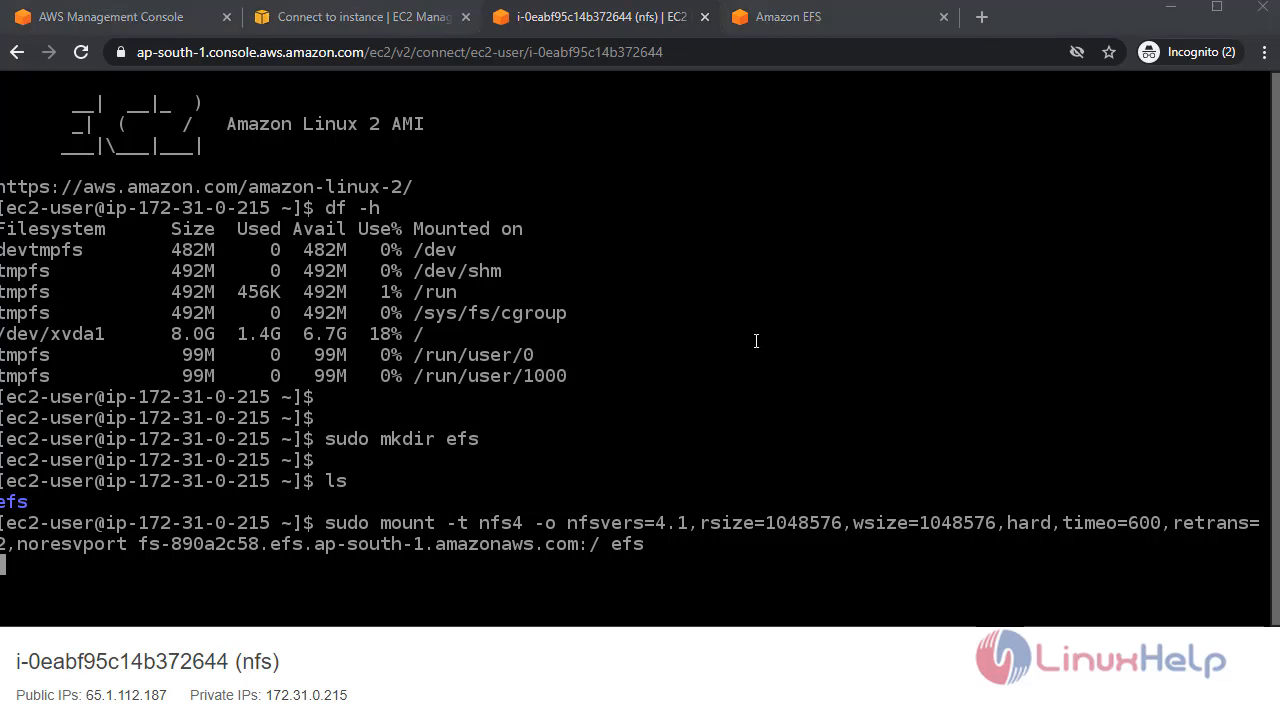
{"action": "mouse_move", "coordinate": [638, 418]}
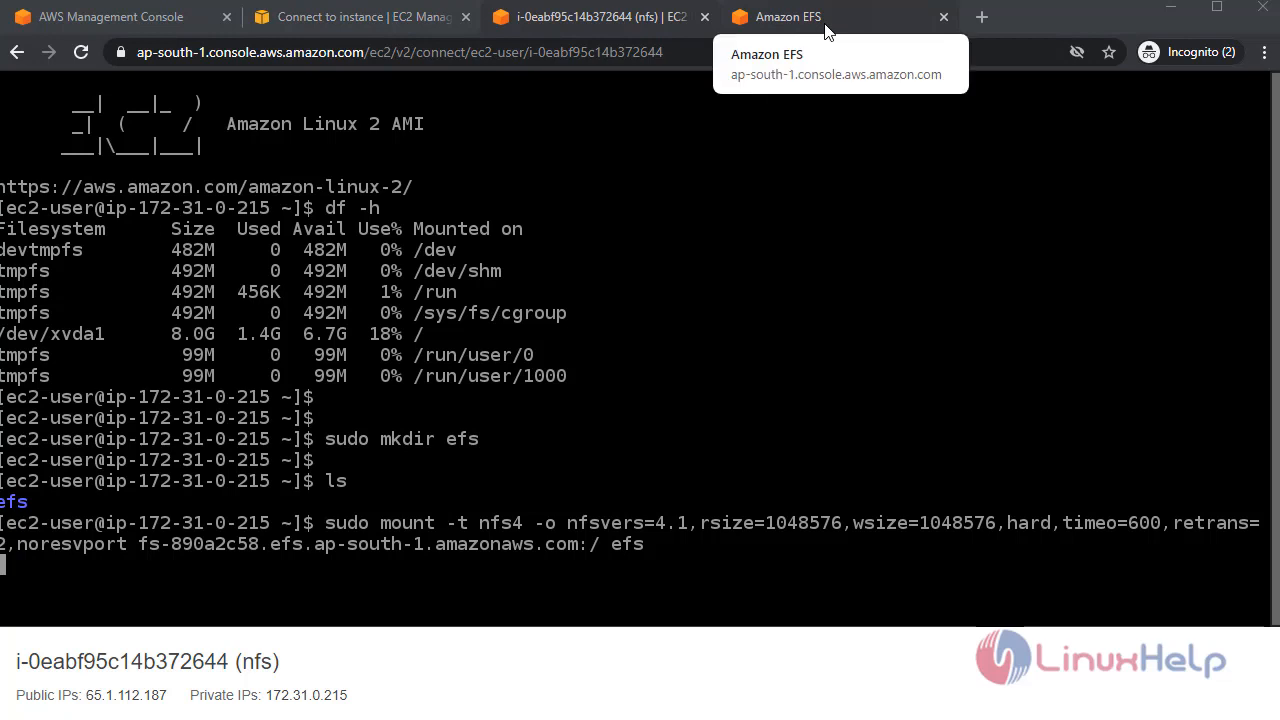
{"action": "mouse_move", "coordinate": [580, 340]}
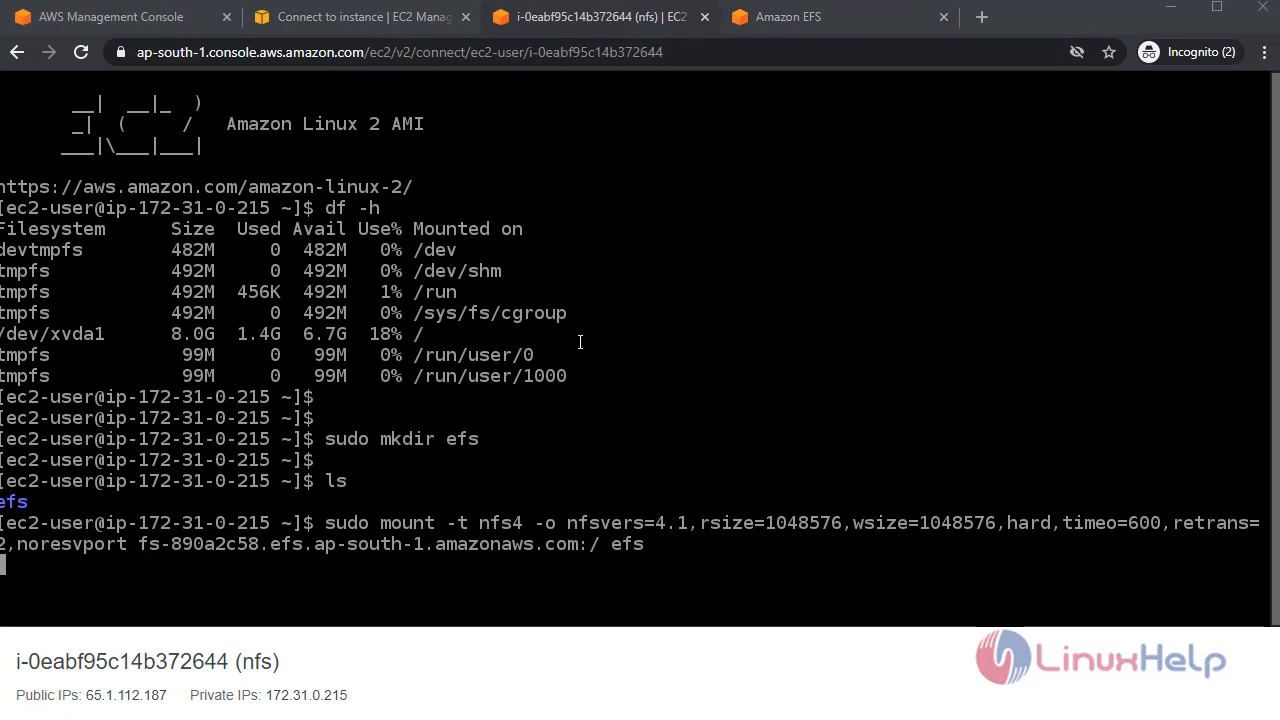
{"action": "key", "text": "ctrl+c"}
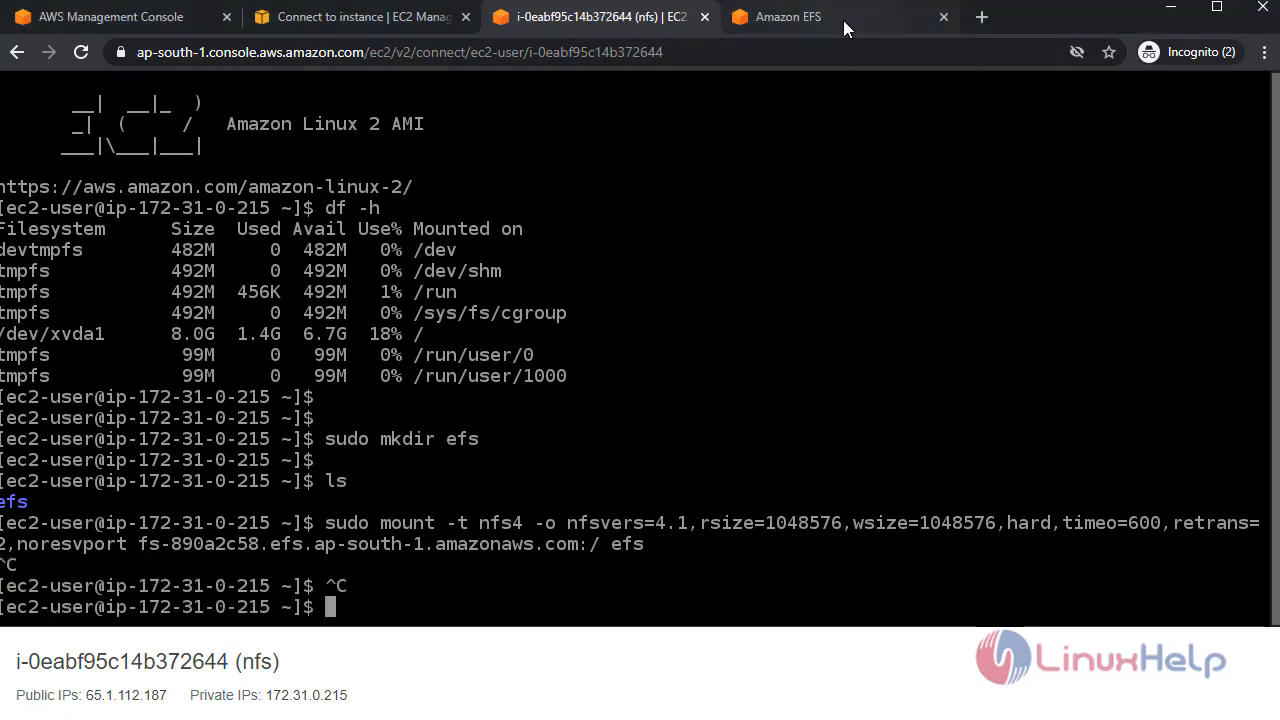
Review the EFS mount targets' default security groups and the nfs instance's group sg-05f5ea849ef3c75ec.
{"action": "left_click", "coordinate": [788, 16]}
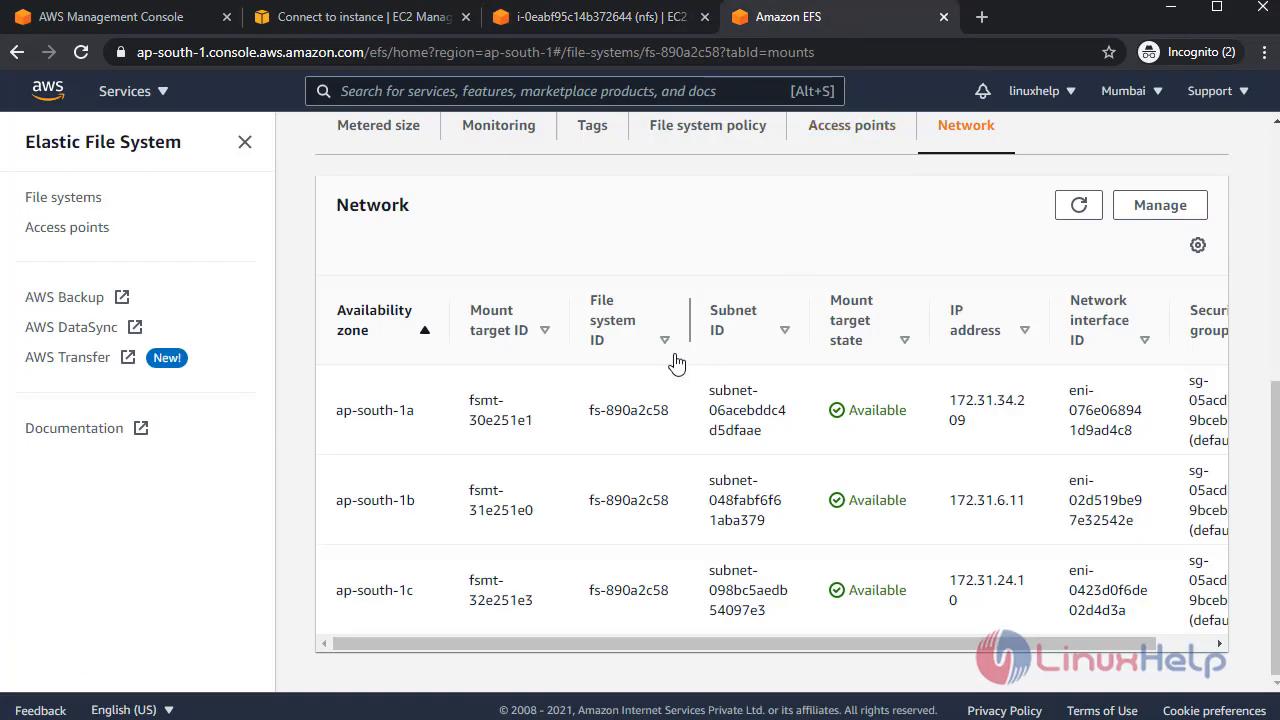
{"action": "scroll", "scroll_direction": "right", "scroll_amount": 3}
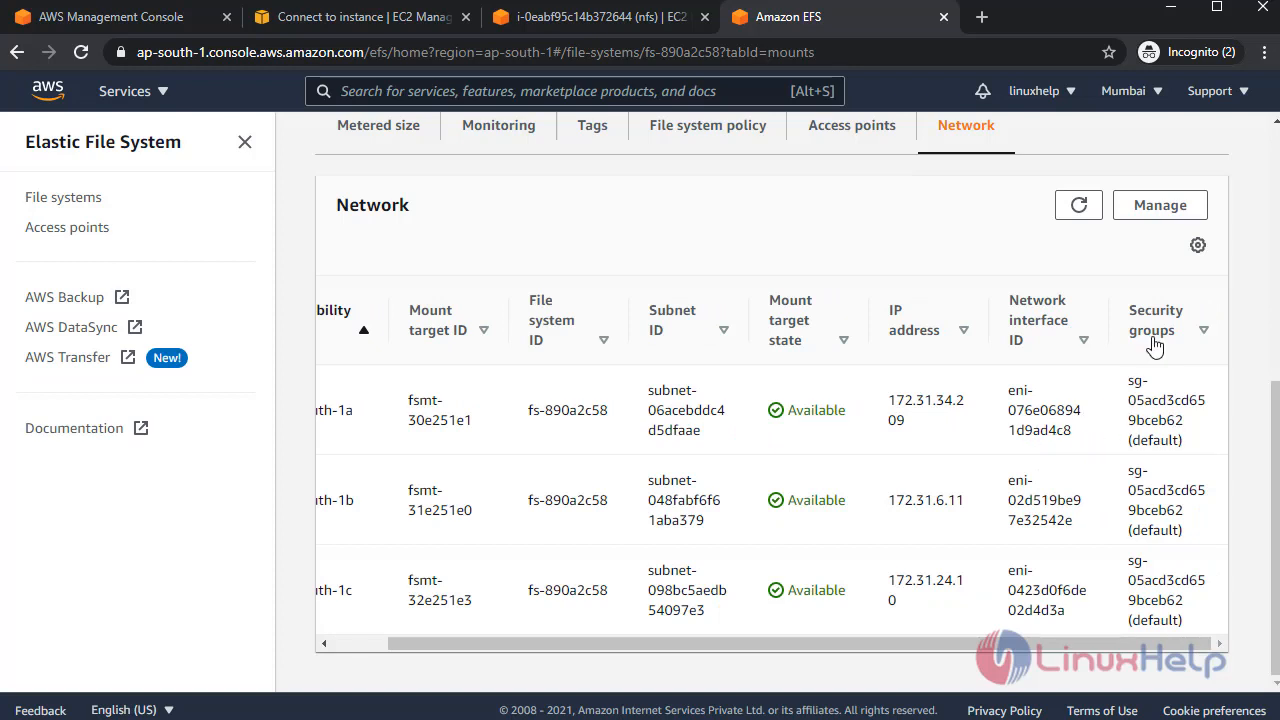
{"action": "left_click", "coordinate": [356, 16]}
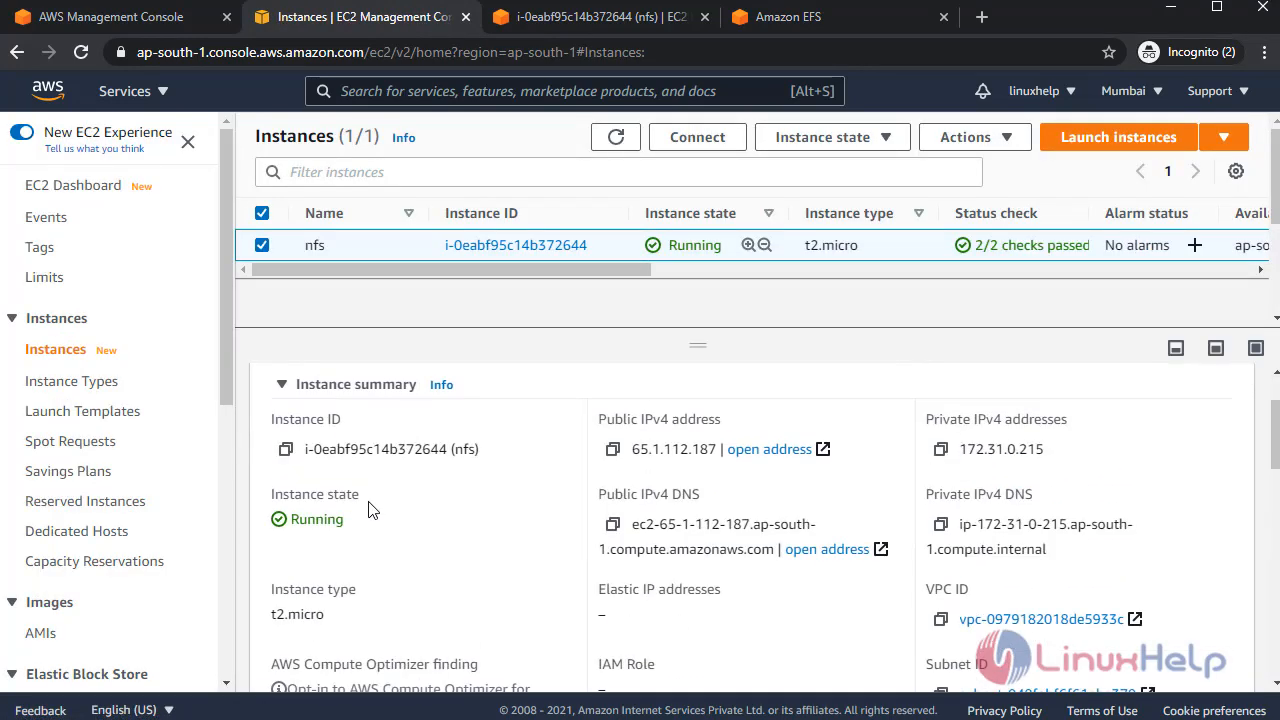
{"action": "left_click", "coordinate": [386, 422]}
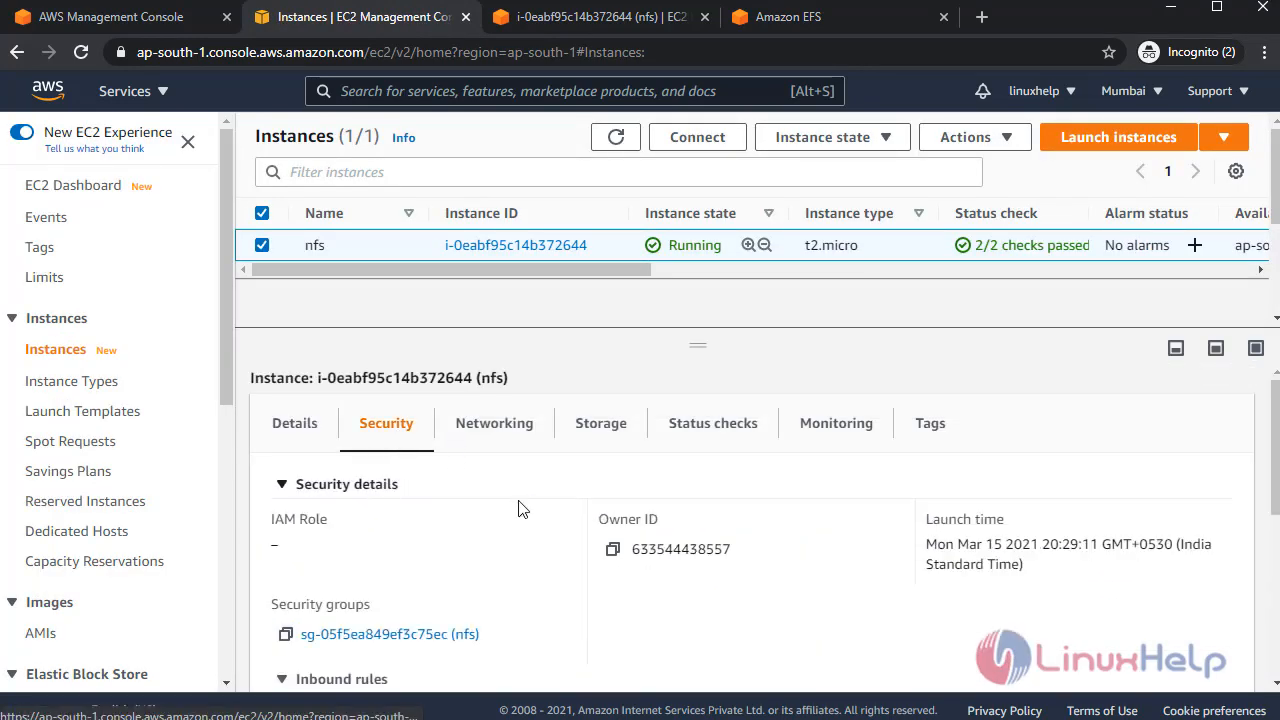
{"action": "scroll", "scroll_direction": "down", "scroll_amount": 3}
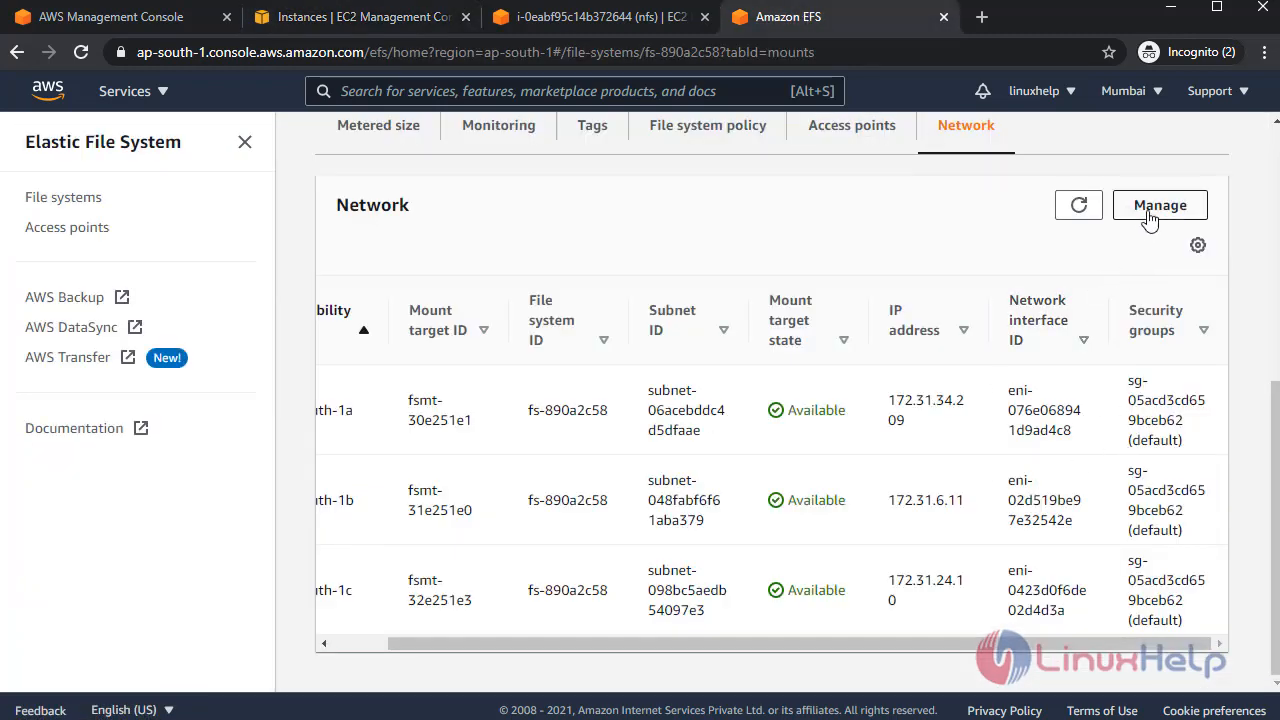
Replace default with sg-05f5ea849ef3c75ec (nfs) on all three mount targets and save.
{"action": "left_click", "coordinate": [1160, 204]}
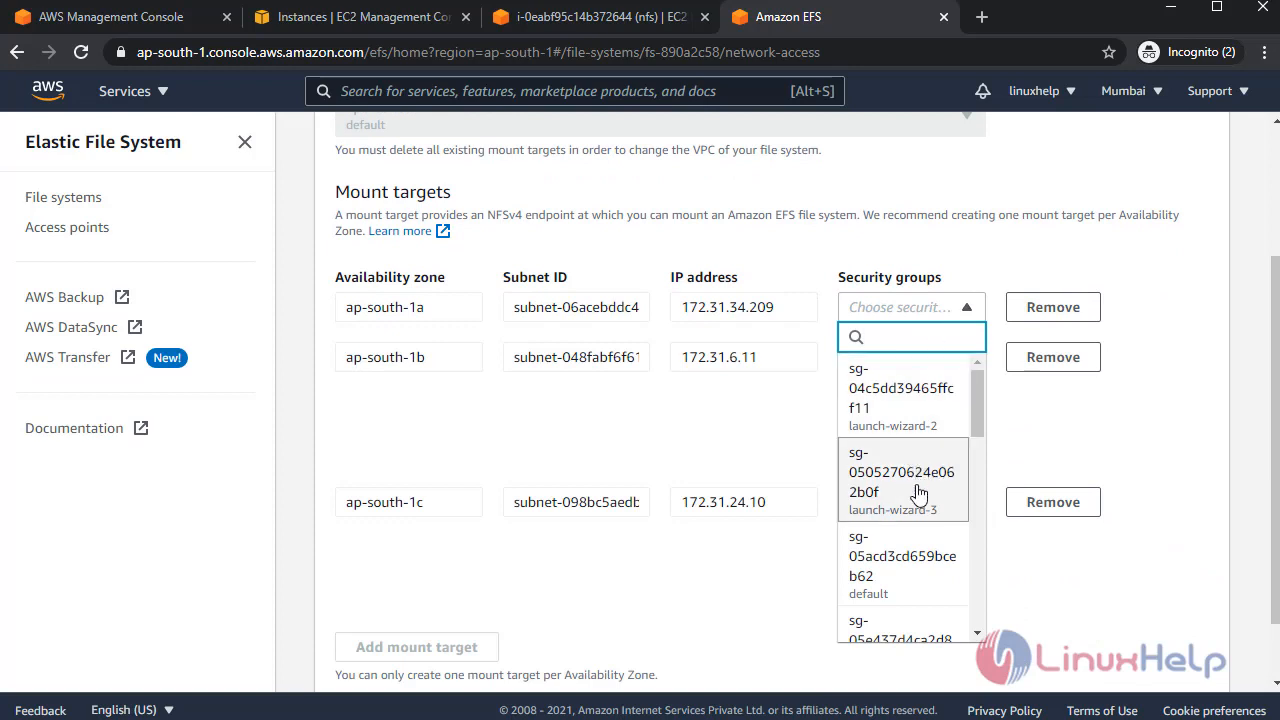
{"action": "scroll", "scroll_direction": "down", "scroll_amount": 3}
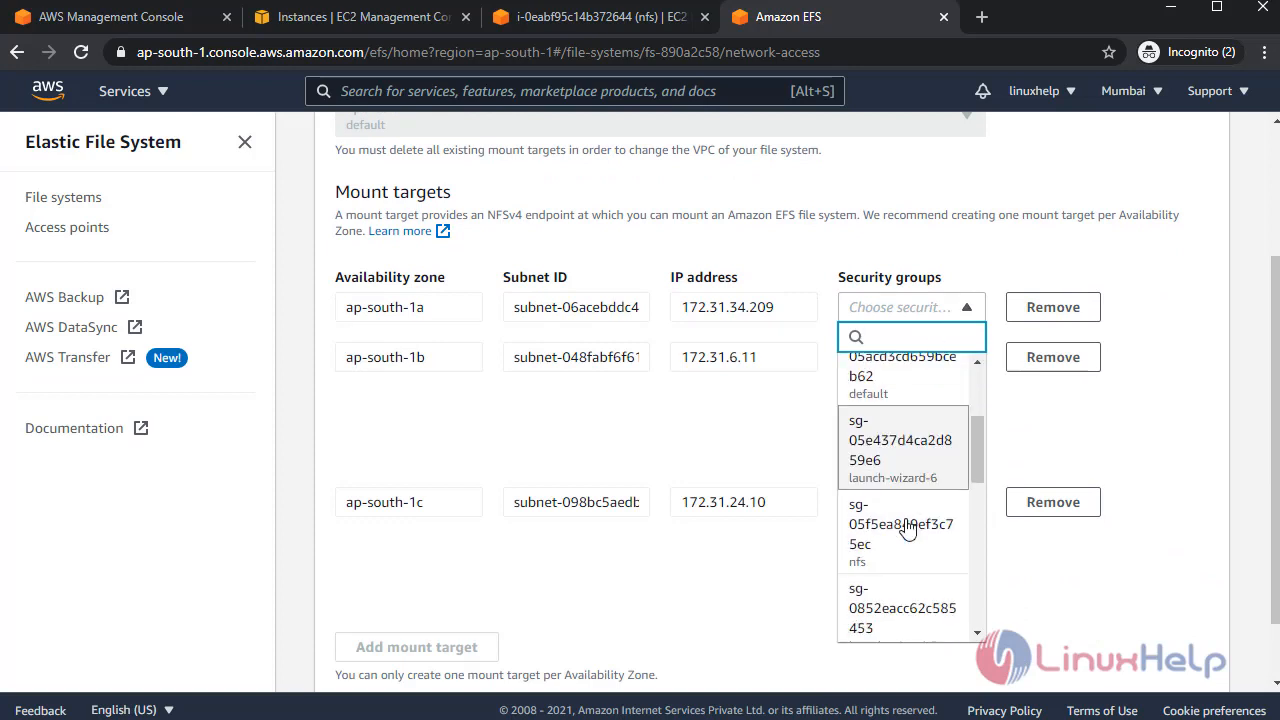
{"action": "scroll", "scroll_direction": "down", "scroll_amount": 3}
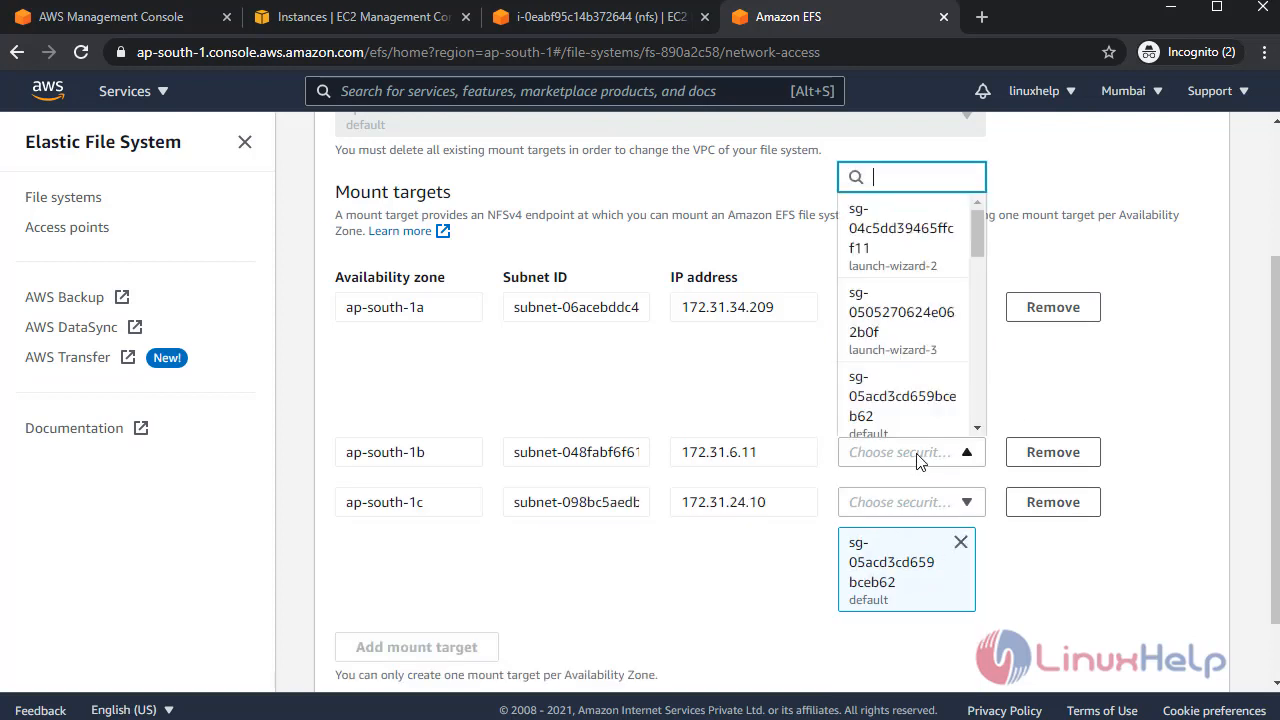
{"action": "scroll", "scroll_direction": "down", "scroll_amount": 3}
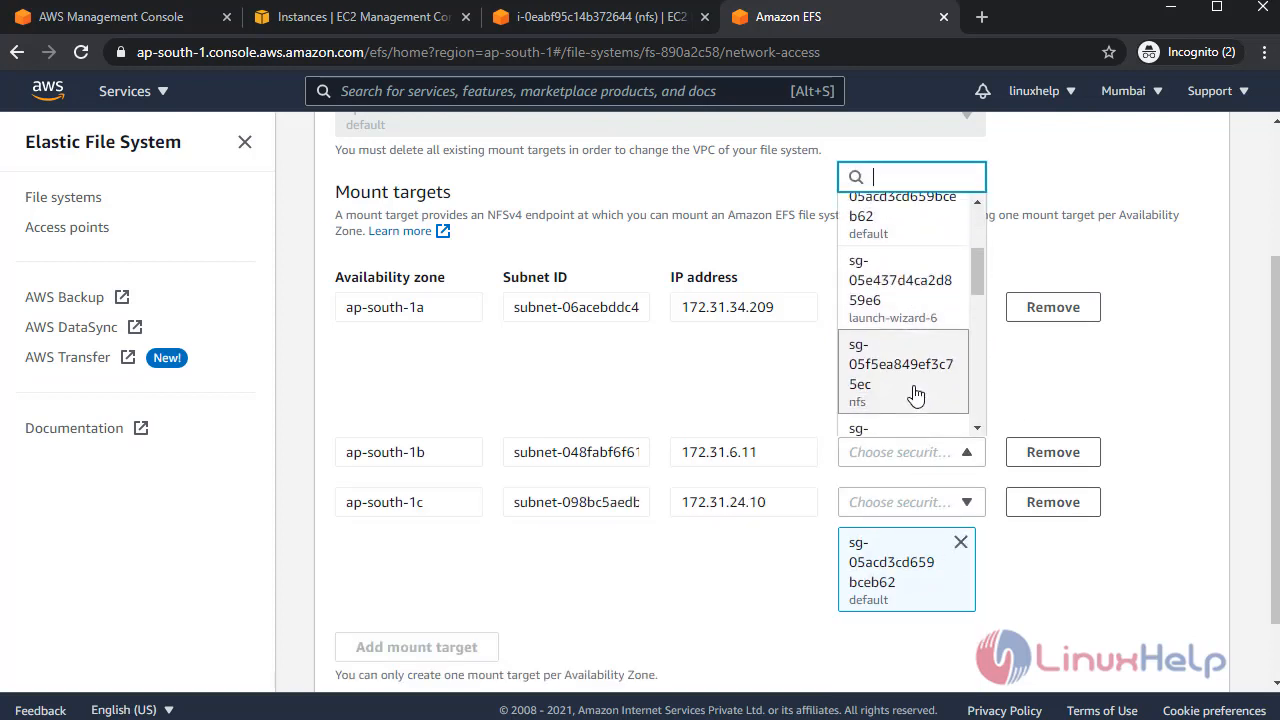
{"action": "left_click", "coordinate": [900, 372]}
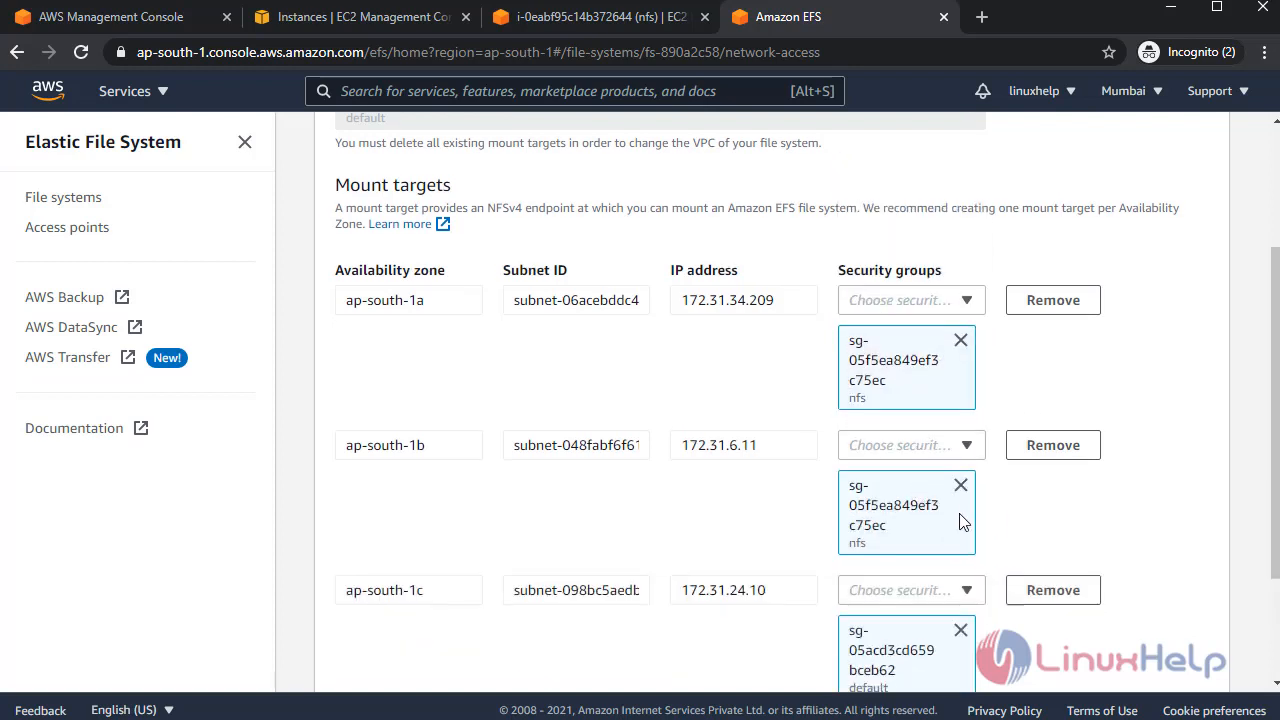
{"action": "left_click", "coordinate": [908, 588]}
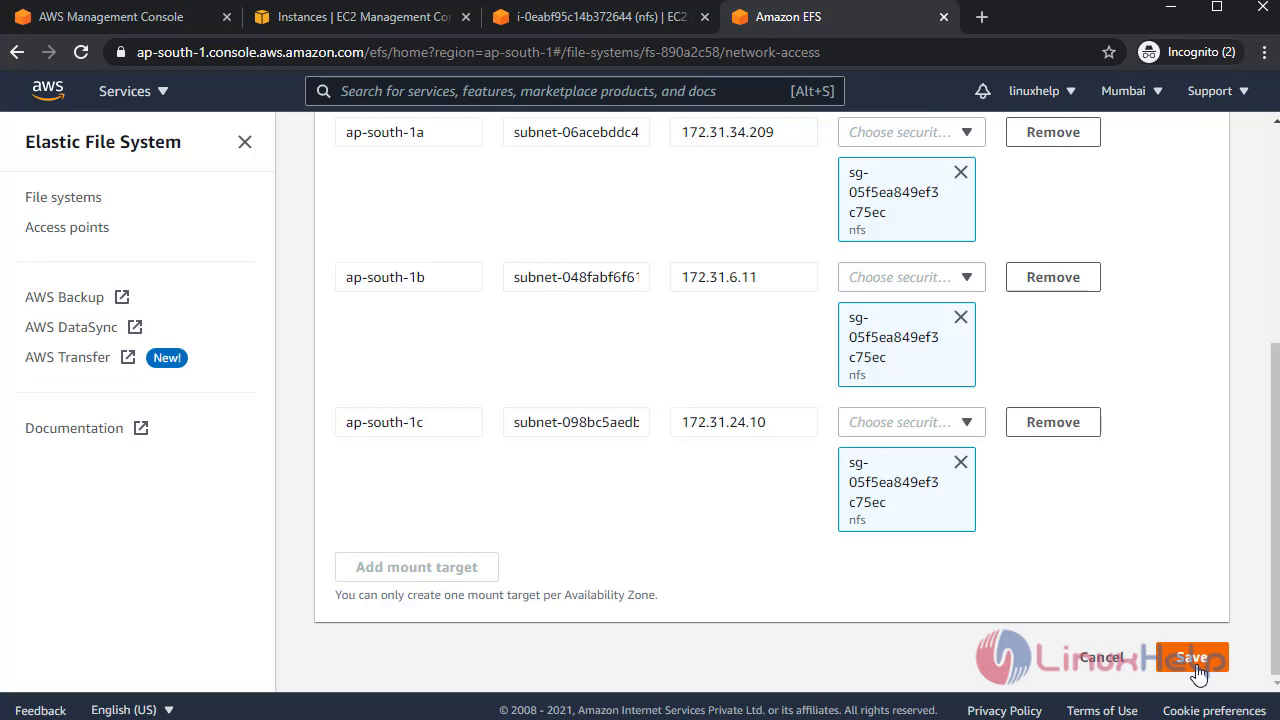
{"action": "left_click", "coordinate": [590, 16]}
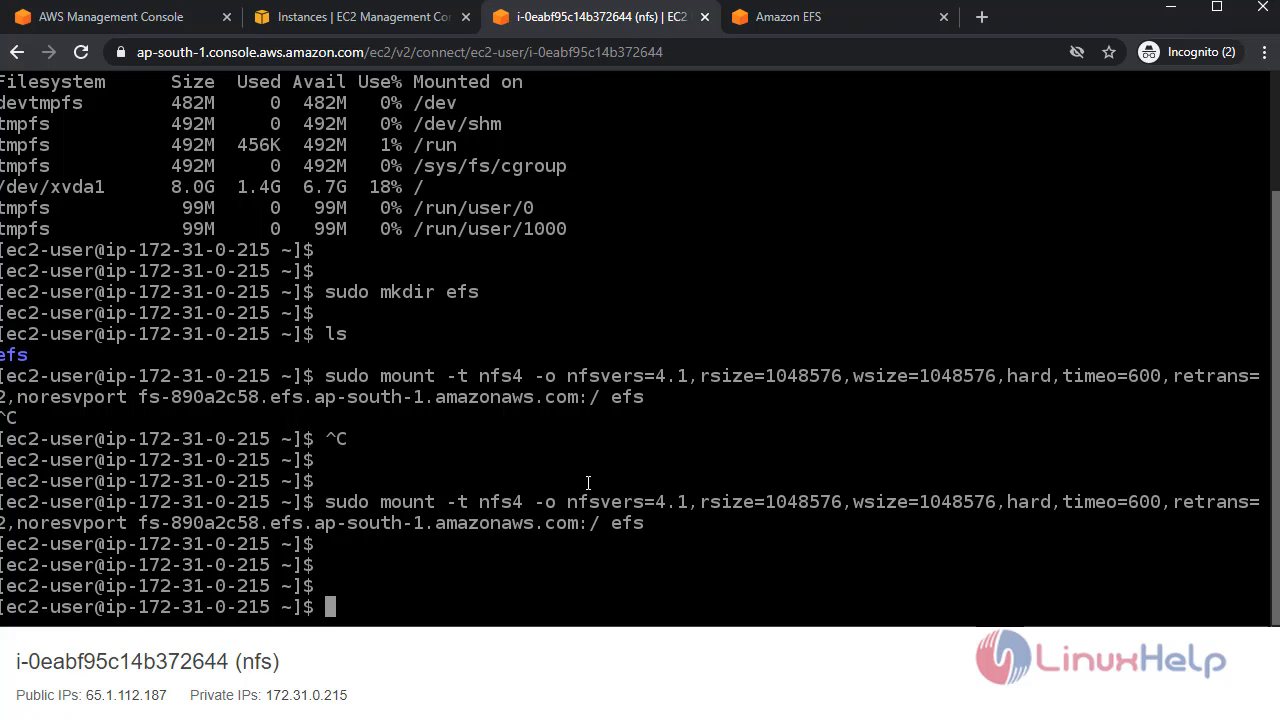
Run df -h and highlight the 8.0E EFS line mounted at /home/ec2-user/efs.
{"action": "type", "text": "df"}
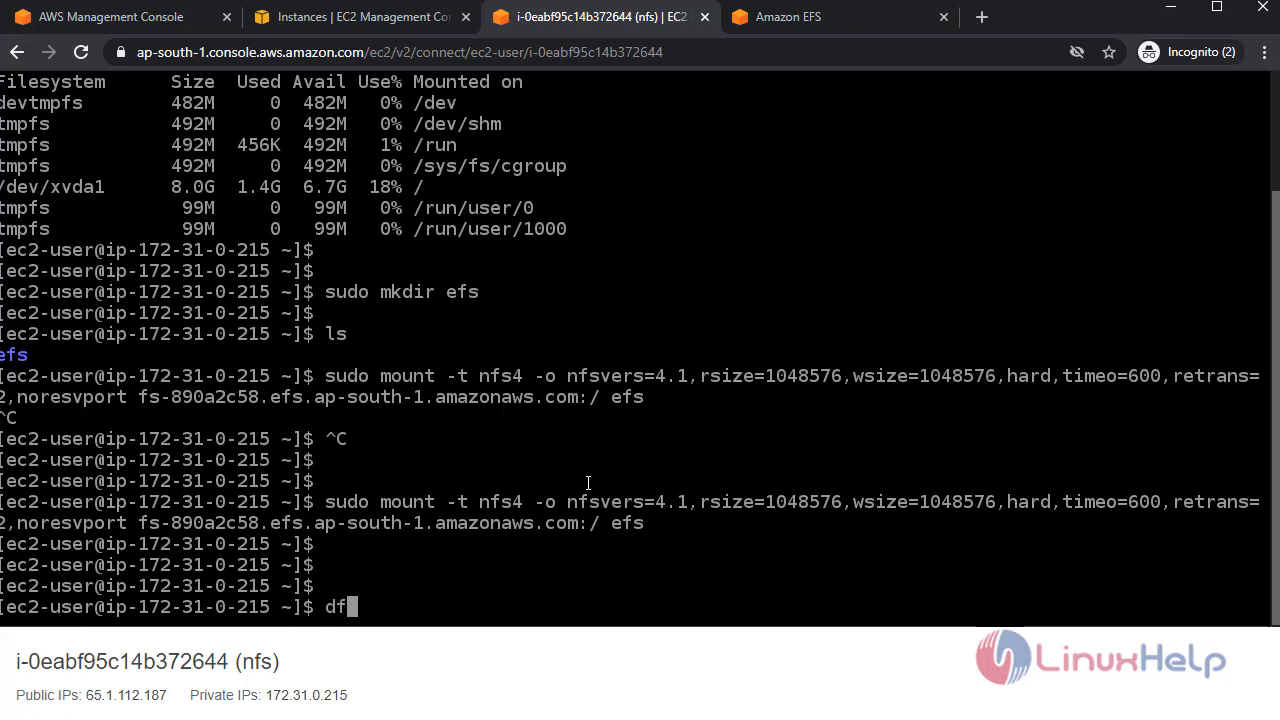
{"action": "type", "text": "-h"}
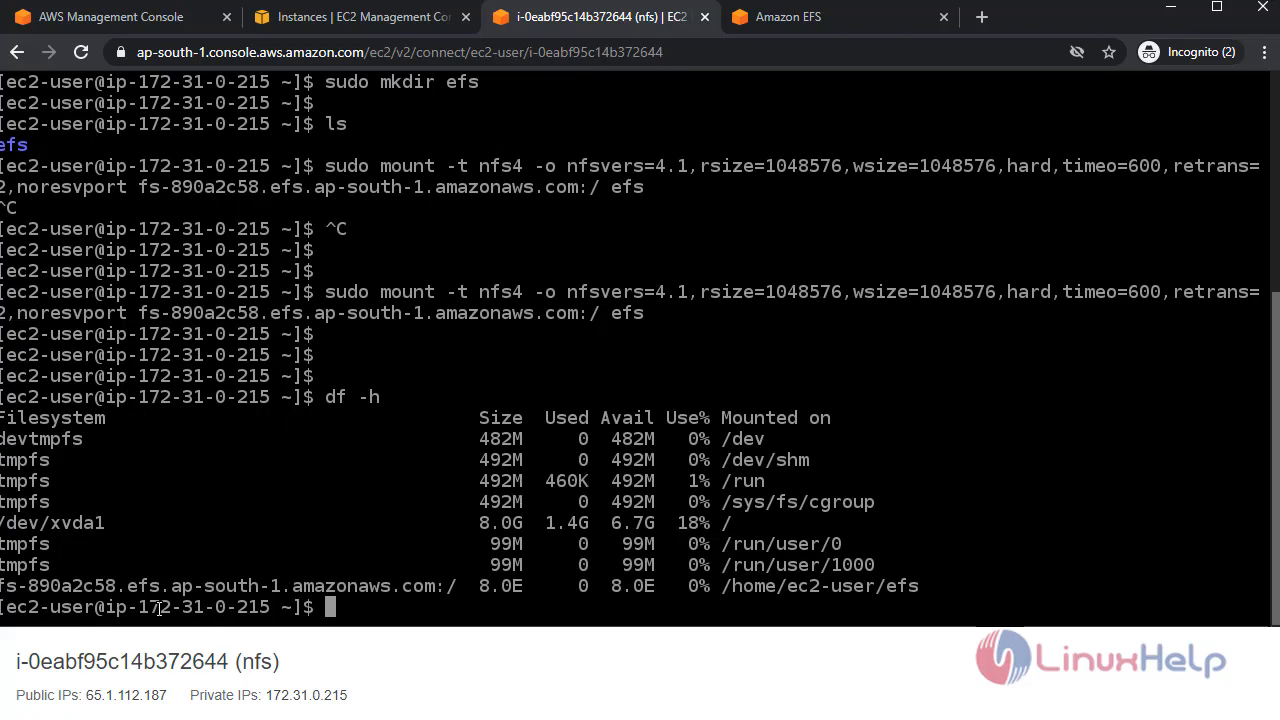
{"action": "left_click_drag", "start_coordinate": [0, 586], "coordinate": [260, 586]}
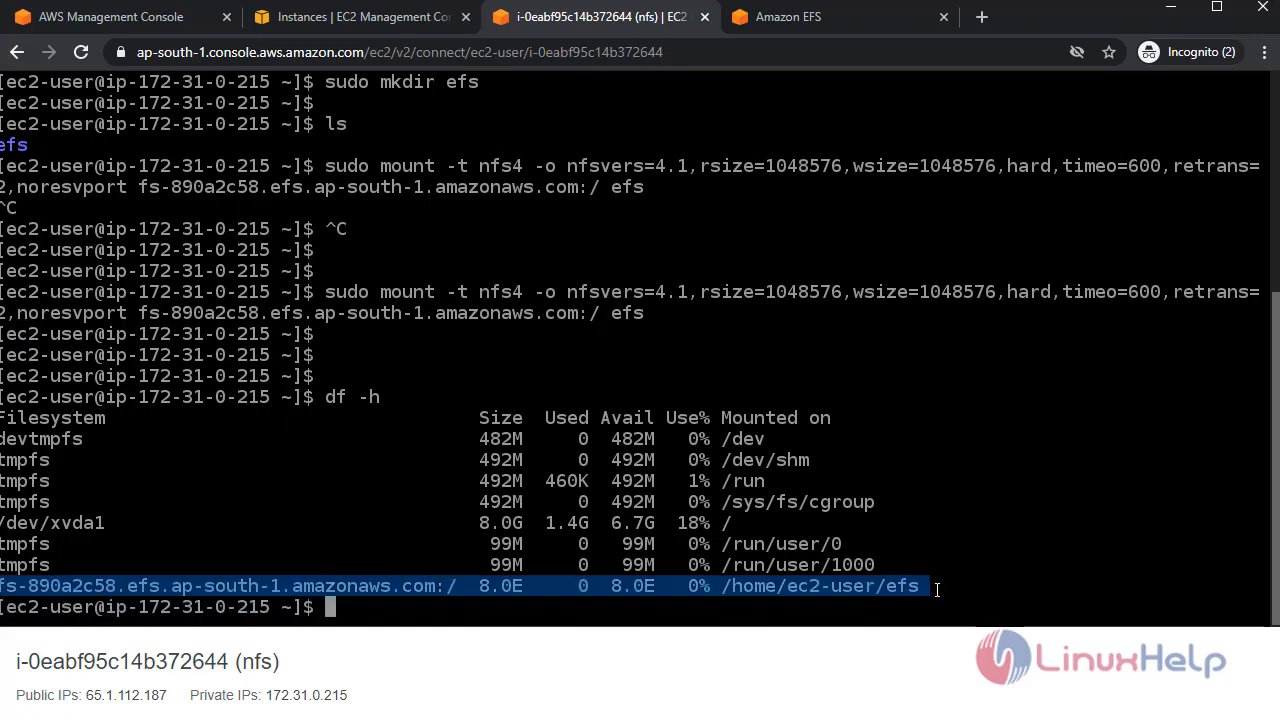
{"action": "scroll", "scroll_direction": "down", "scroll_amount": 3}
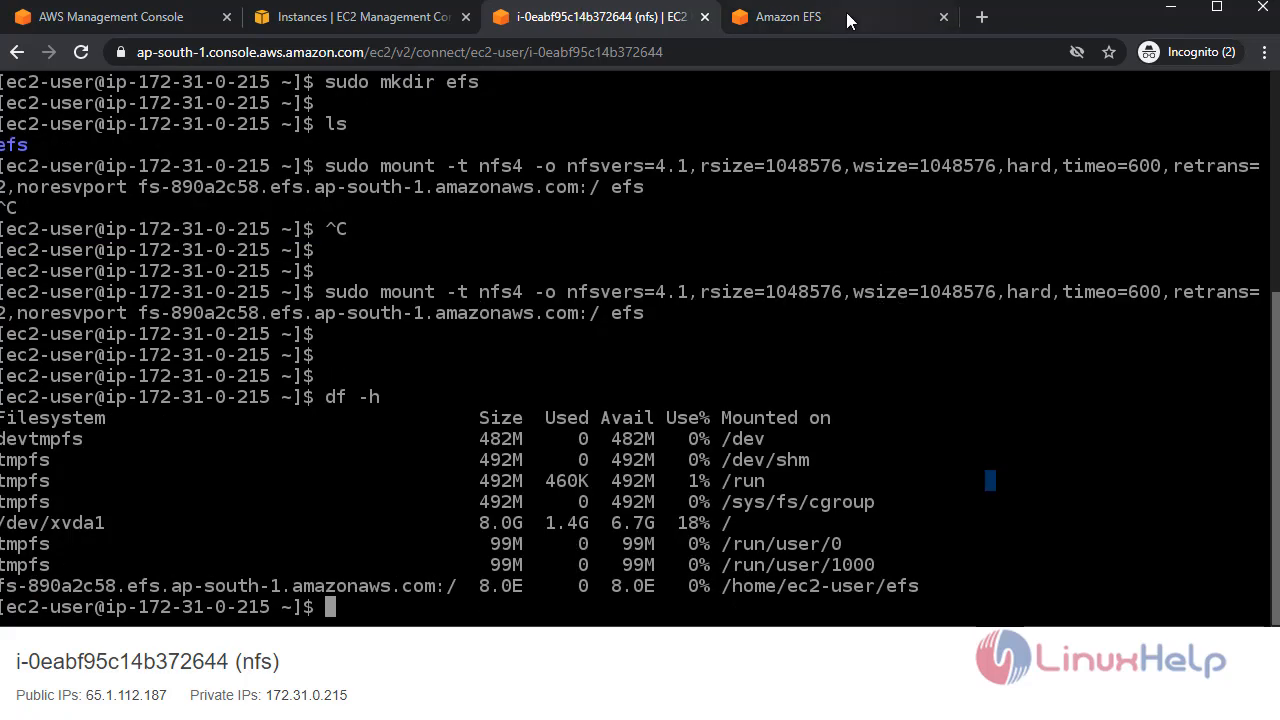
{"action": "left_click", "coordinate": [788, 16]}
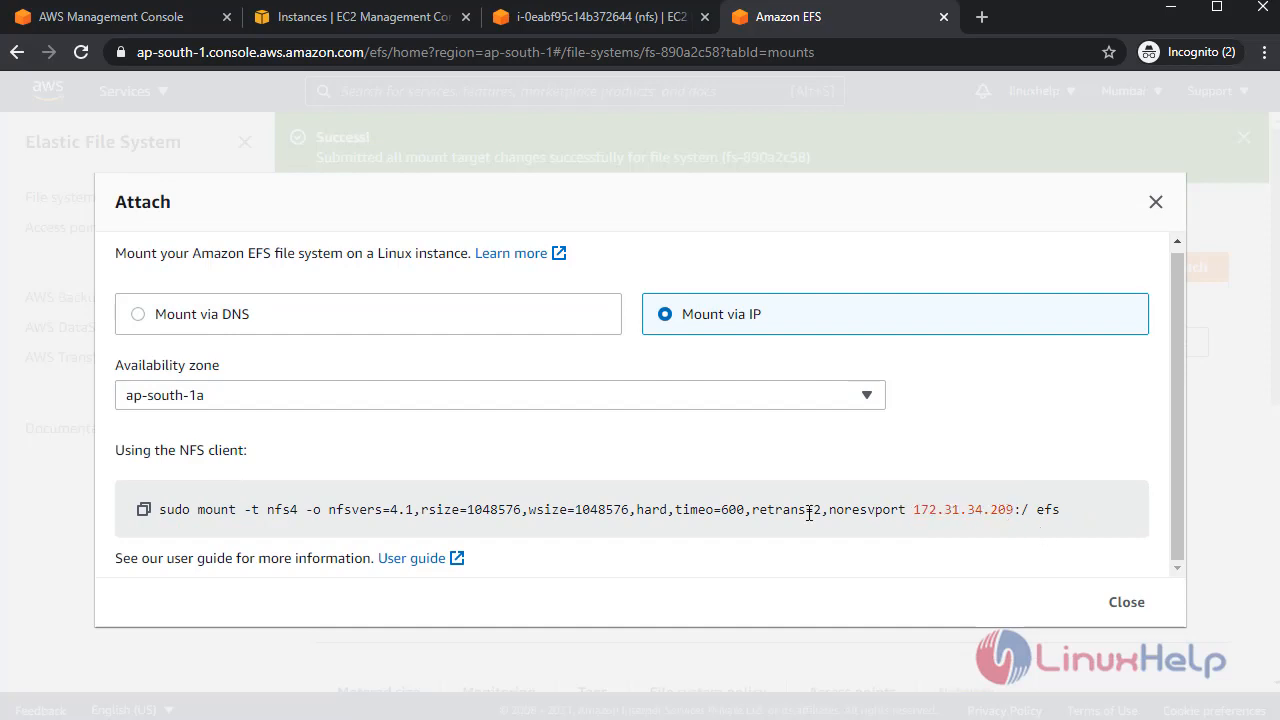
{"action": "mouse_move", "coordinate": [248, 540]}
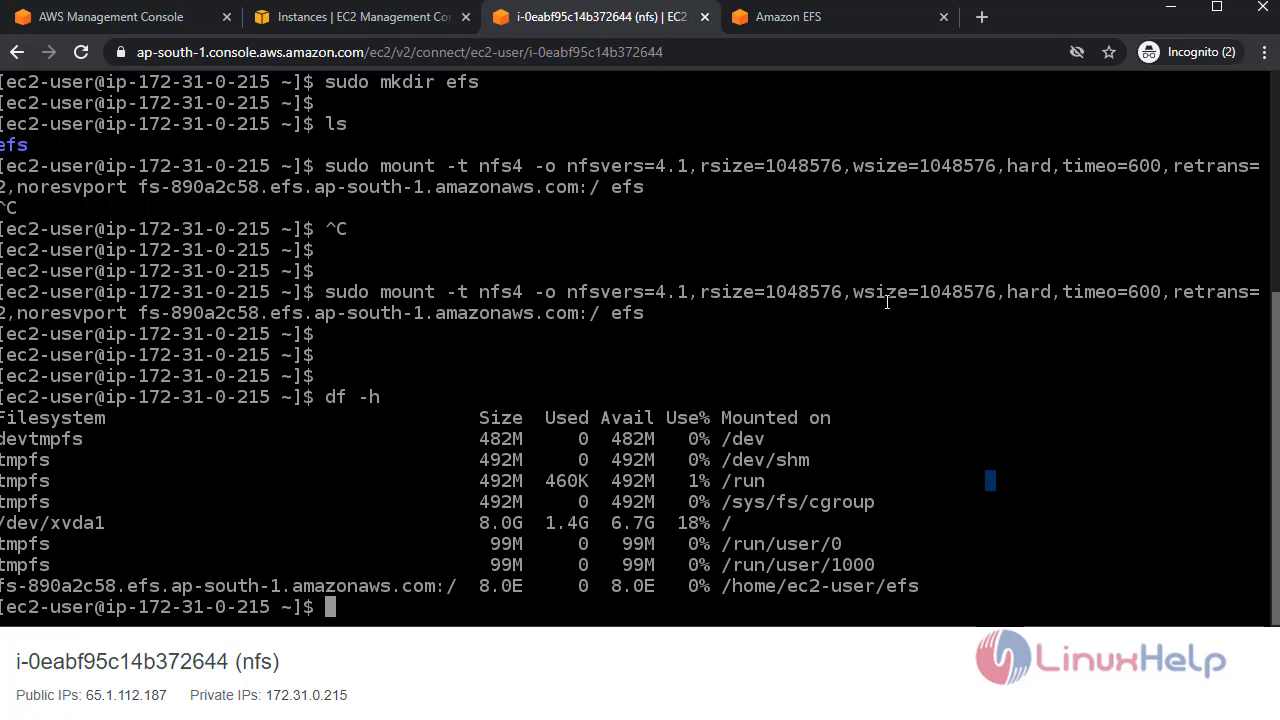
{"action": "mouse_move", "coordinate": [920, 368]}
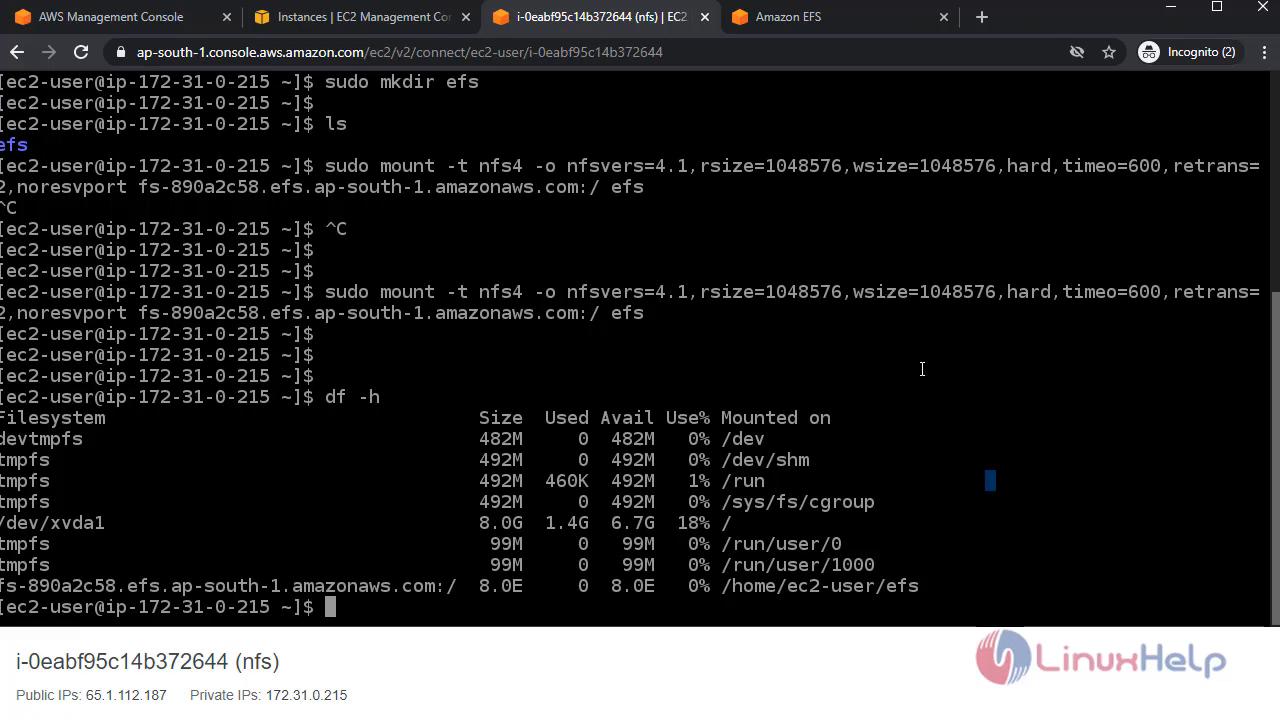